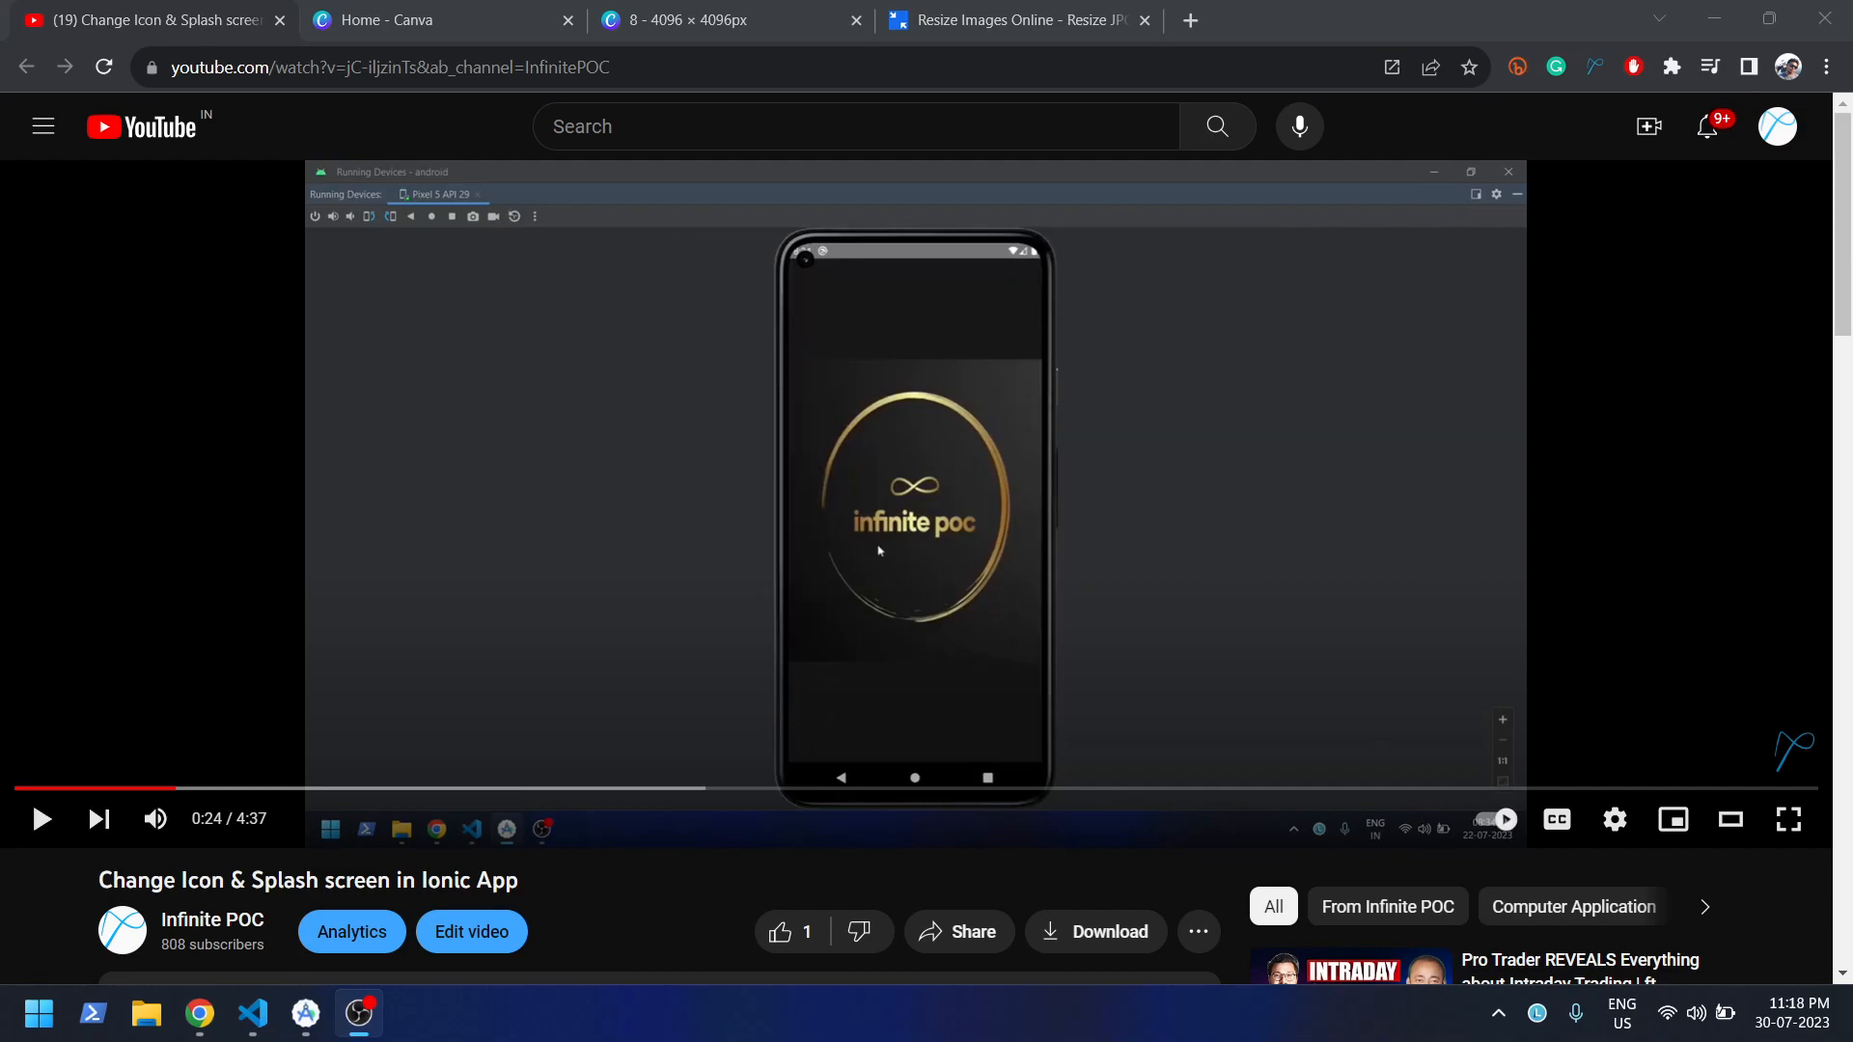
- Pause the Ionic splash-screen tutorial video before moving to Canva
click(397, 20)
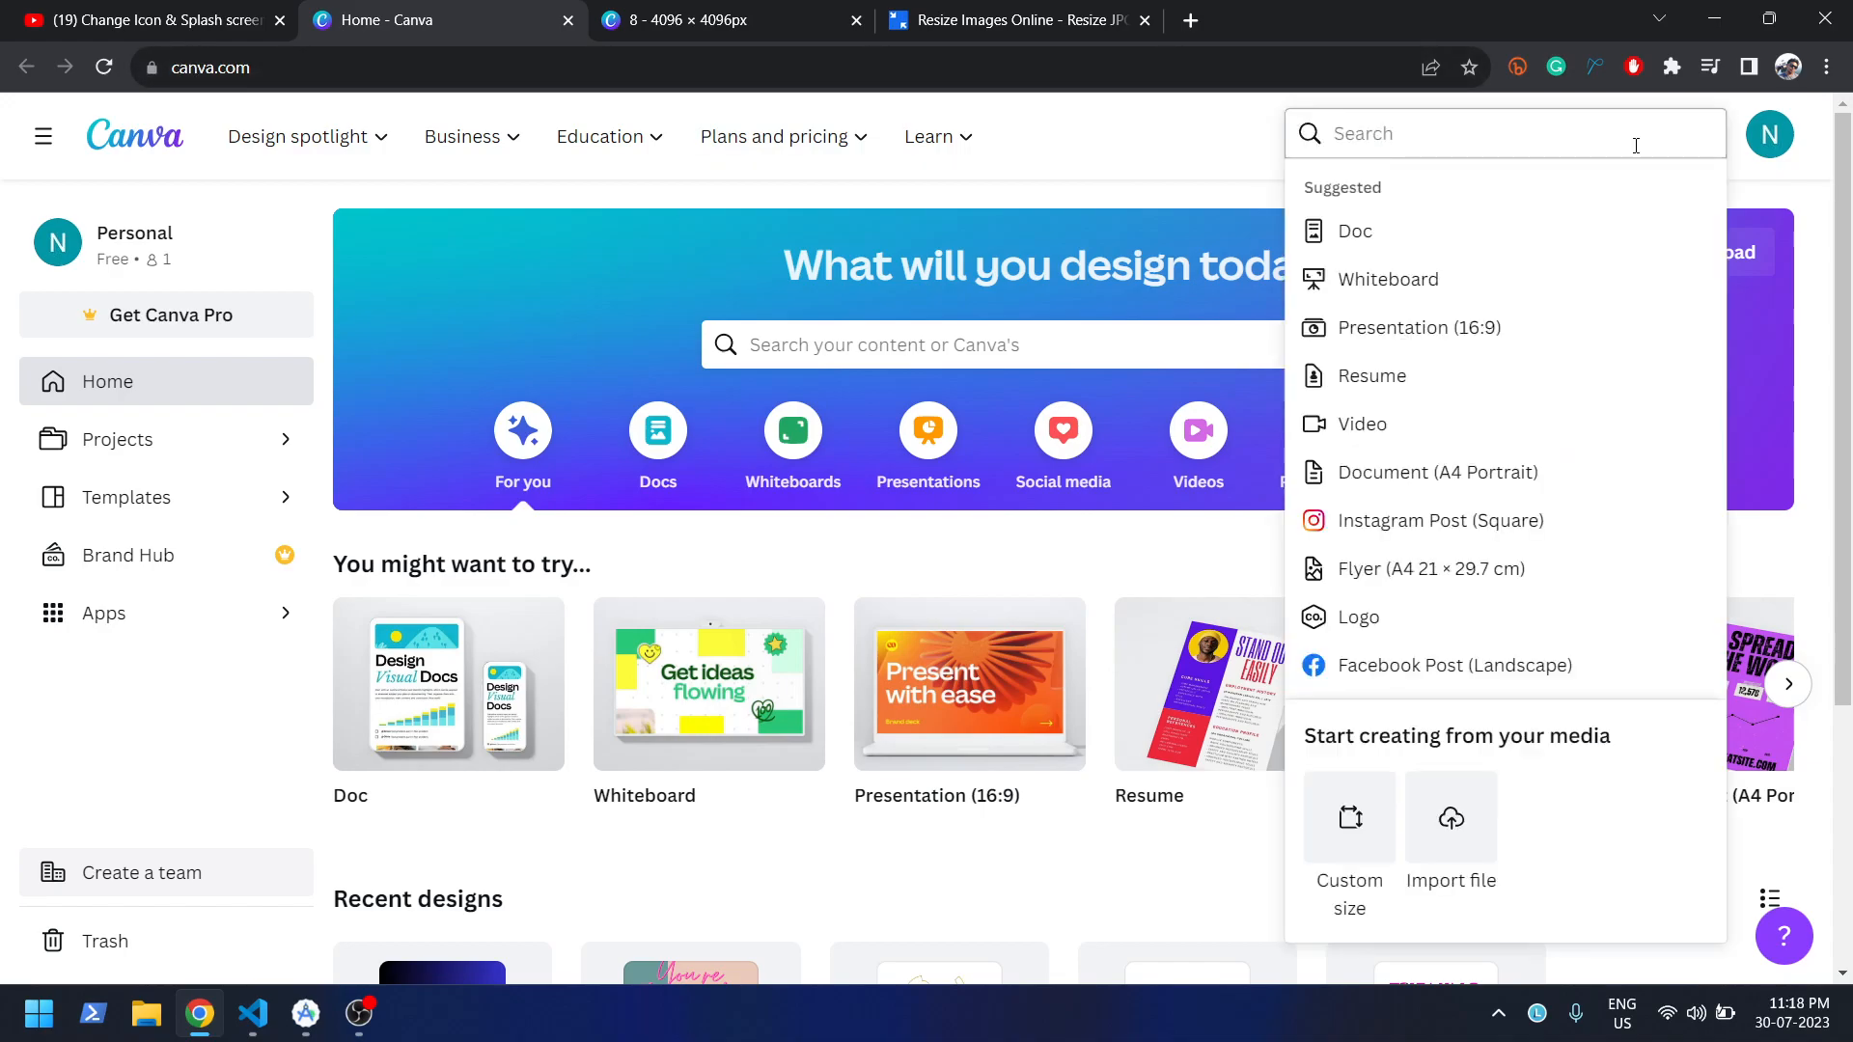
- Create a custom-size Canva design of 4096 × 4096 px
click(1349, 818)
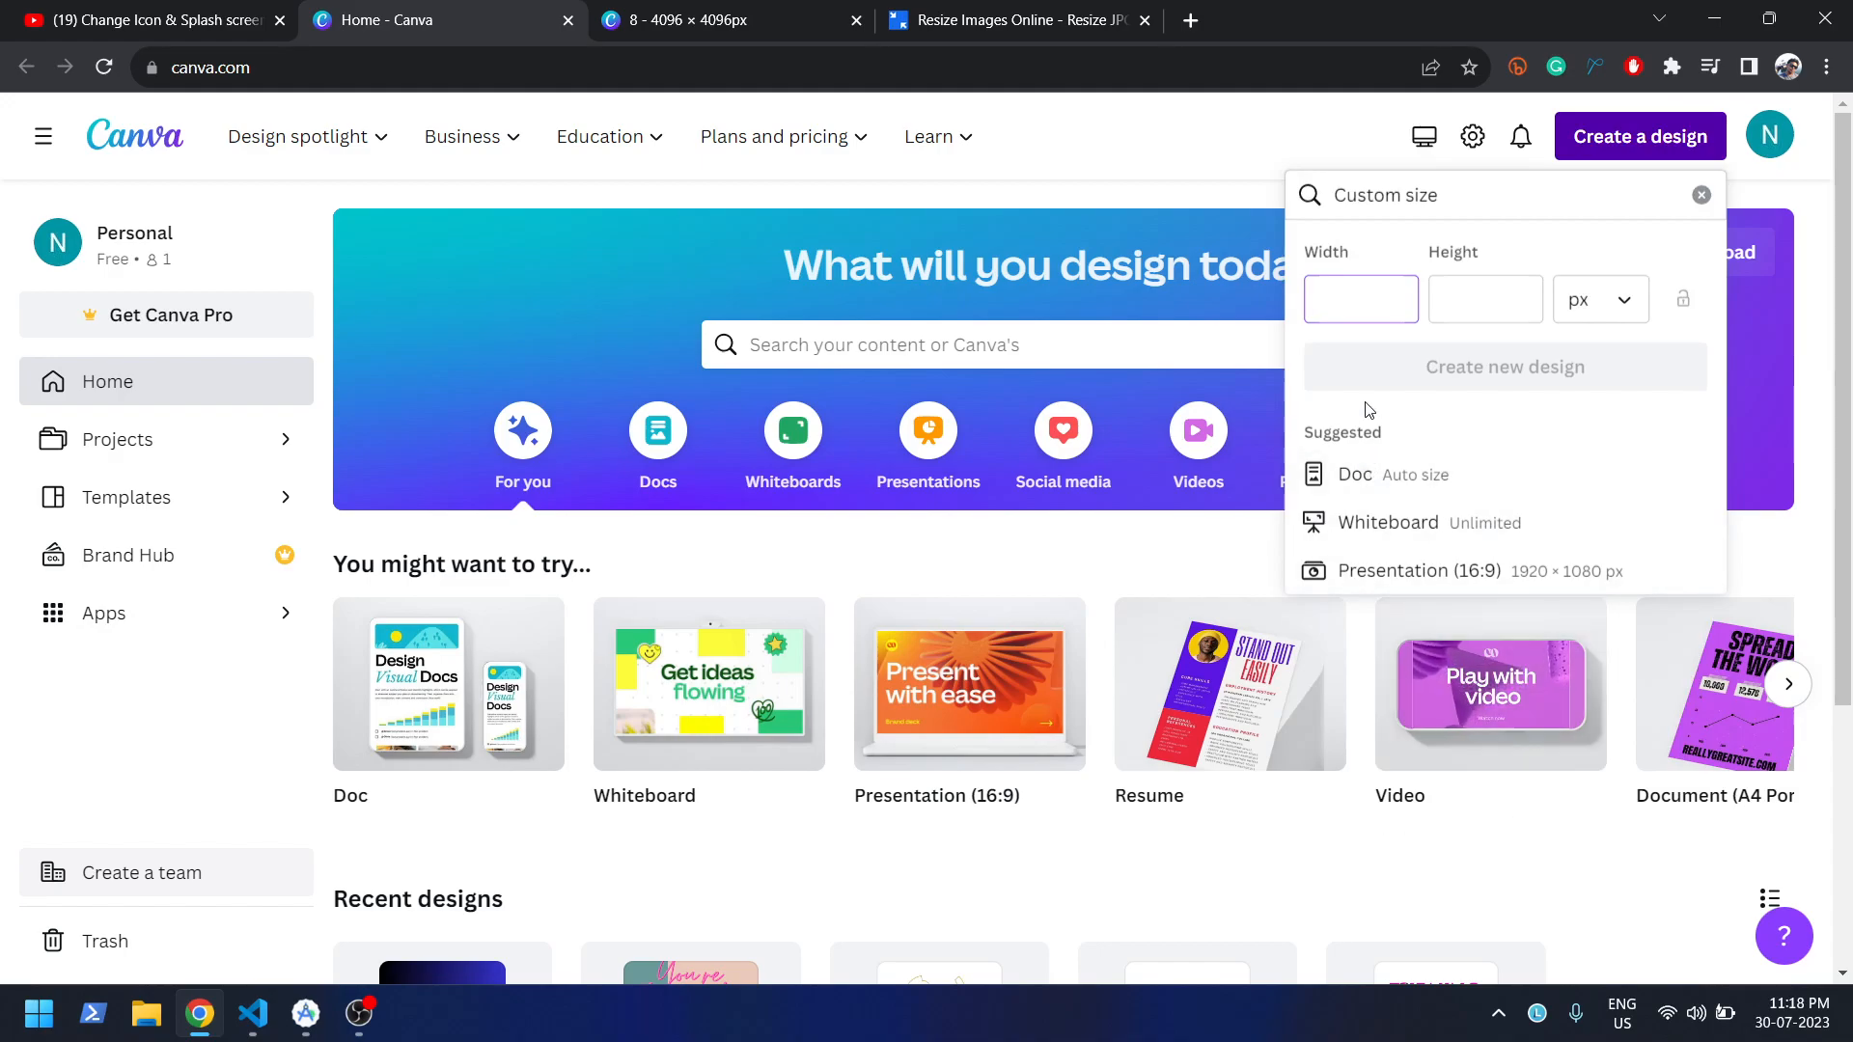
text(4096)
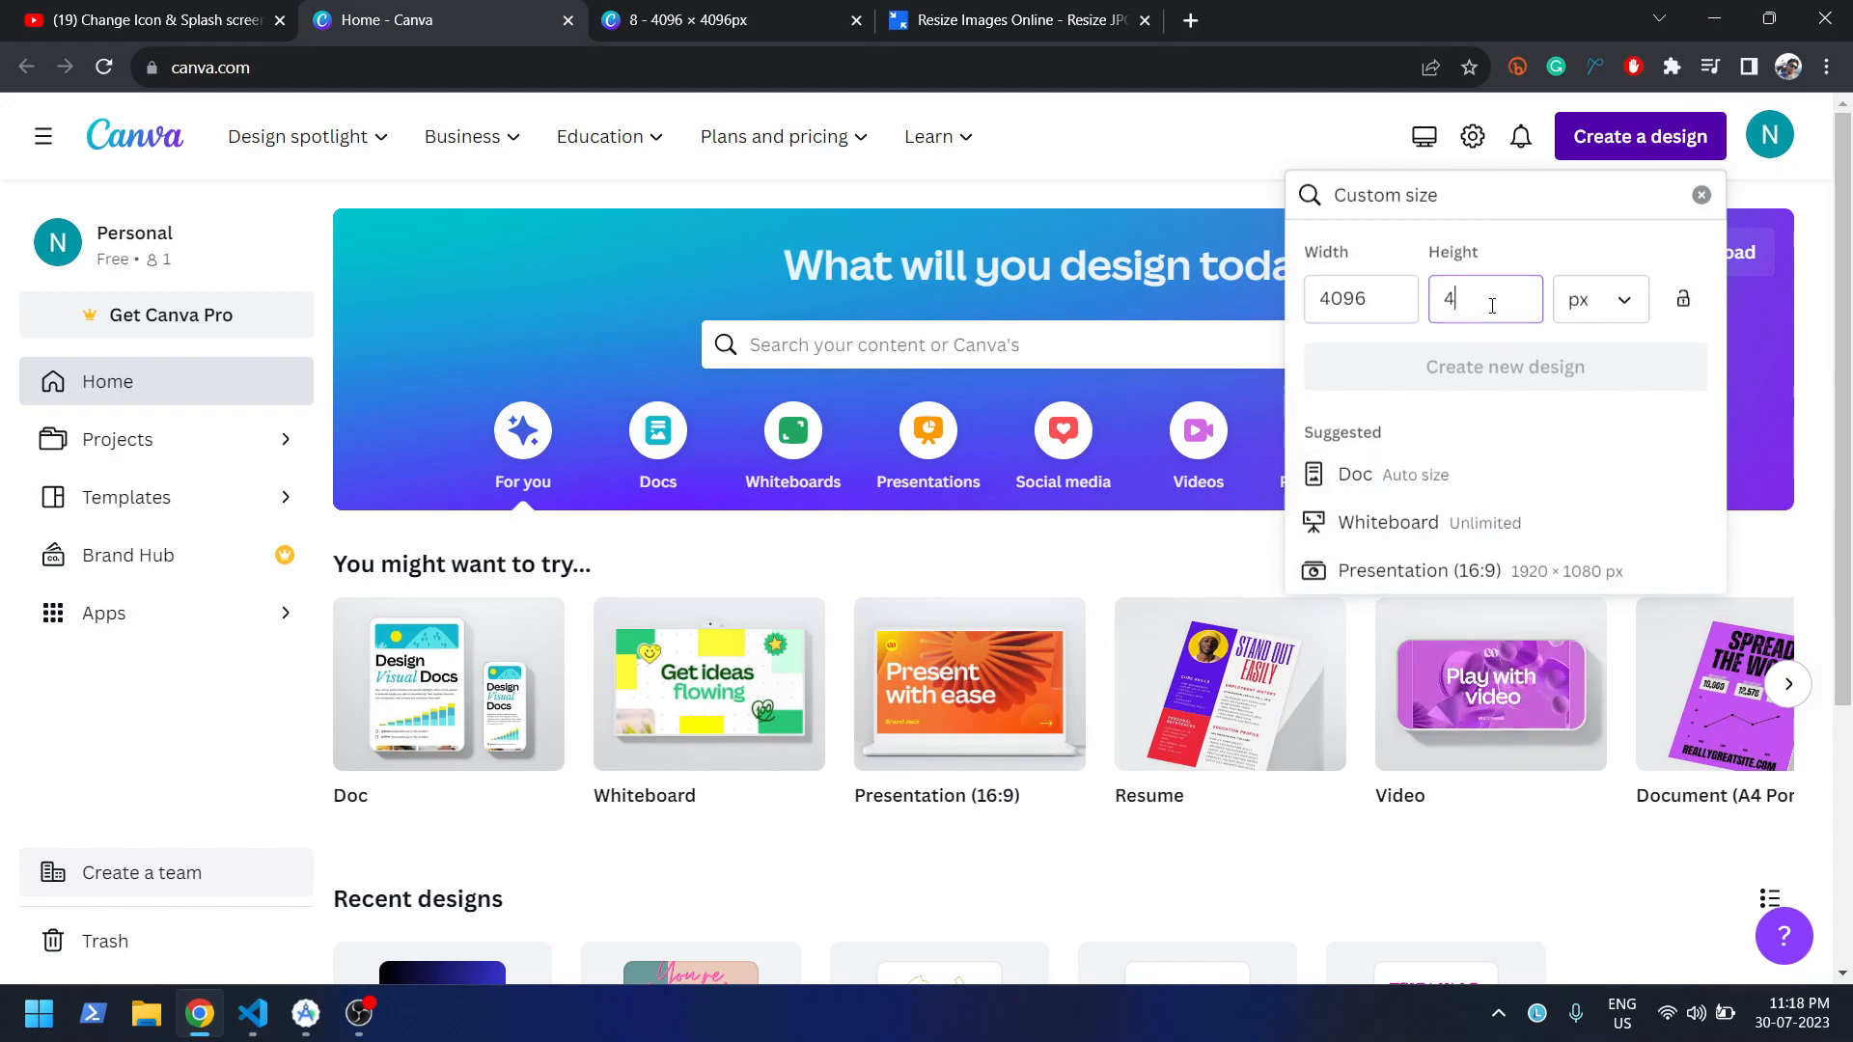
text(096)
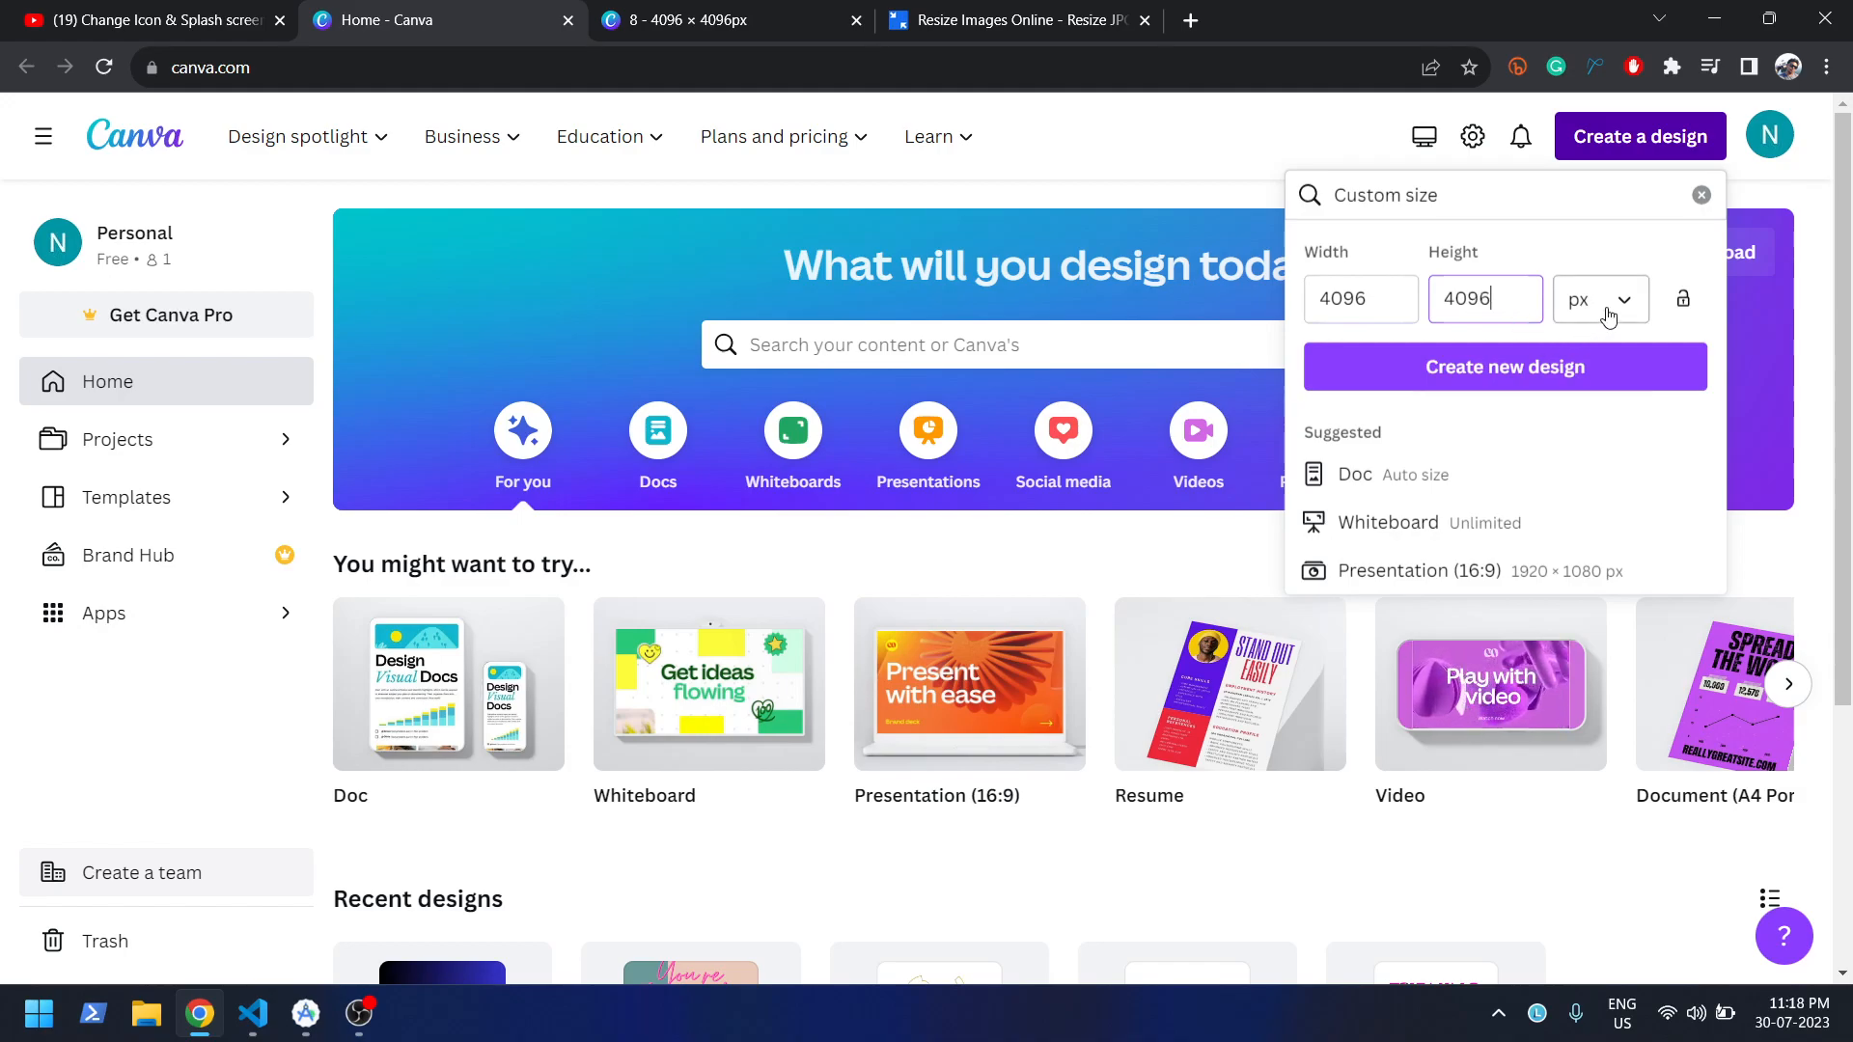
click(1505, 366)
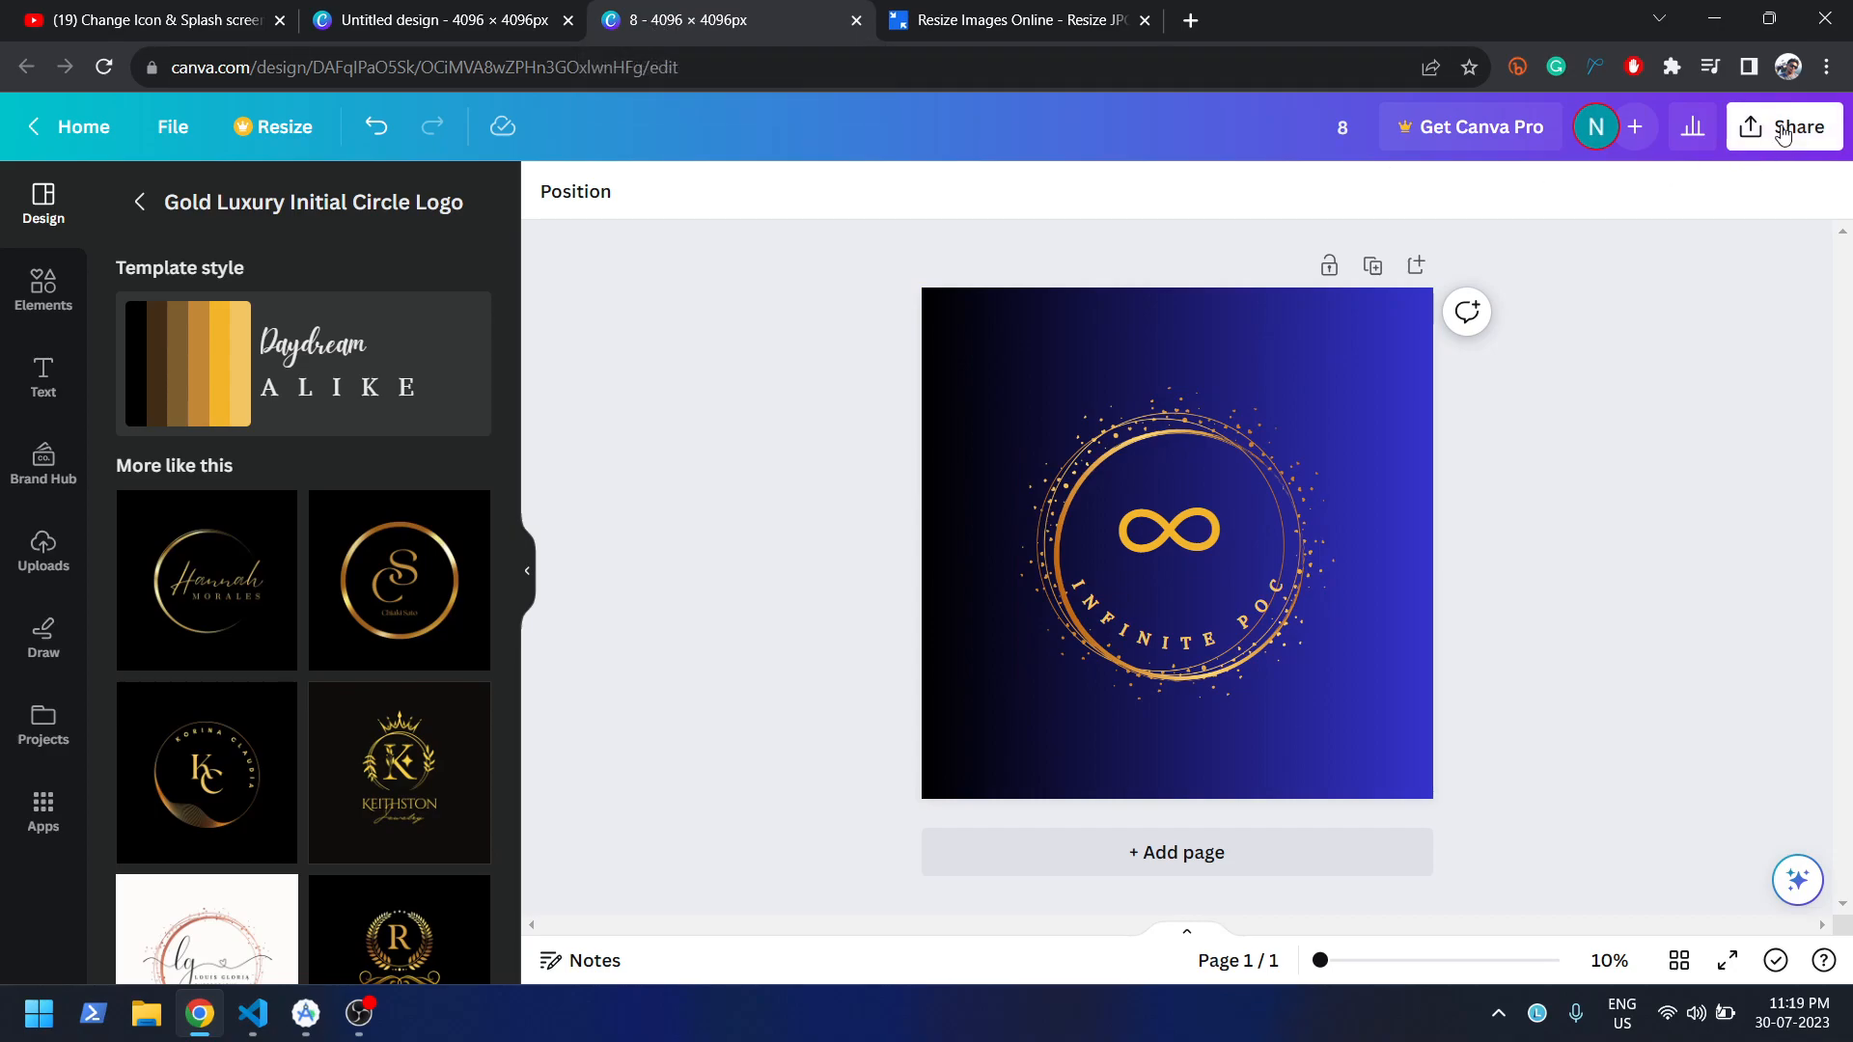
- Download the logo design from Canva as a 4096 × 4096 PNG
click(1784, 127)
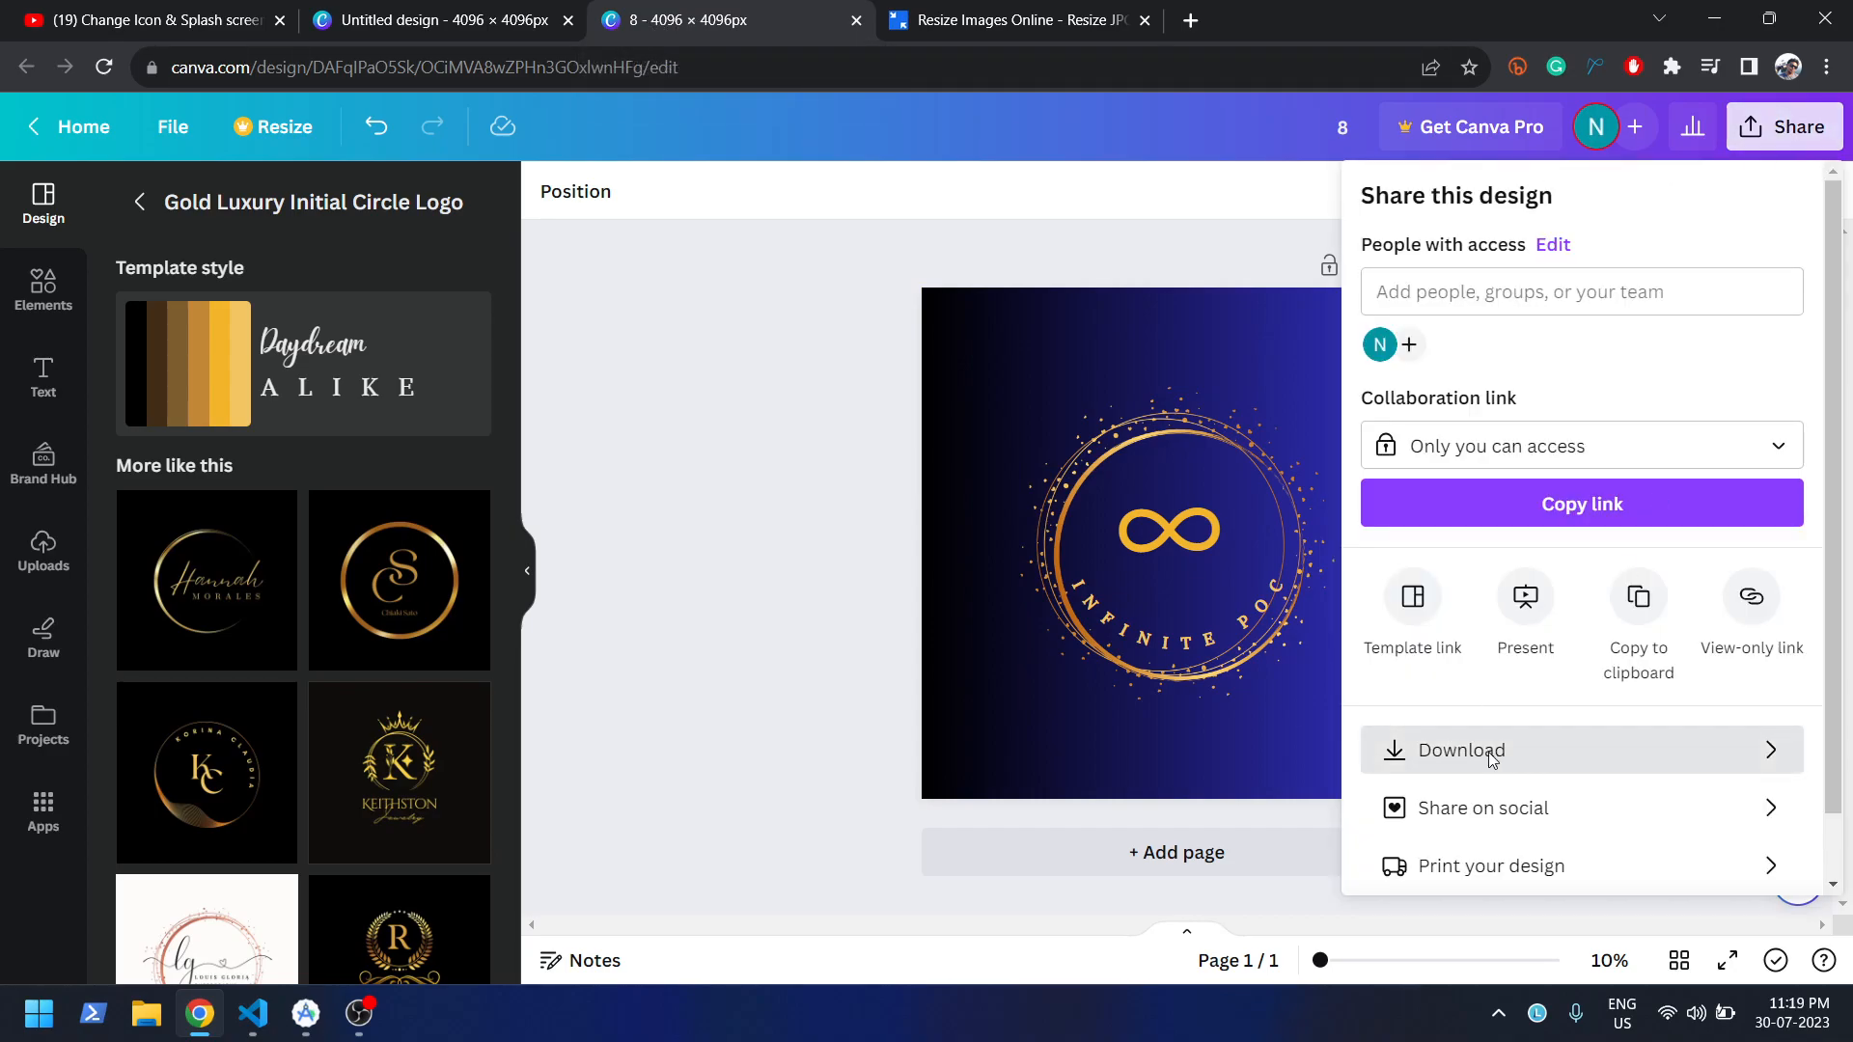
click(1461, 749)
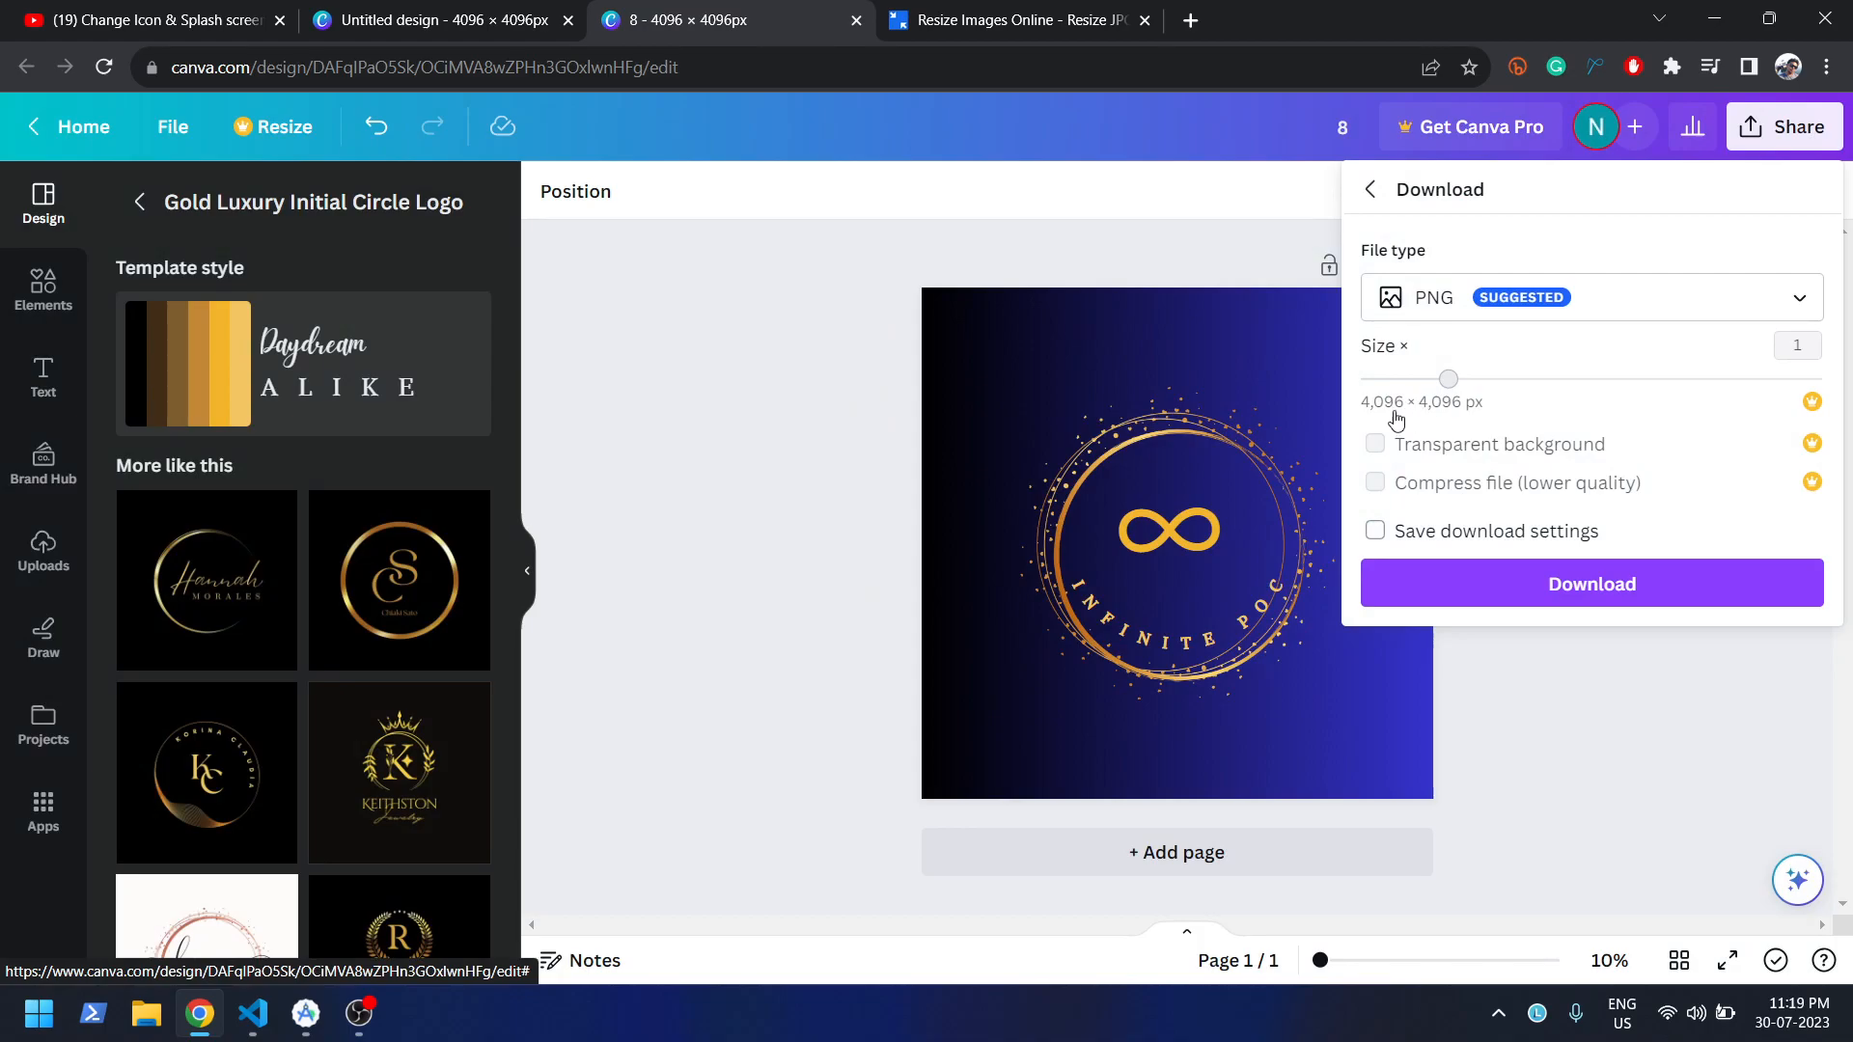
mouse_move(1409, 421)
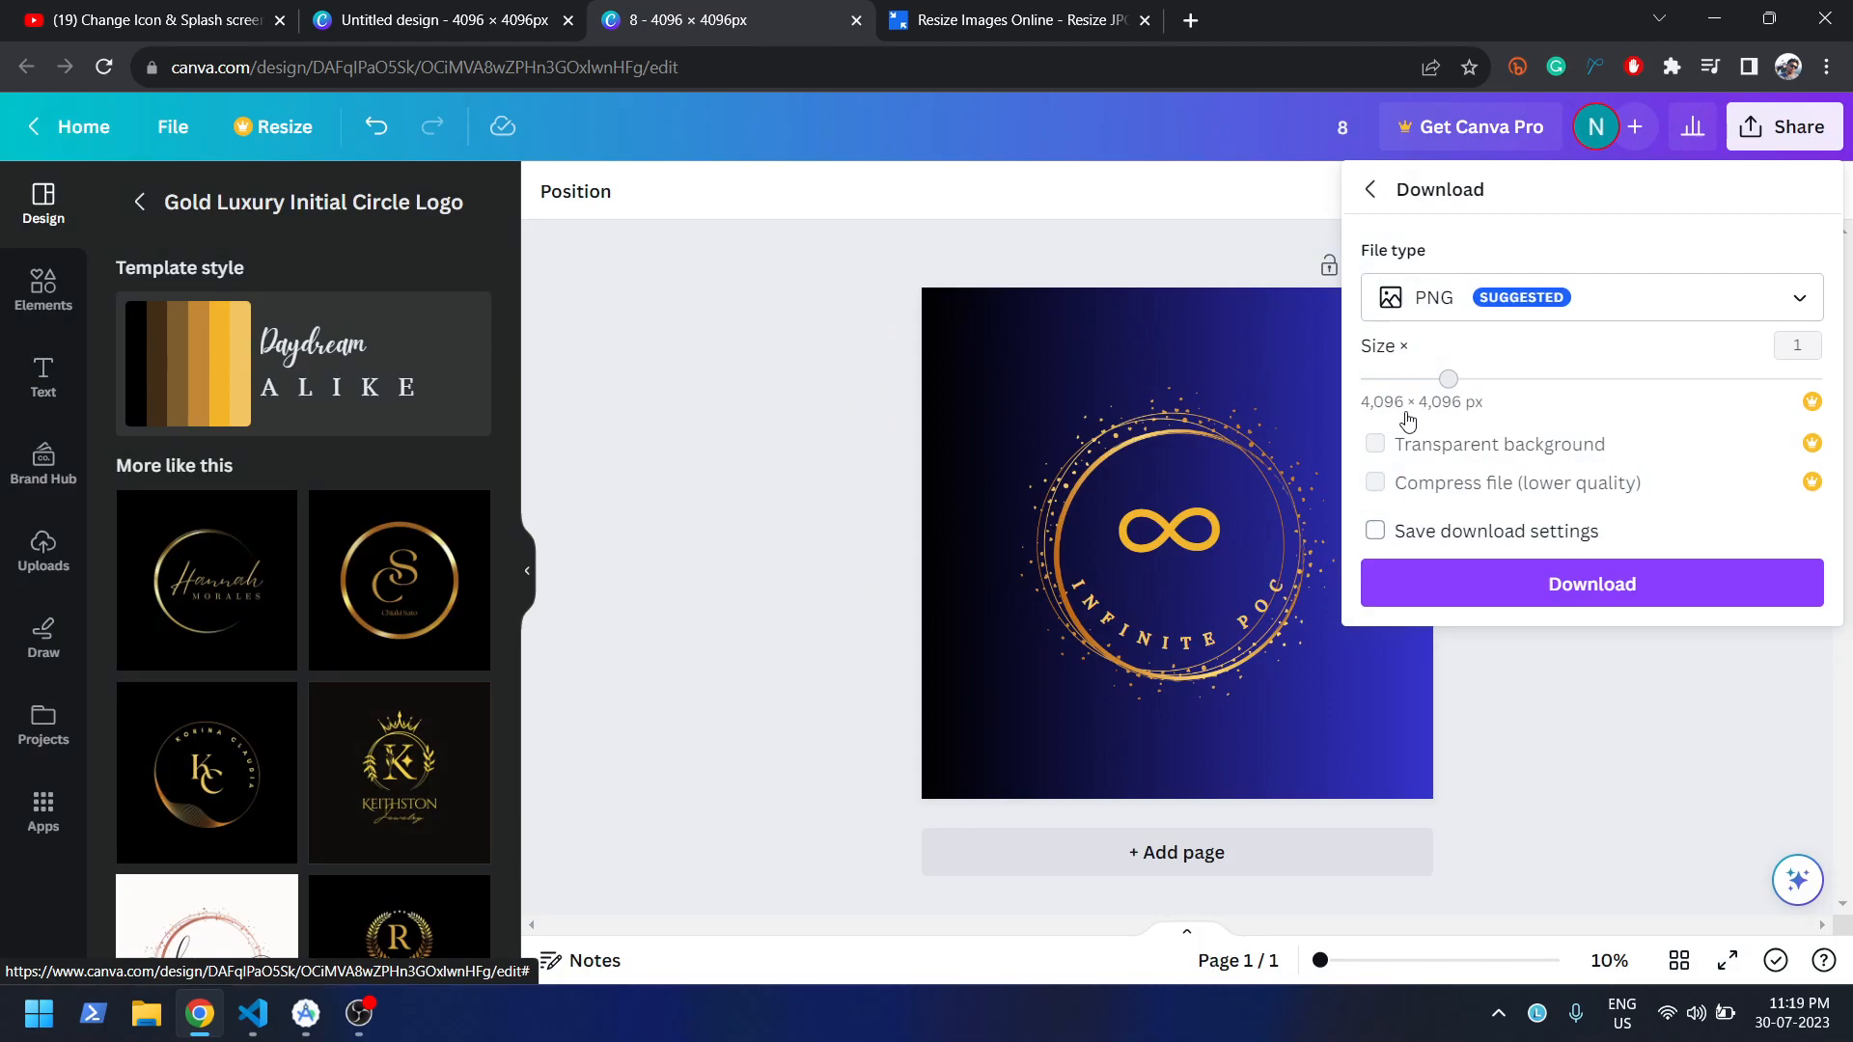
mouse_move(1314, 384)
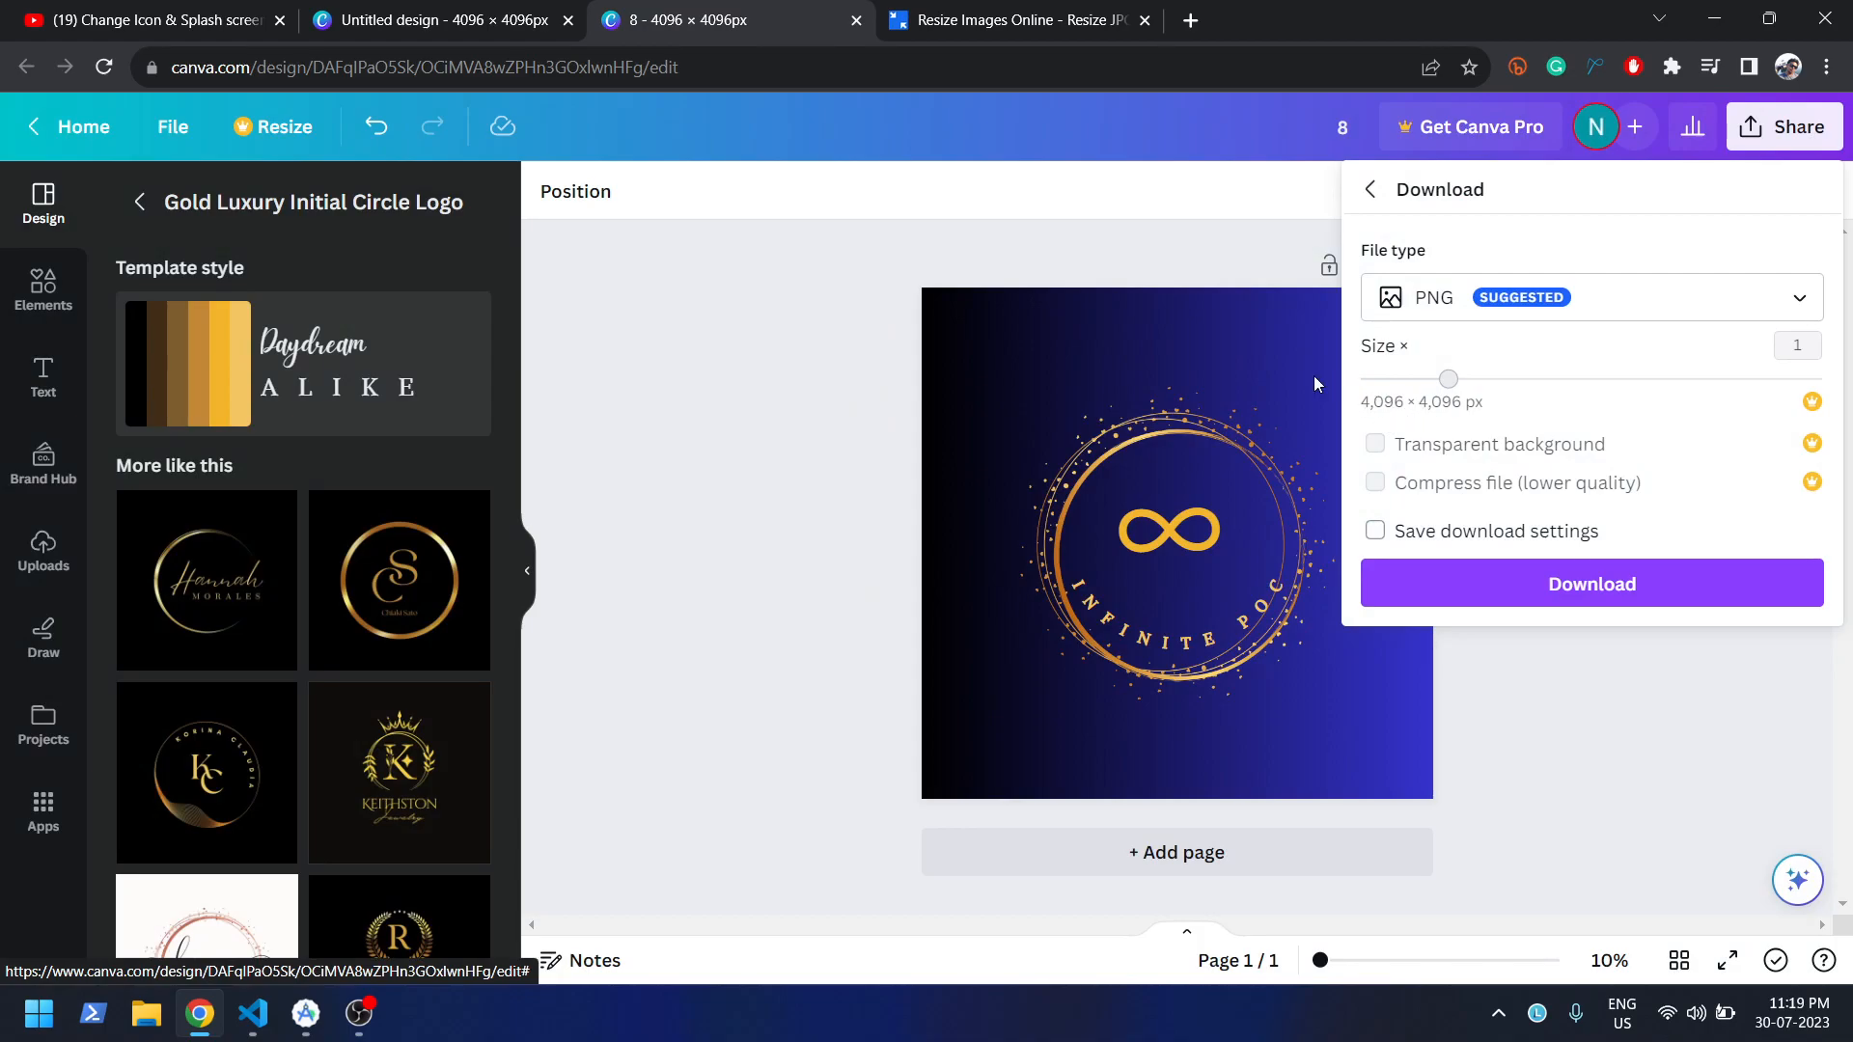
click(1027, 19)
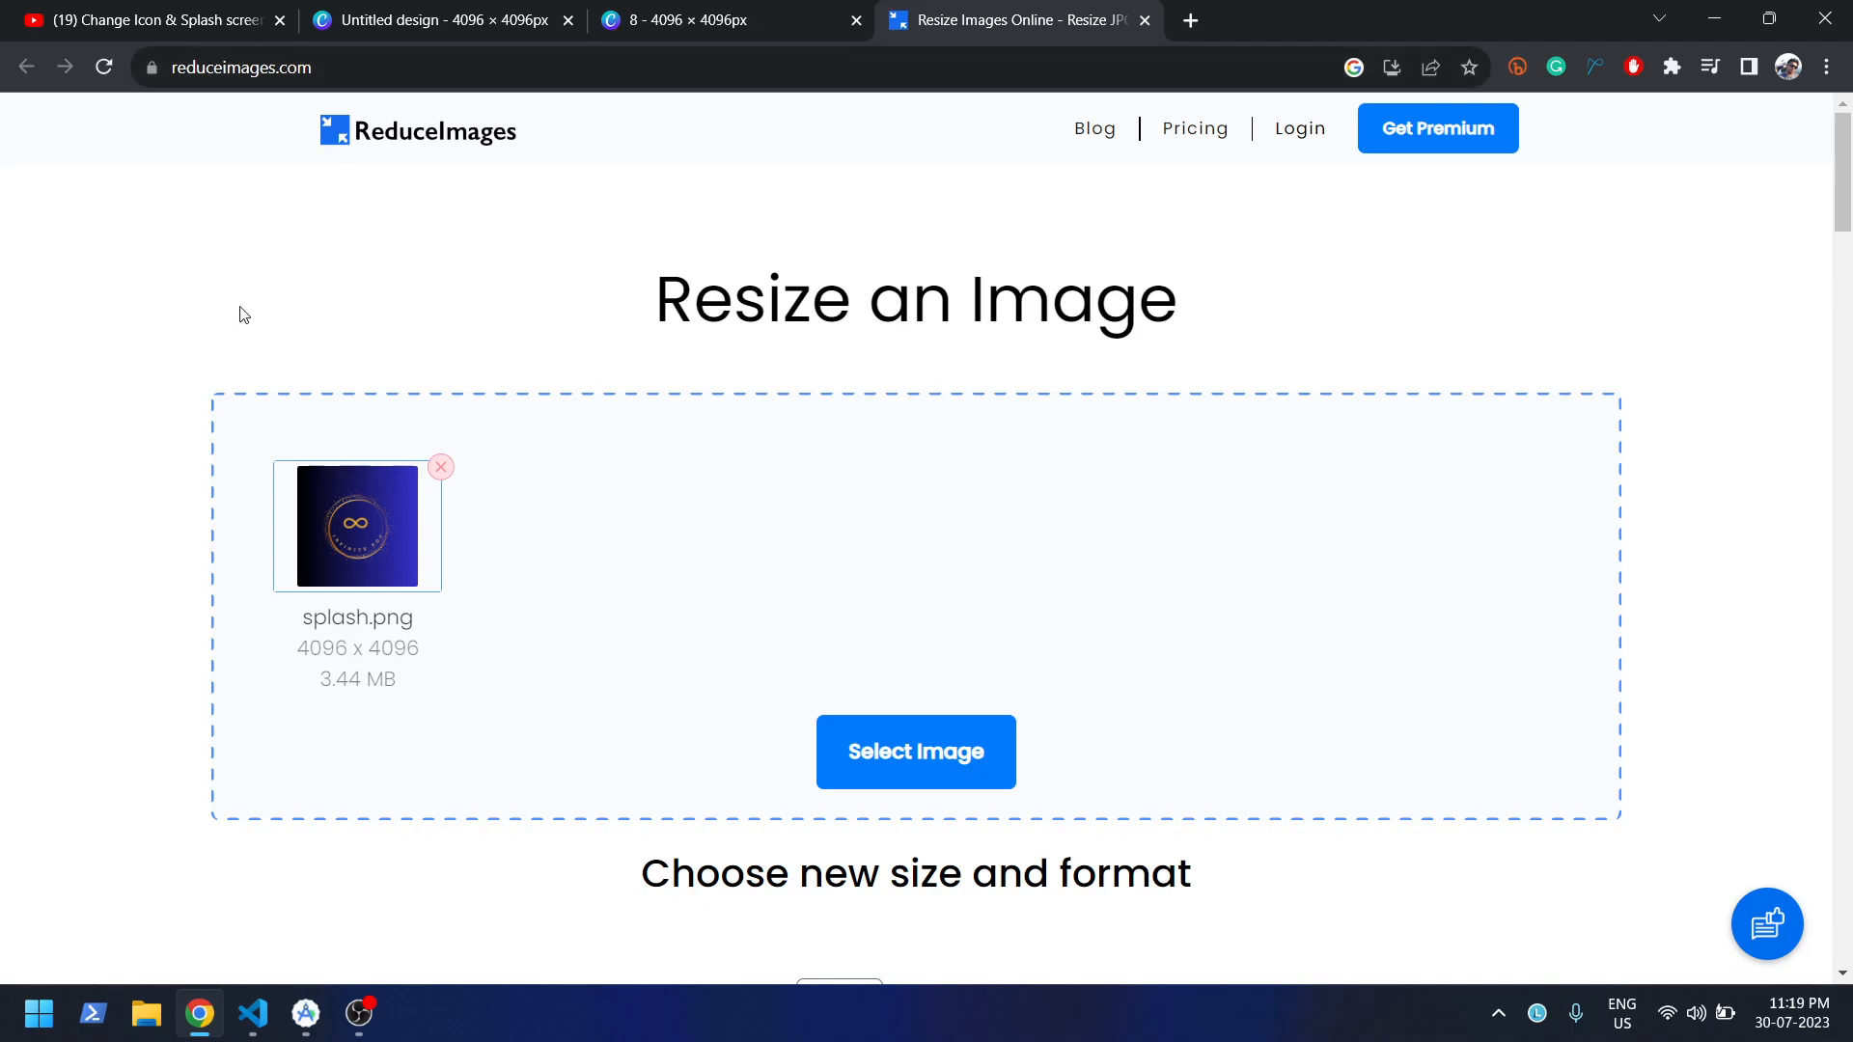
mouse_move(108, 899)
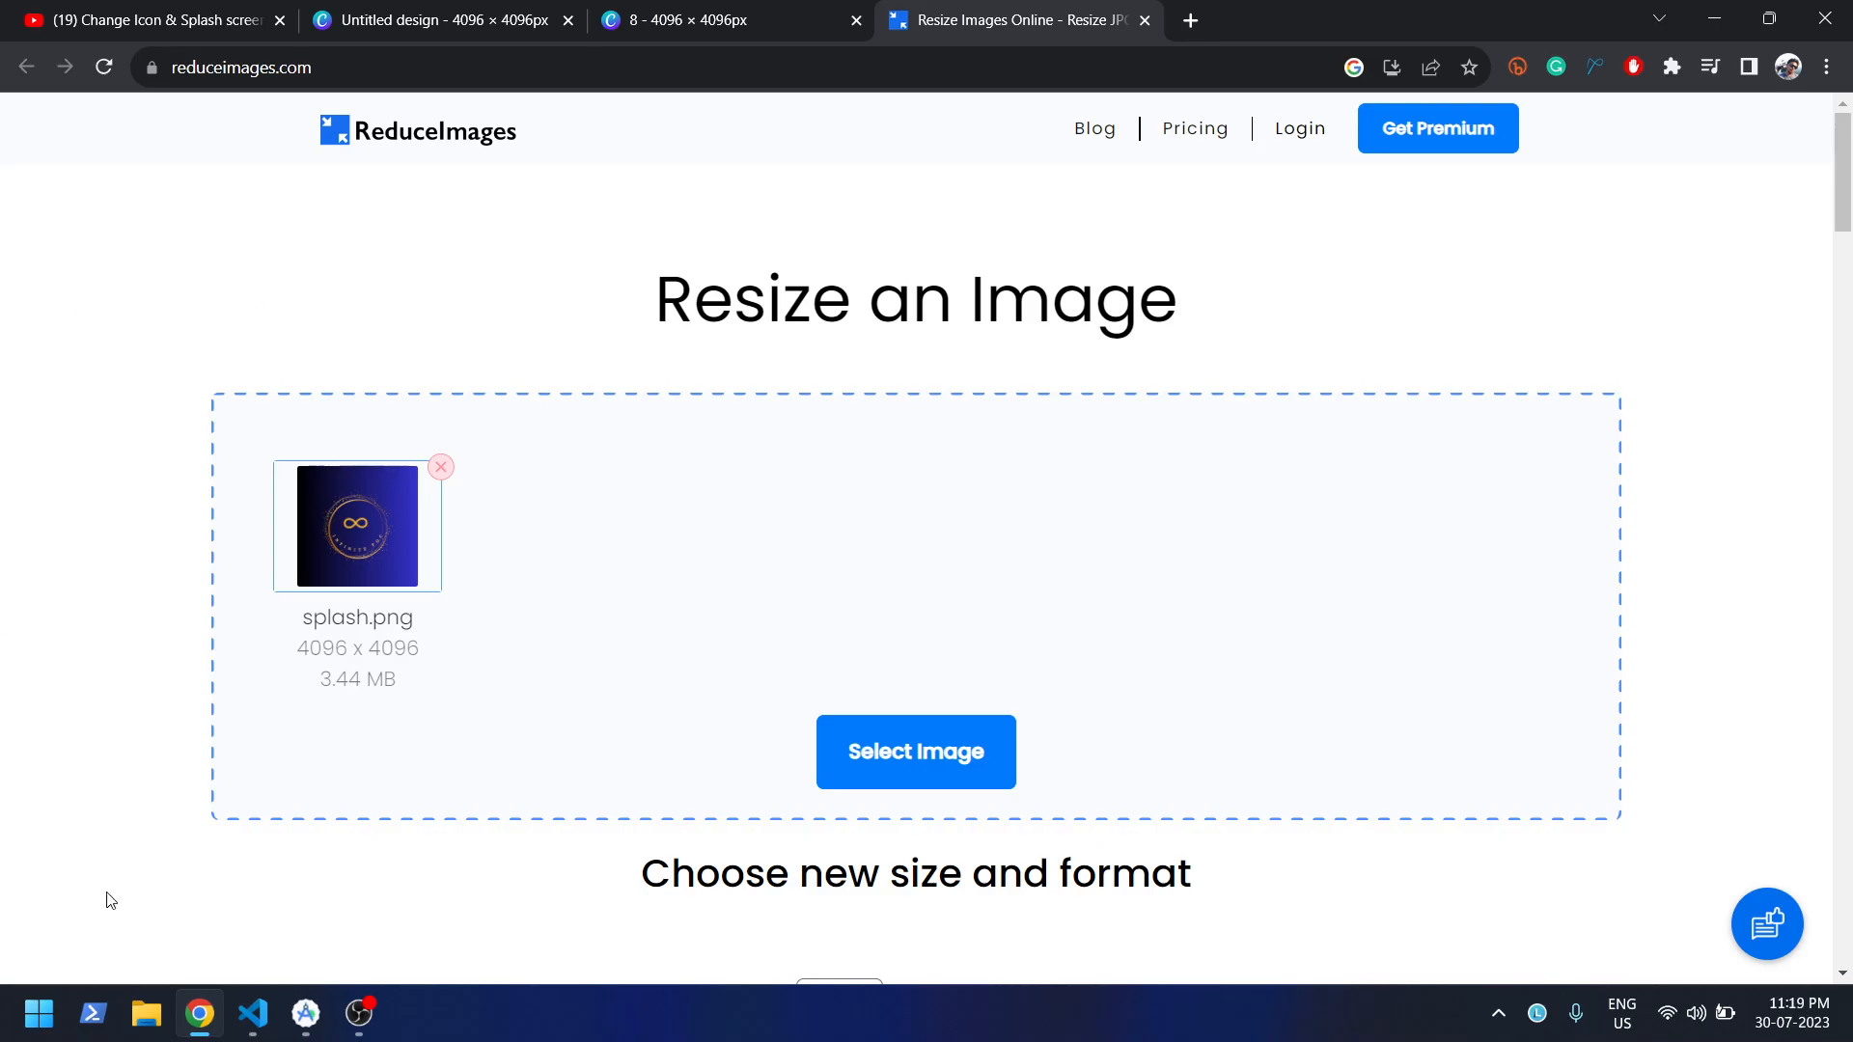
- From the Android project's drawable folder, reveal the res folder in File Explorer
click(305, 1013)
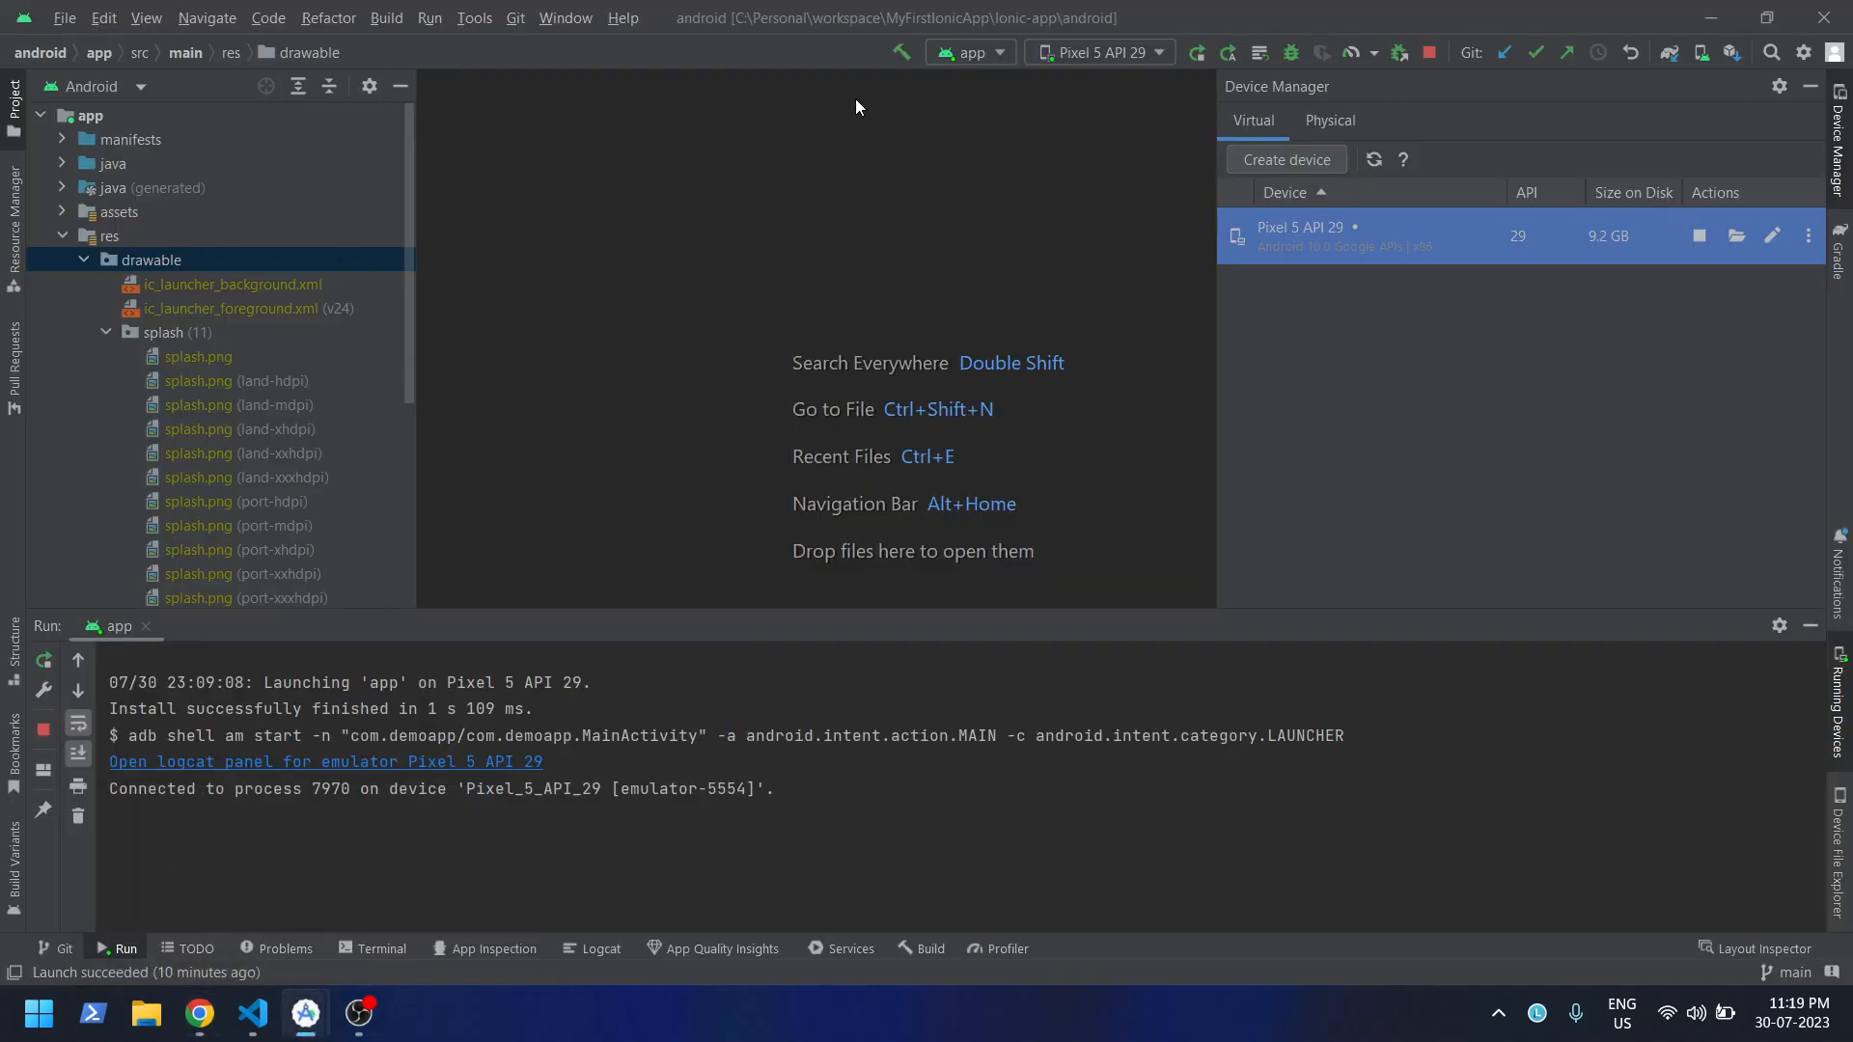
right_click(151, 258)
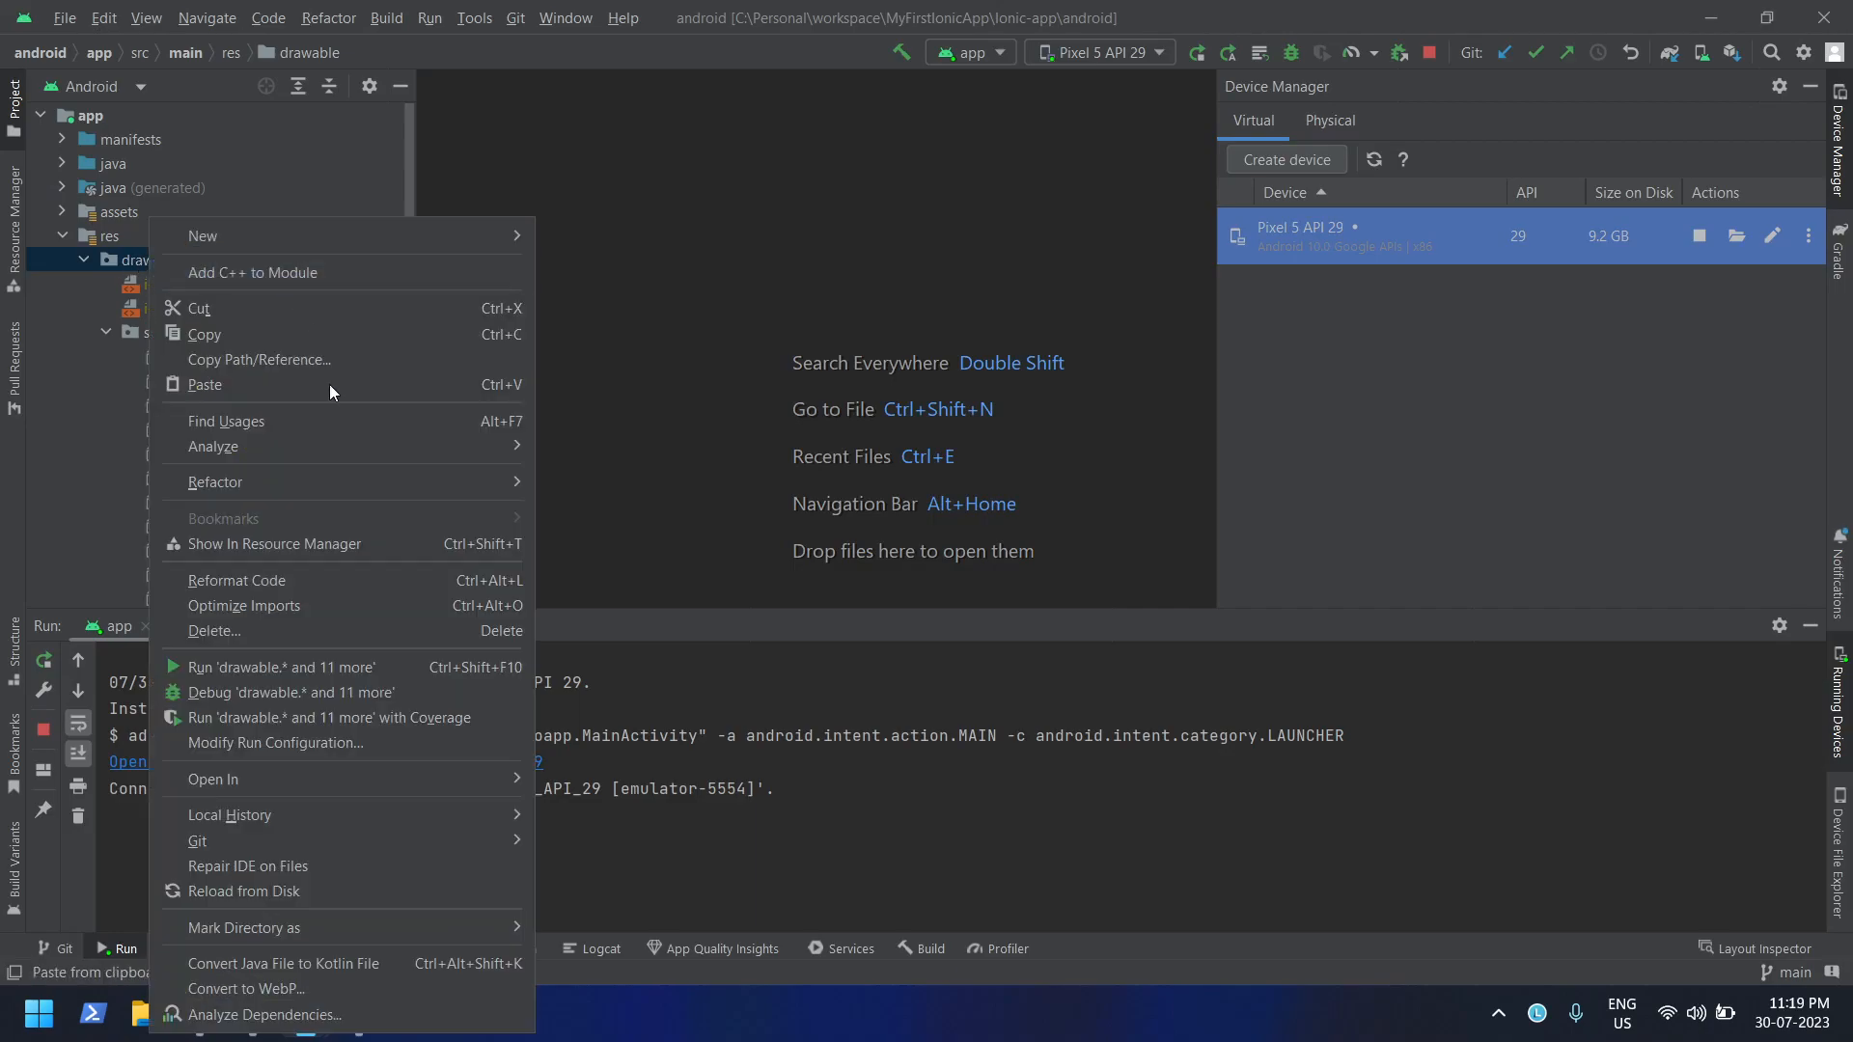
mouse_move(212, 778)
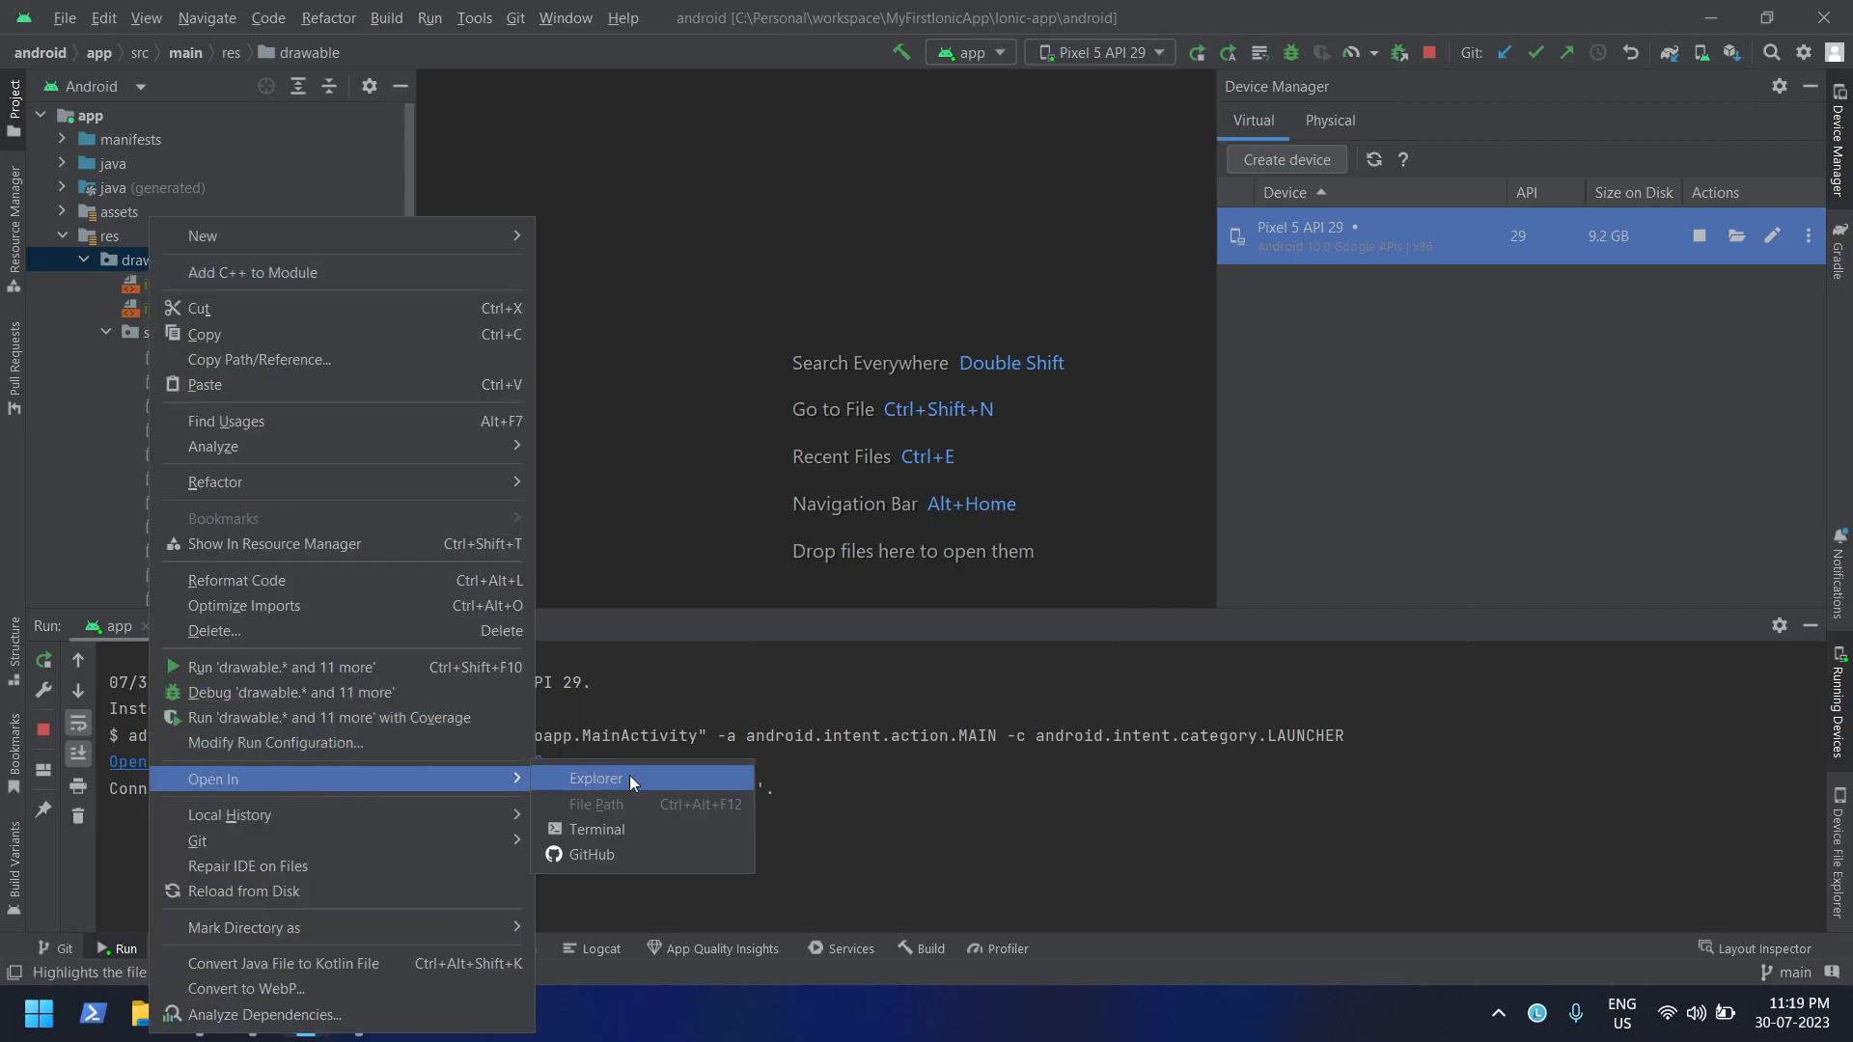
click(595, 778)
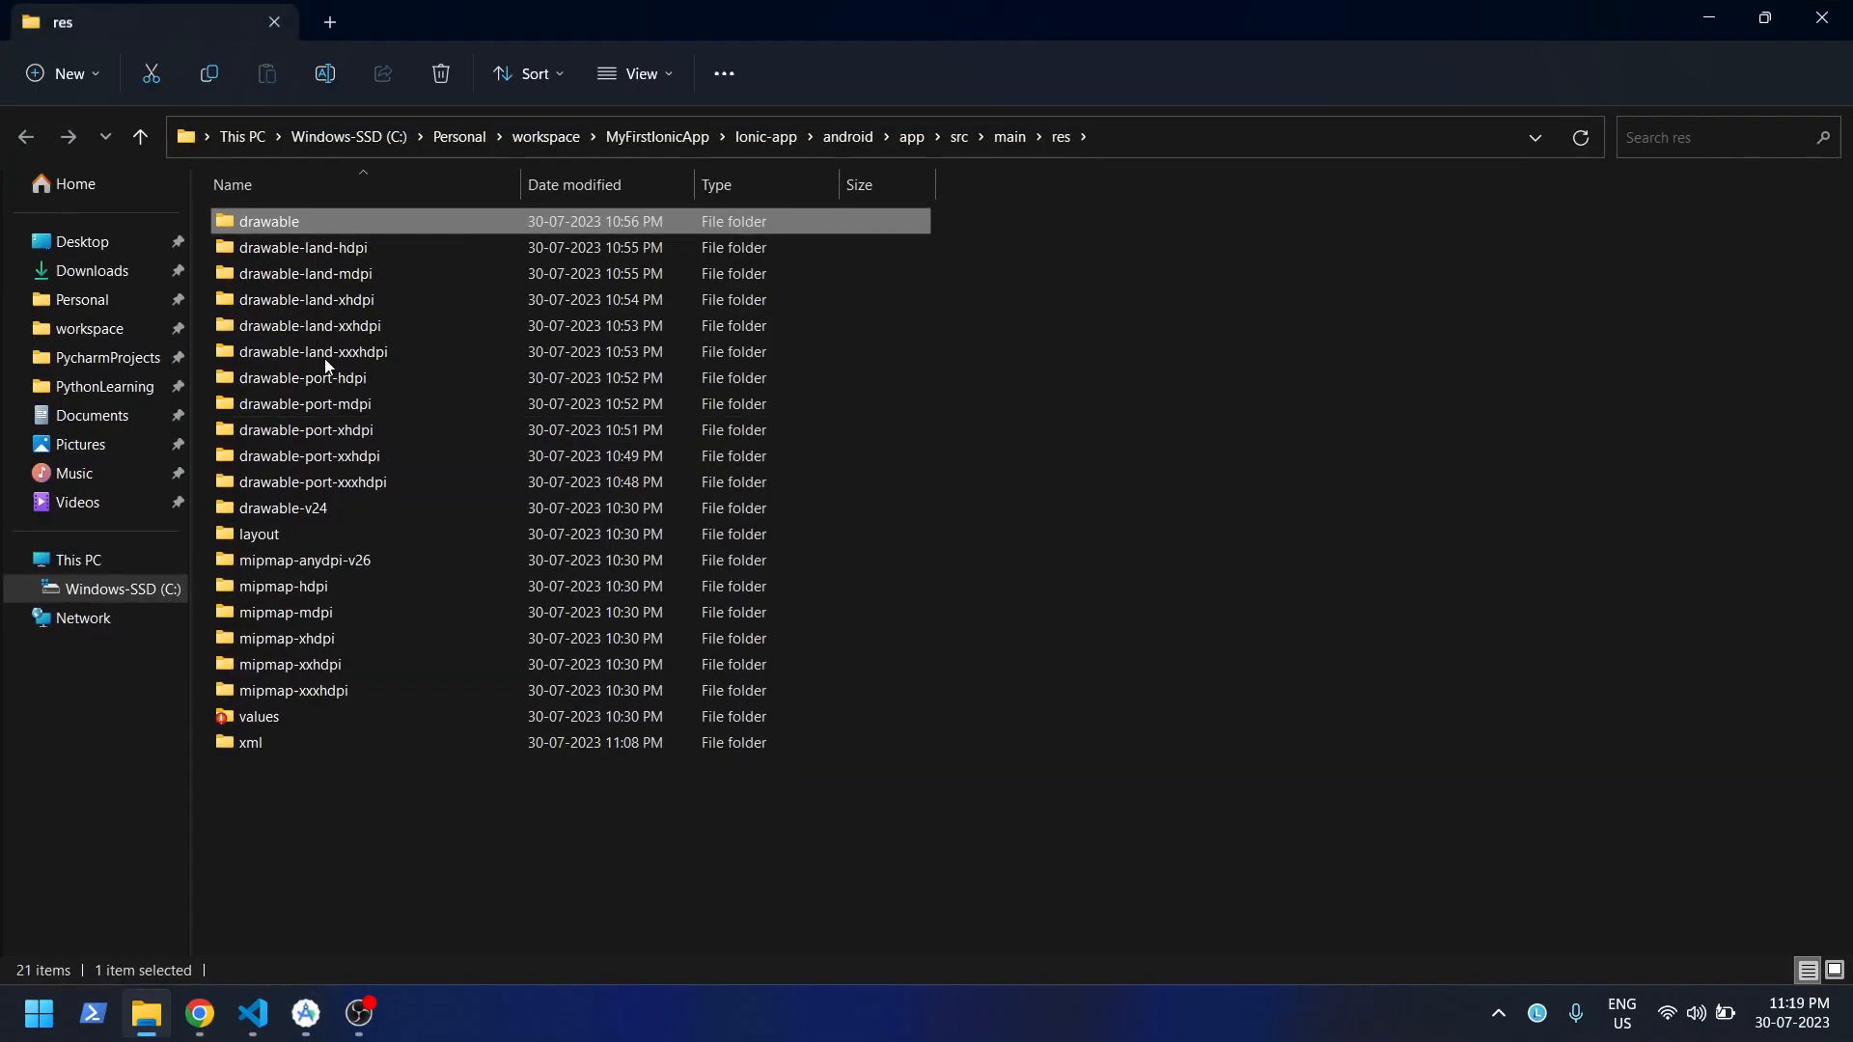
- Search the res folder for 'splash' and review the eleven splash.png results and their dimensions
key(ctrl+a)
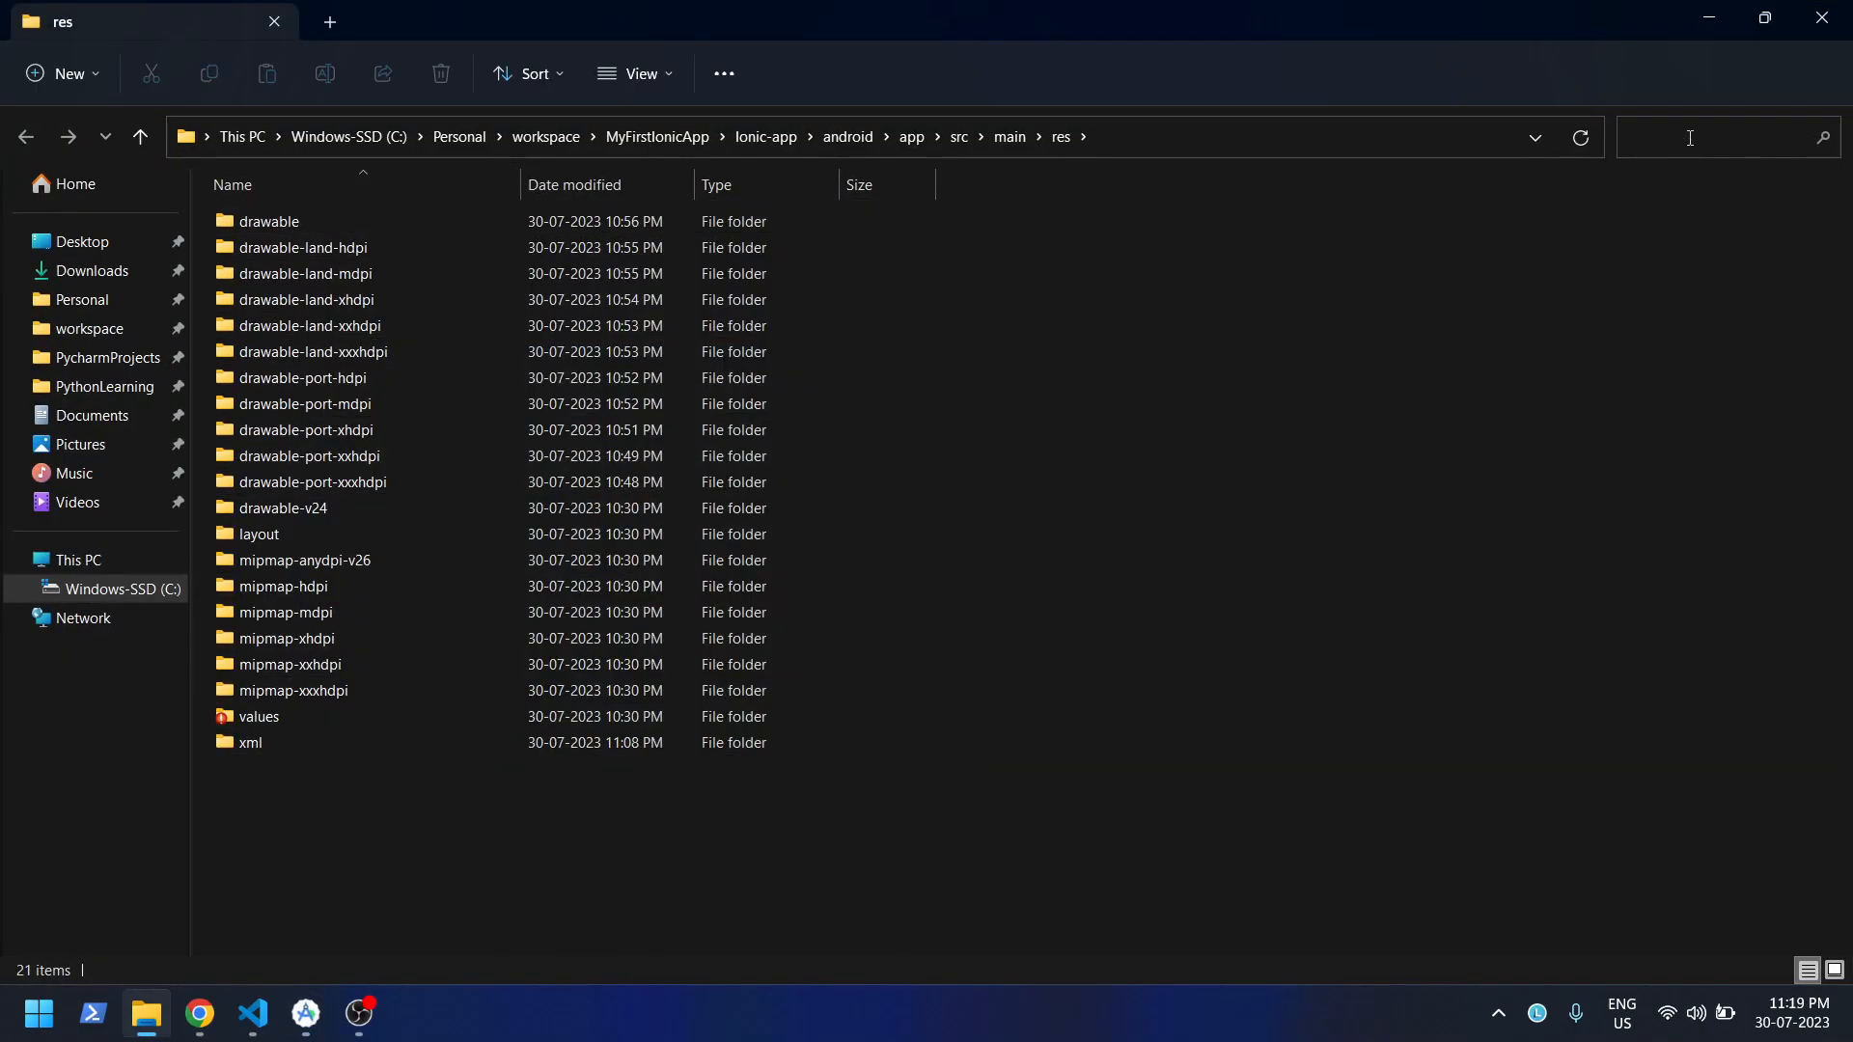
text(splash)
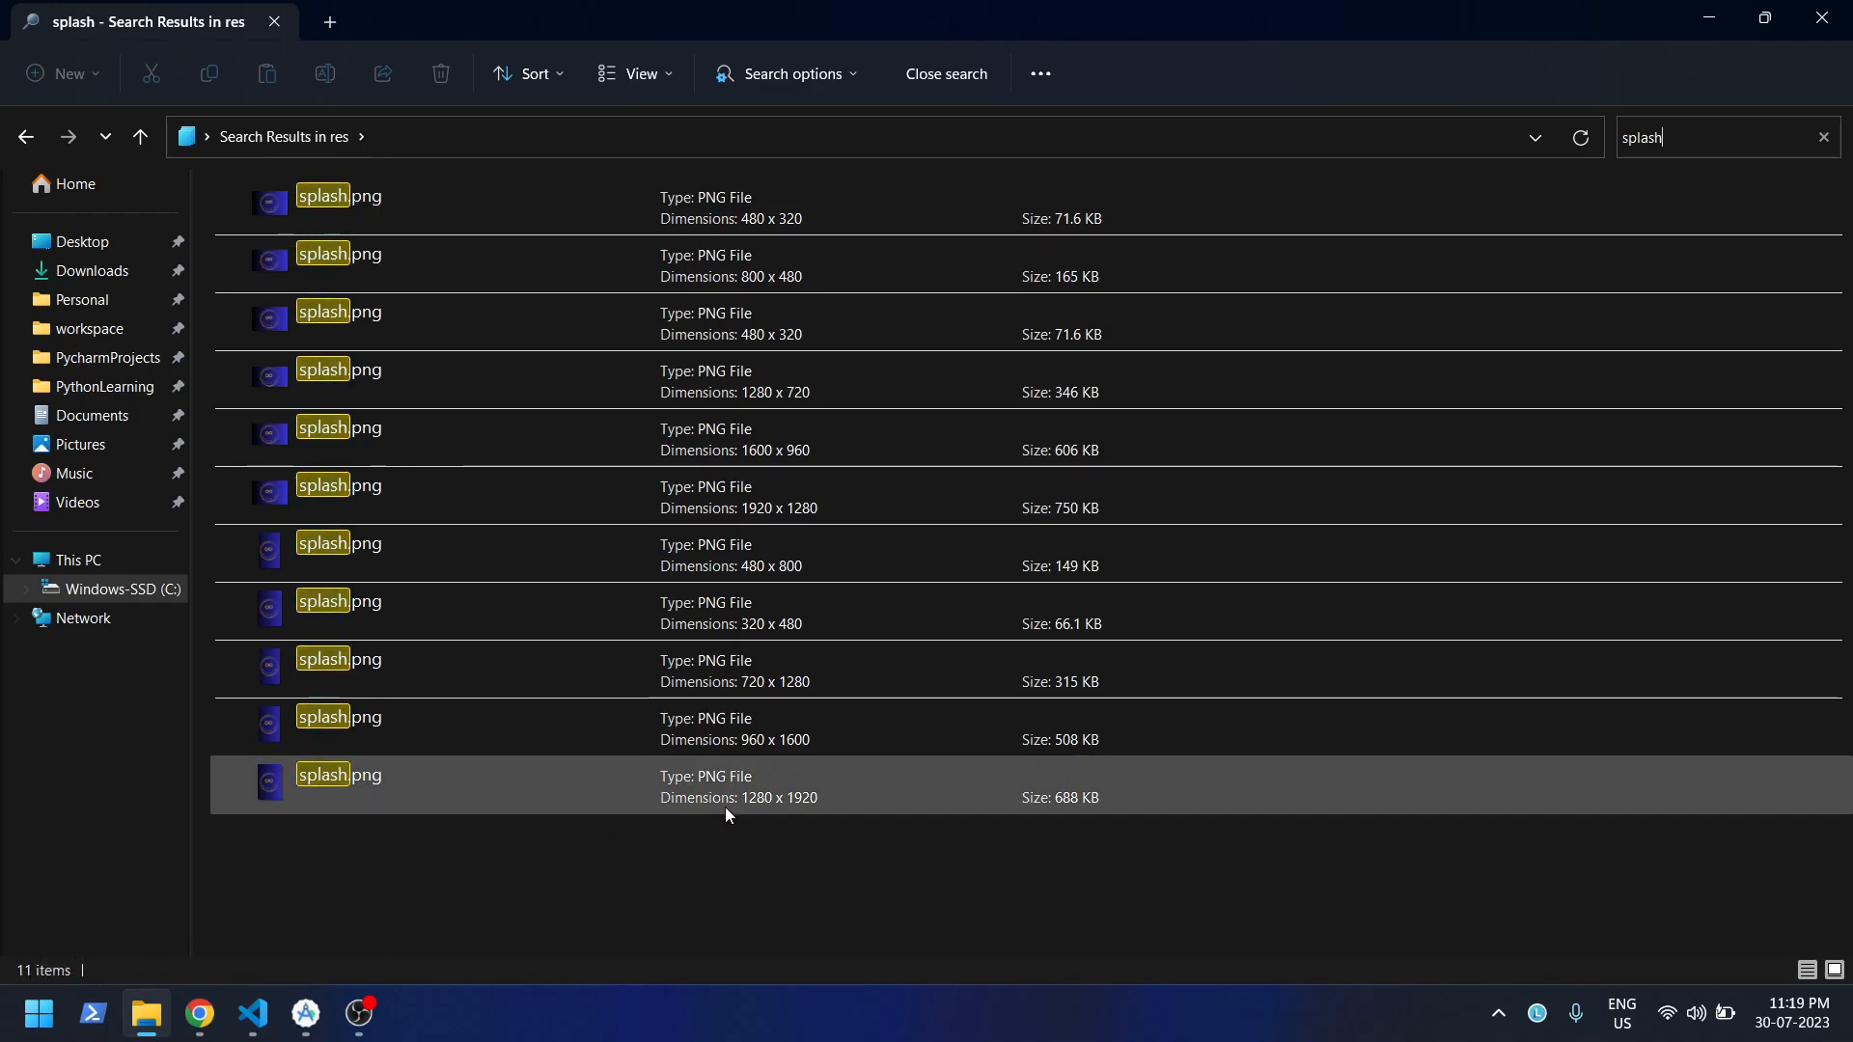
key(ctrl+a)
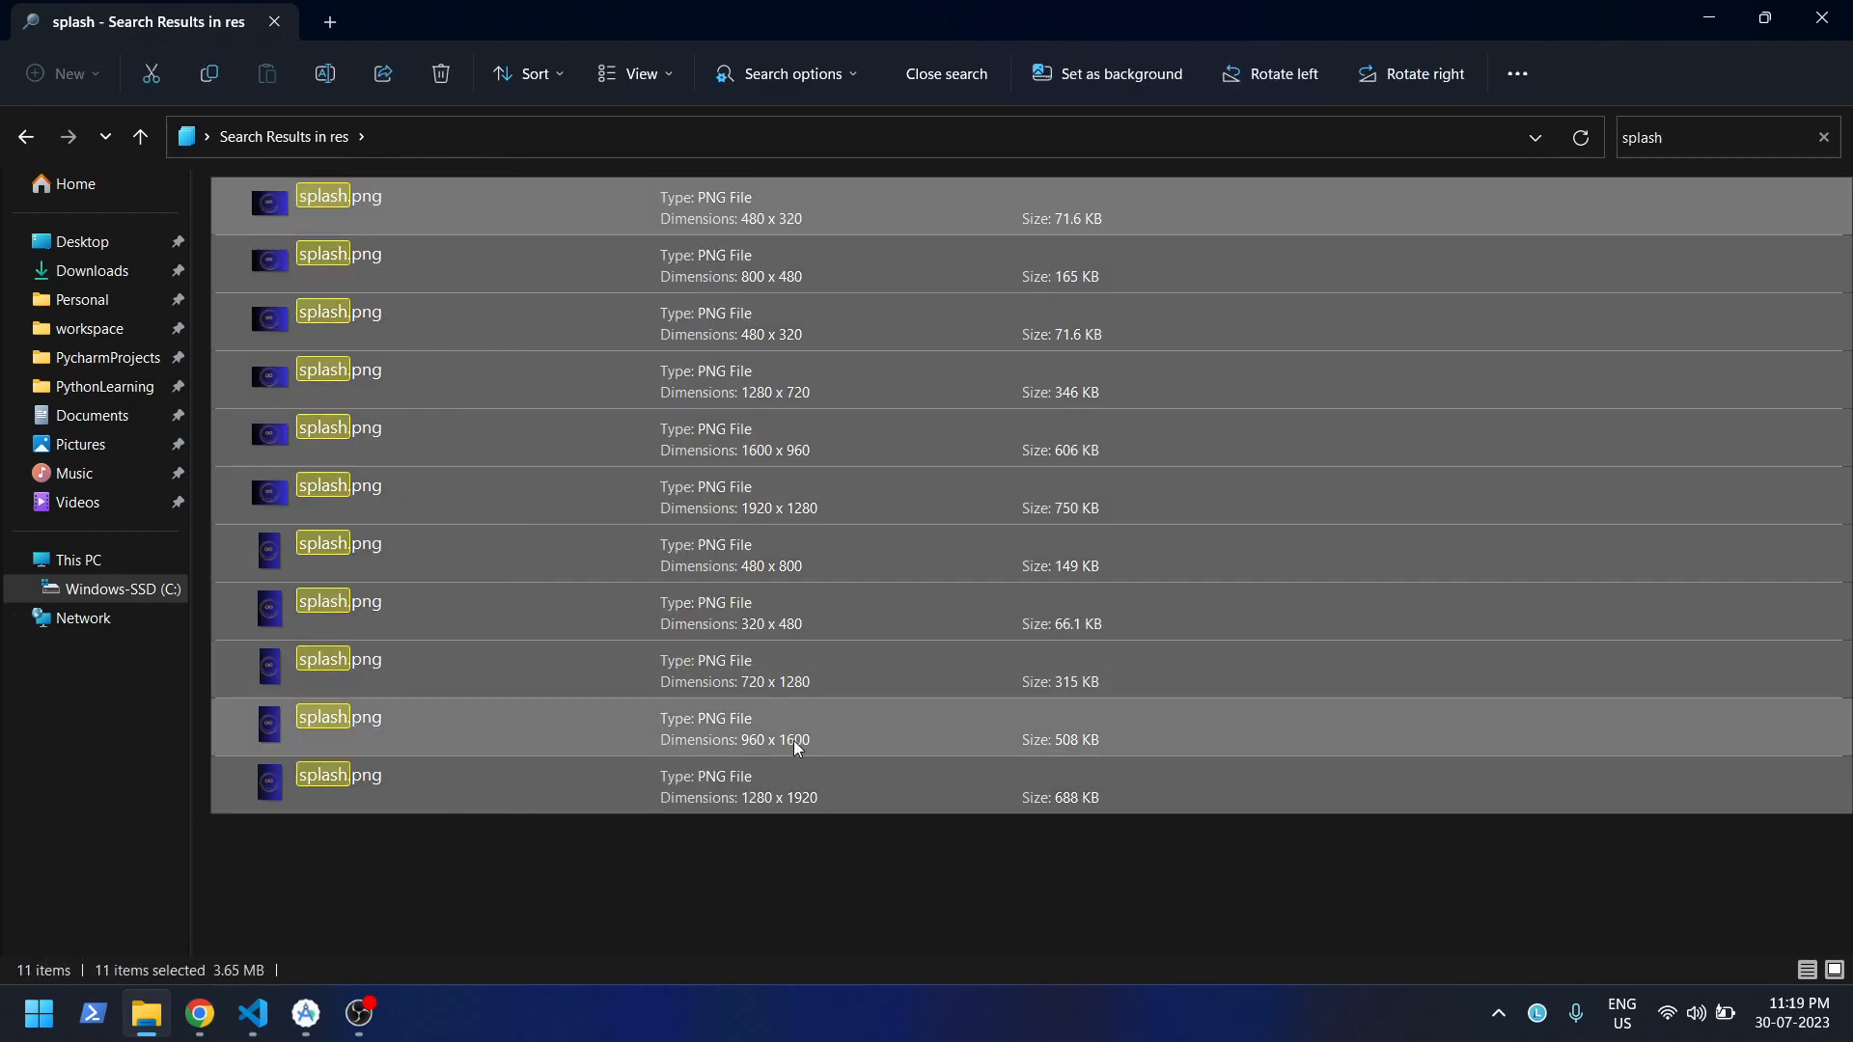
click(749, 868)
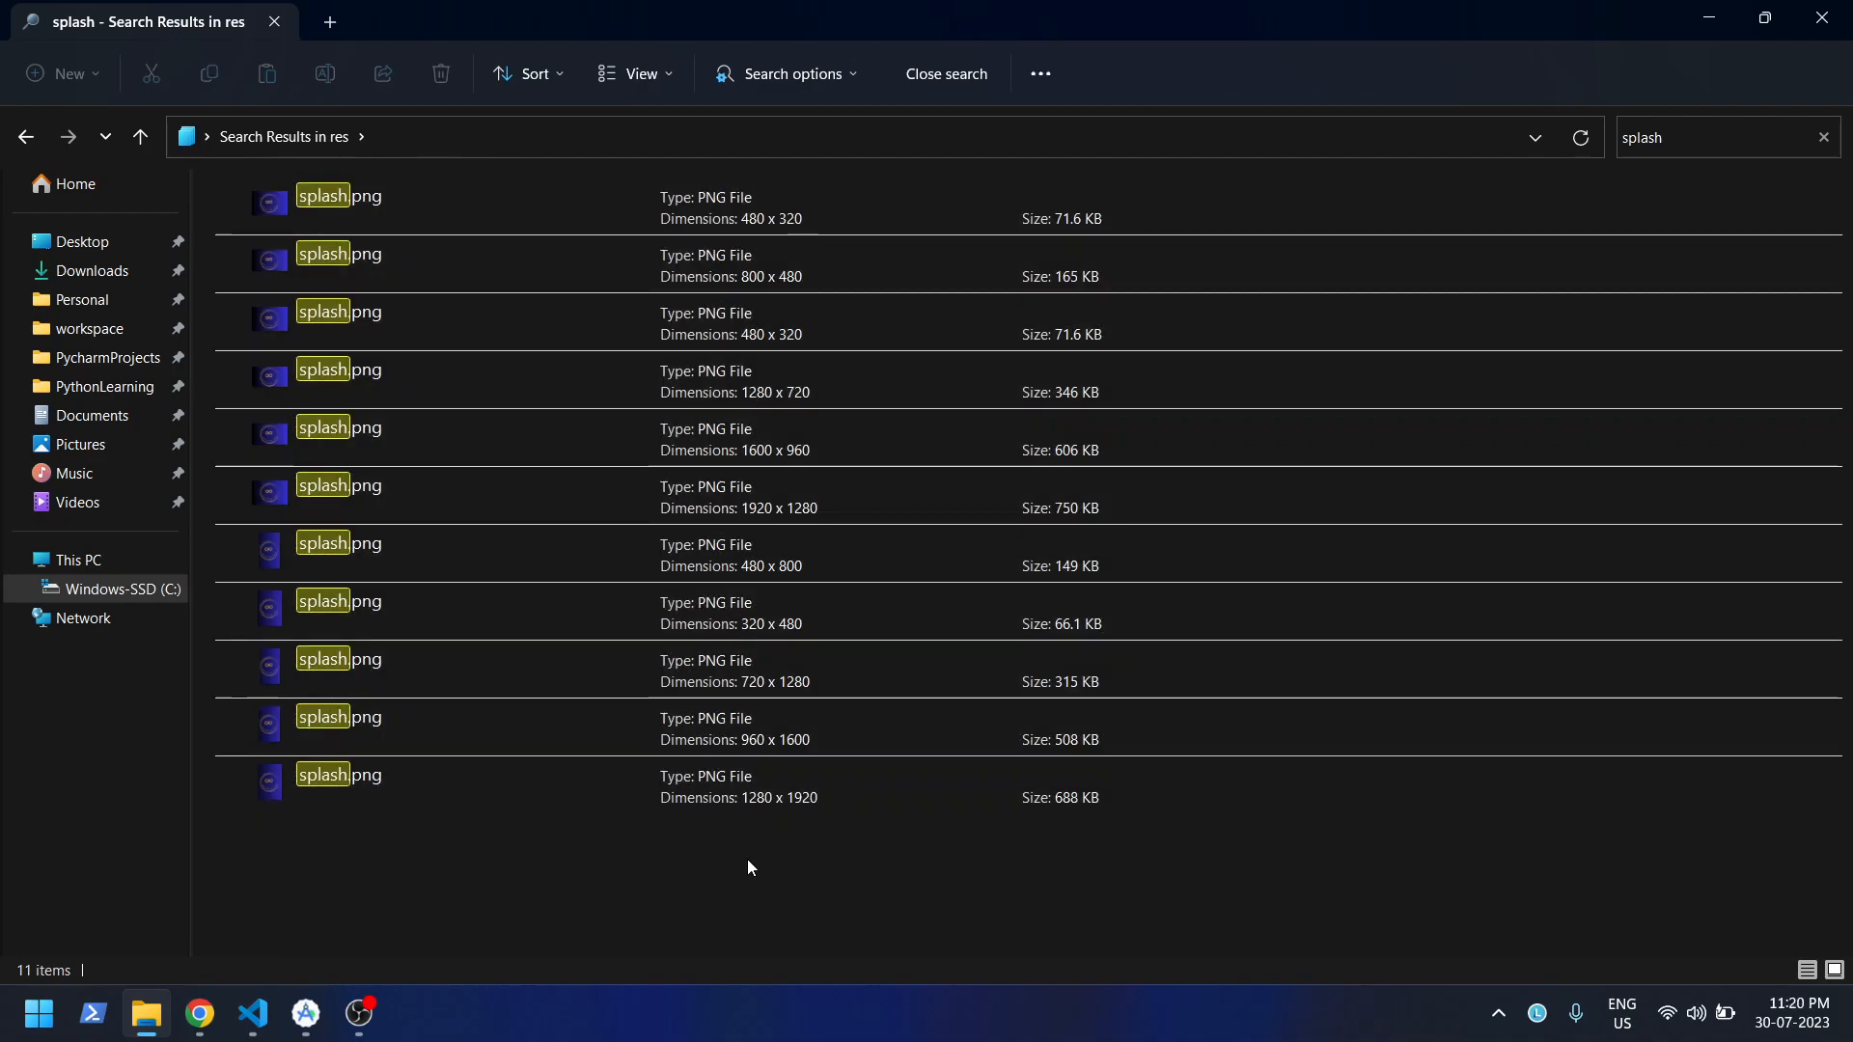
mouse_move(743, 973)
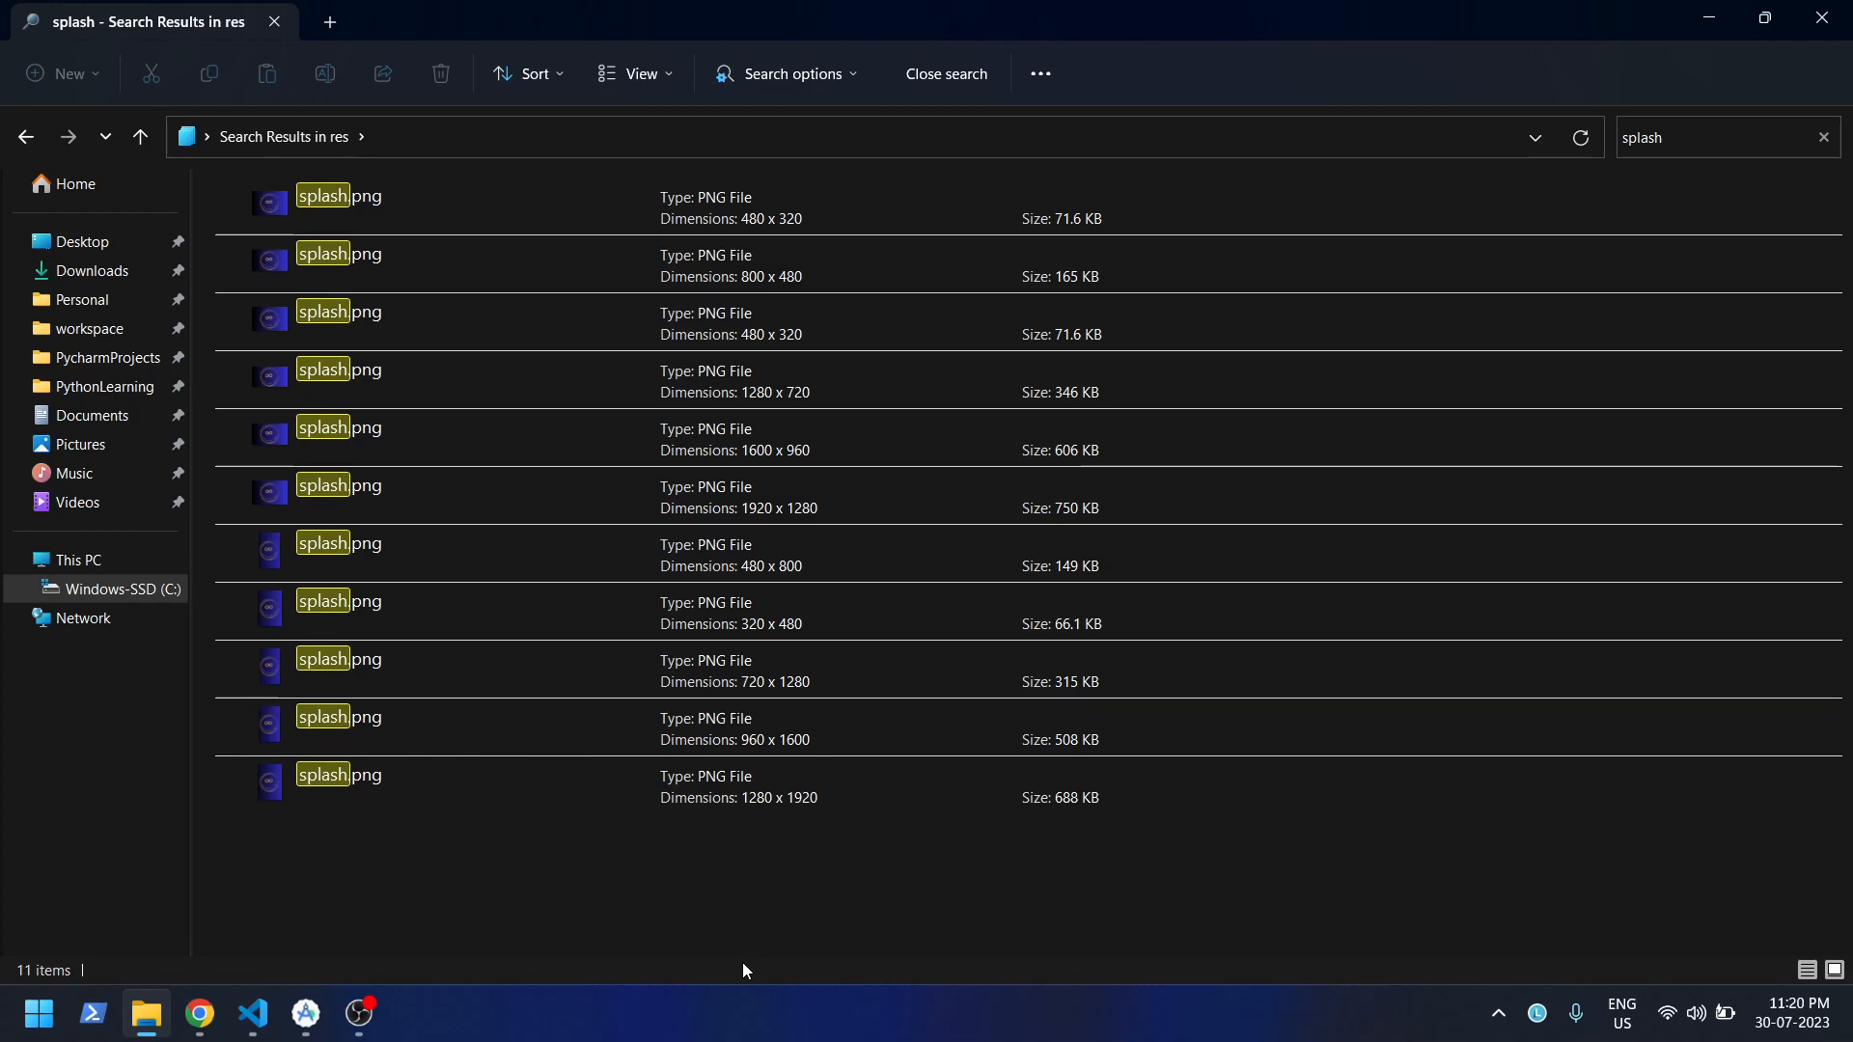
mouse_move(757, 950)
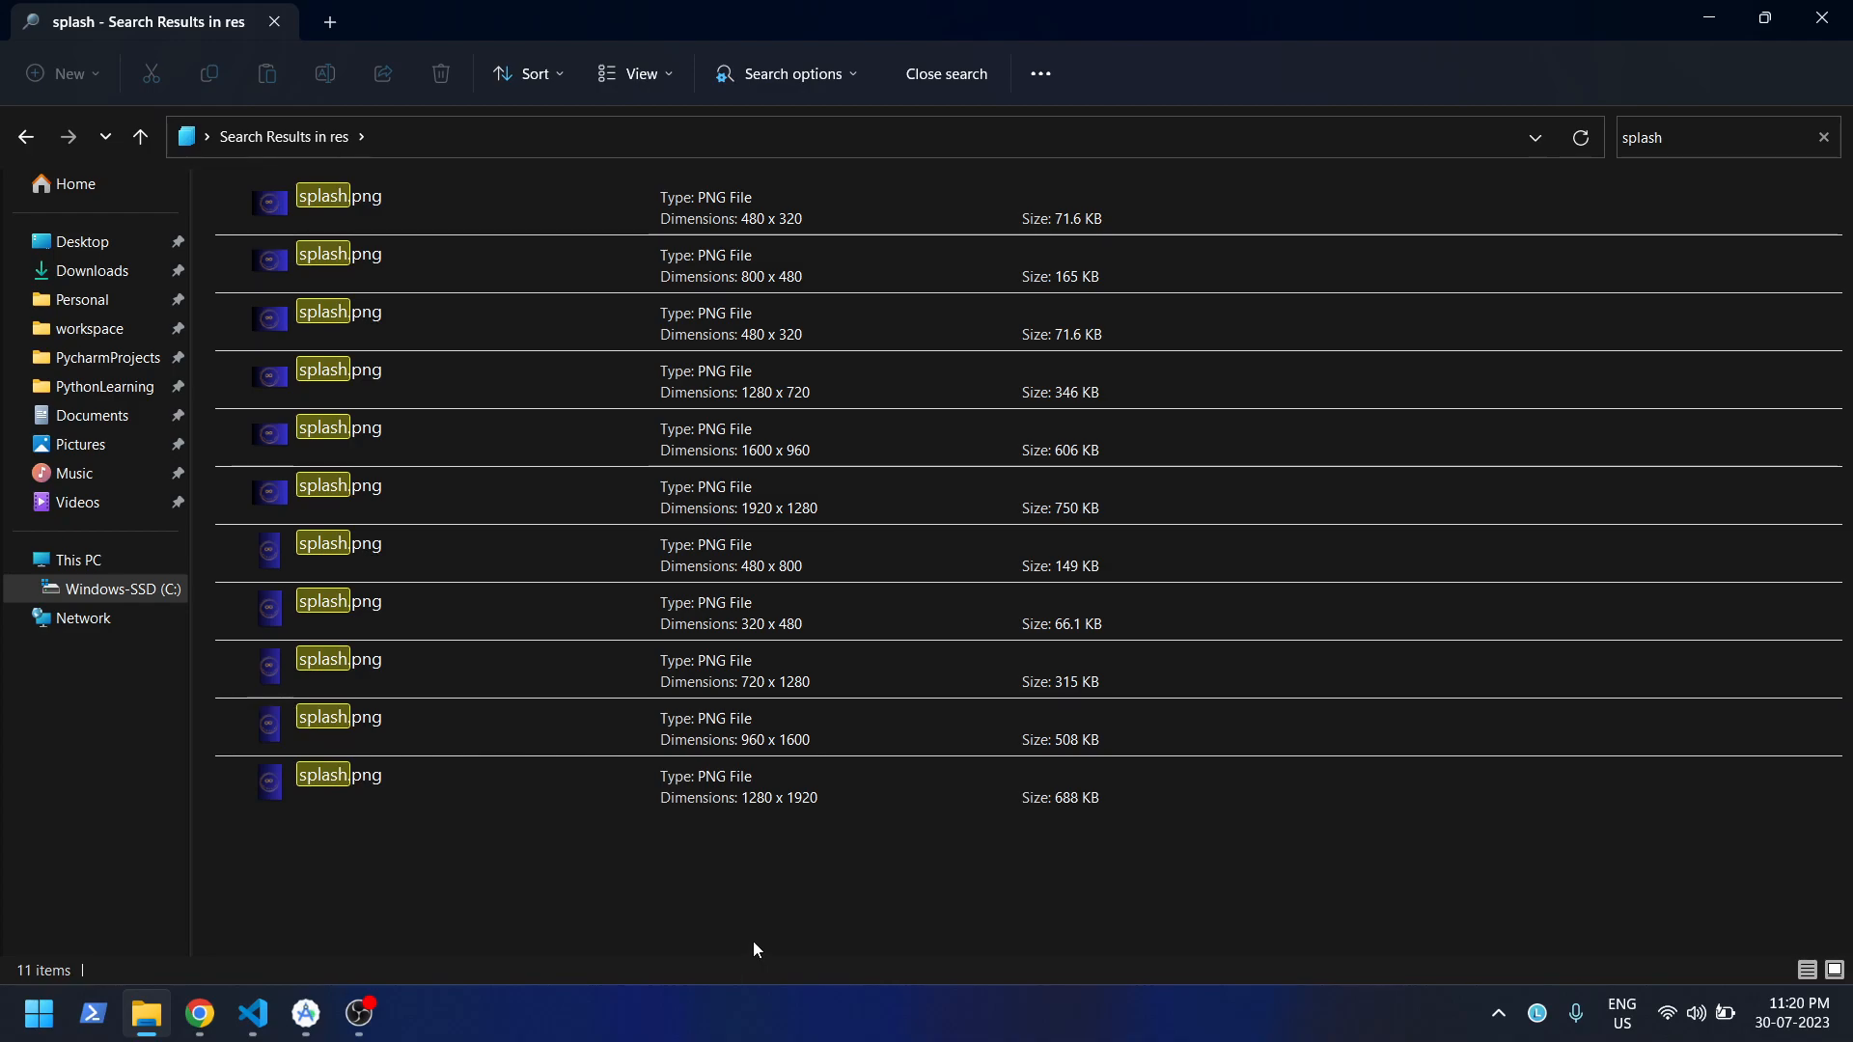
mouse_move(748, 956)
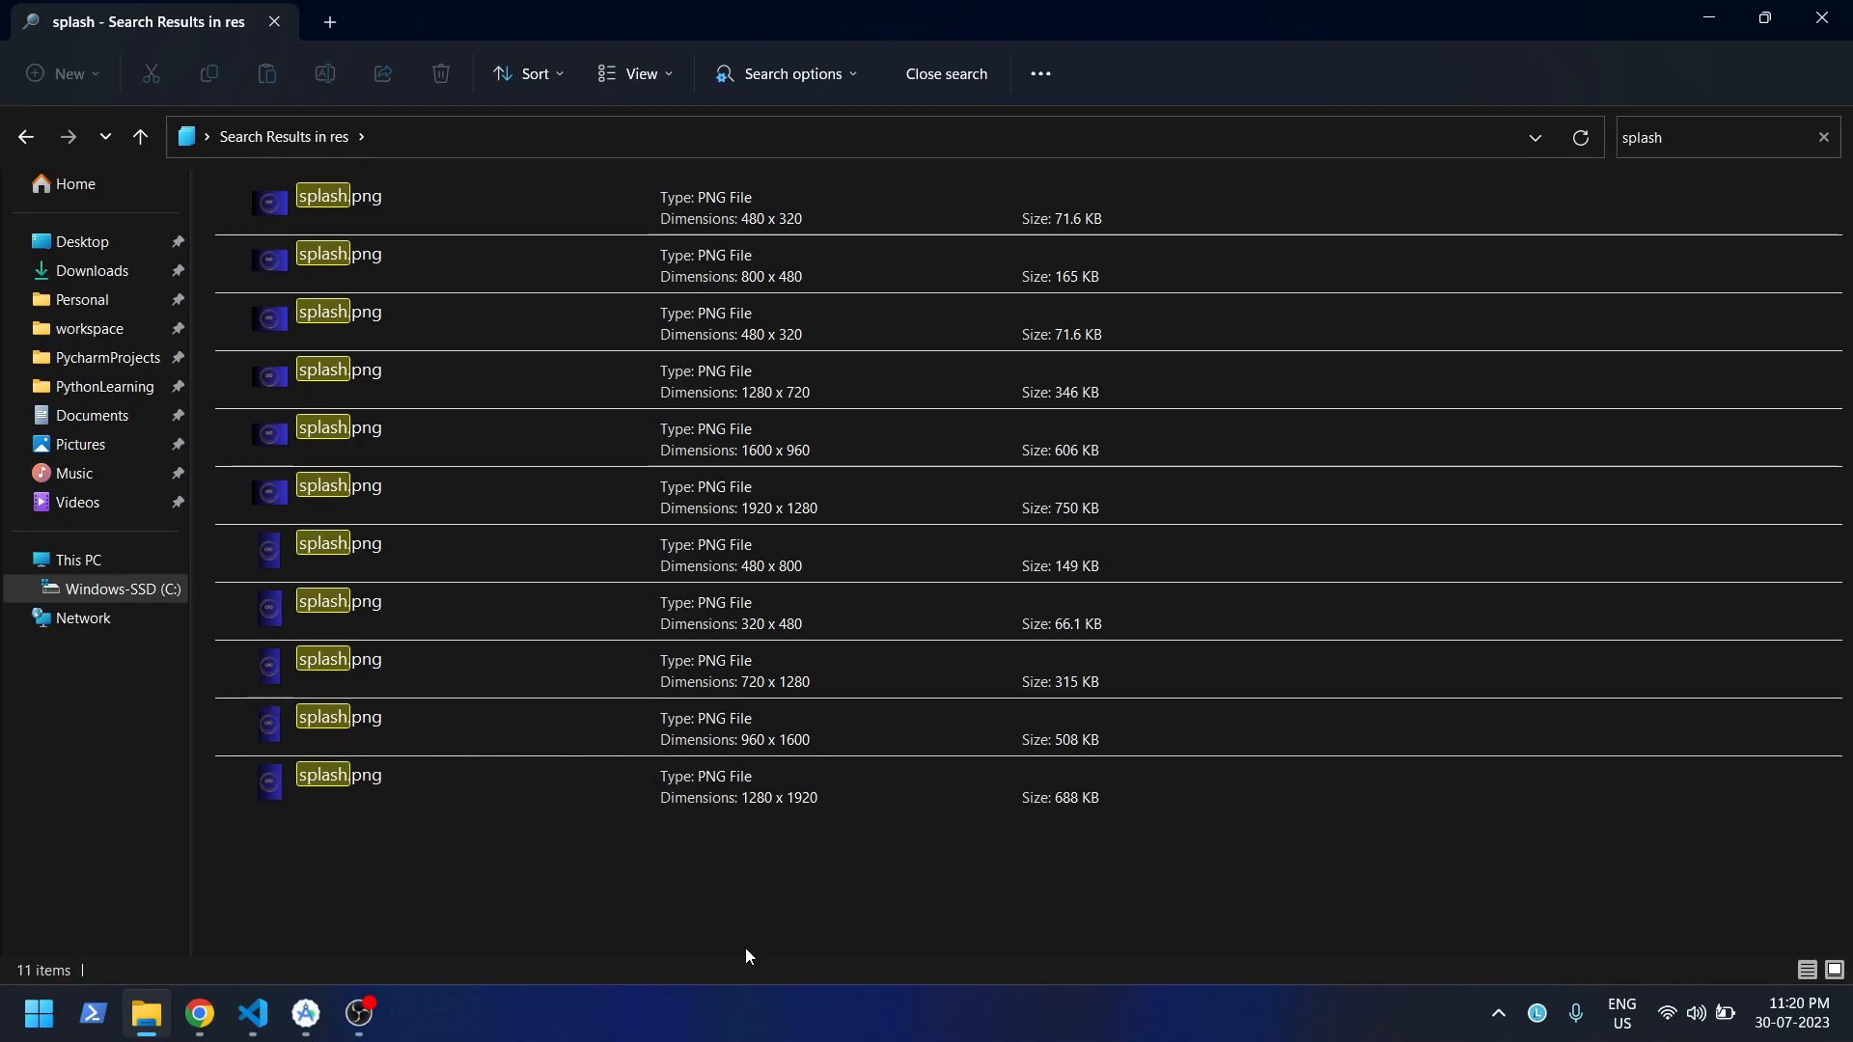
mouse_move(743, 849)
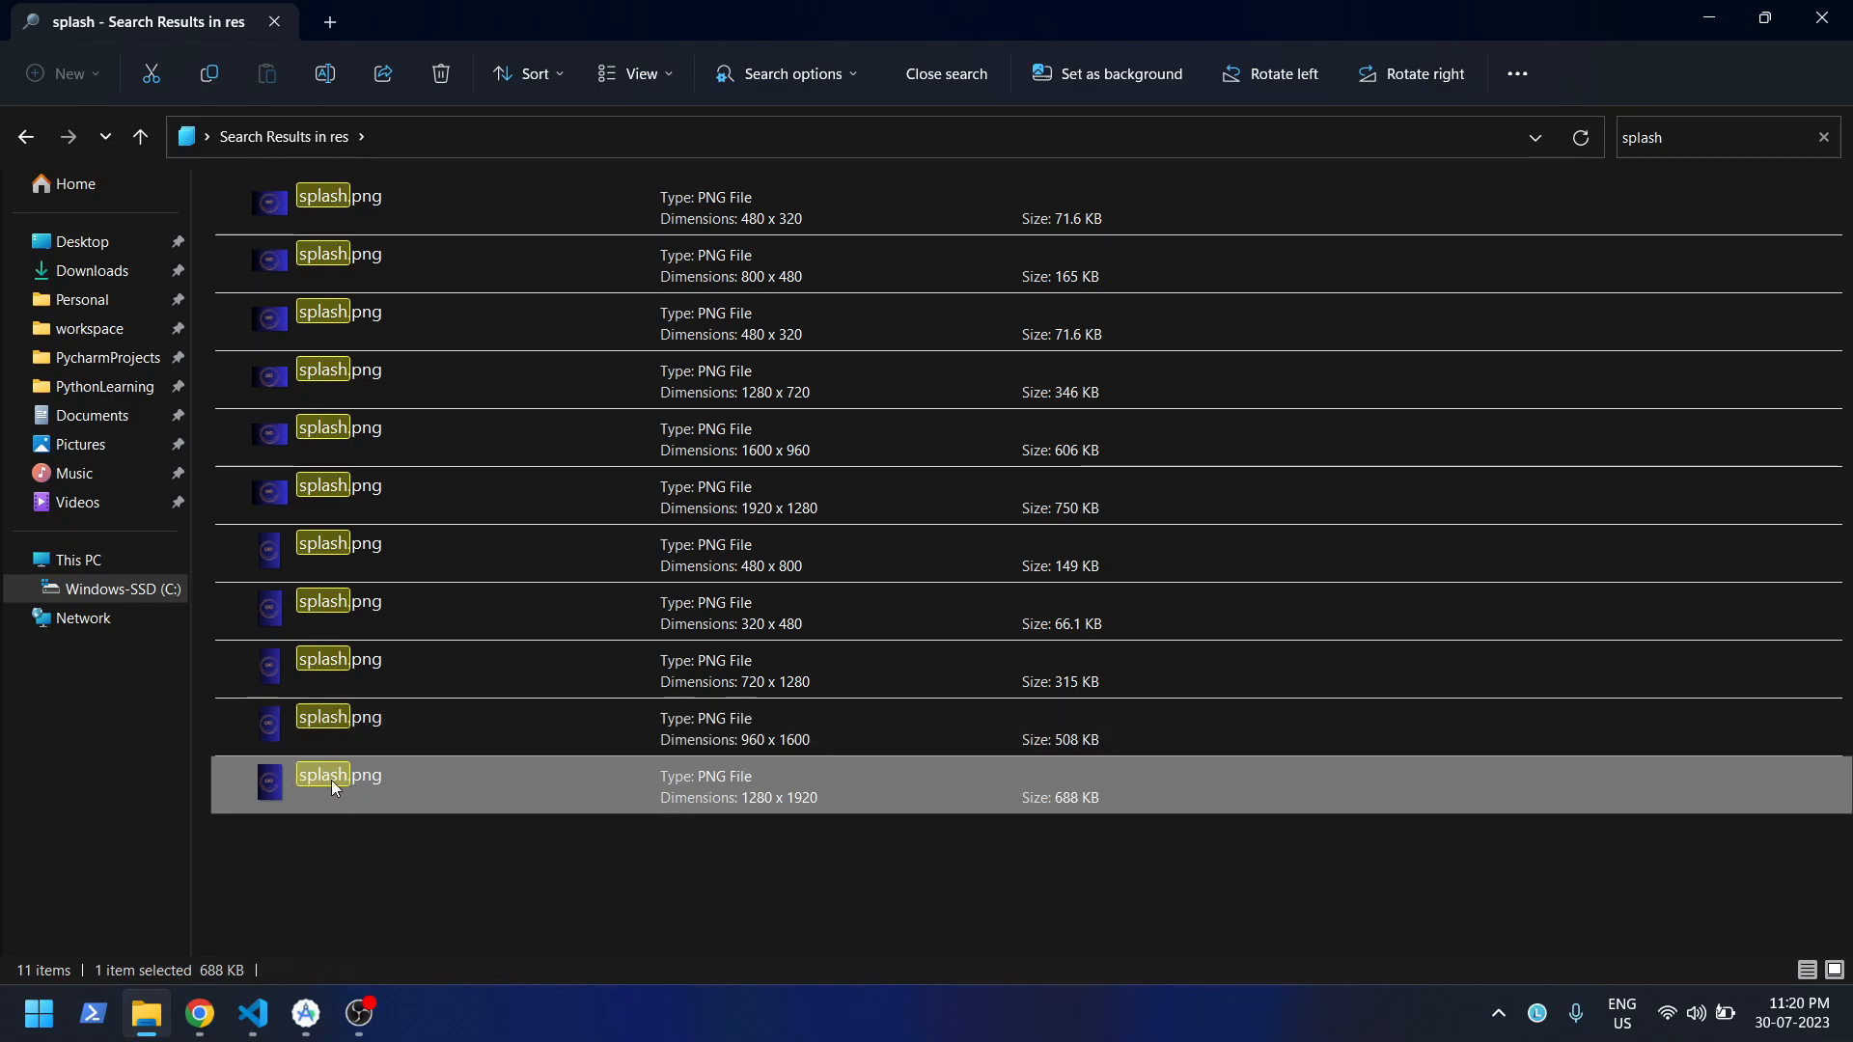
mouse_move(737, 818)
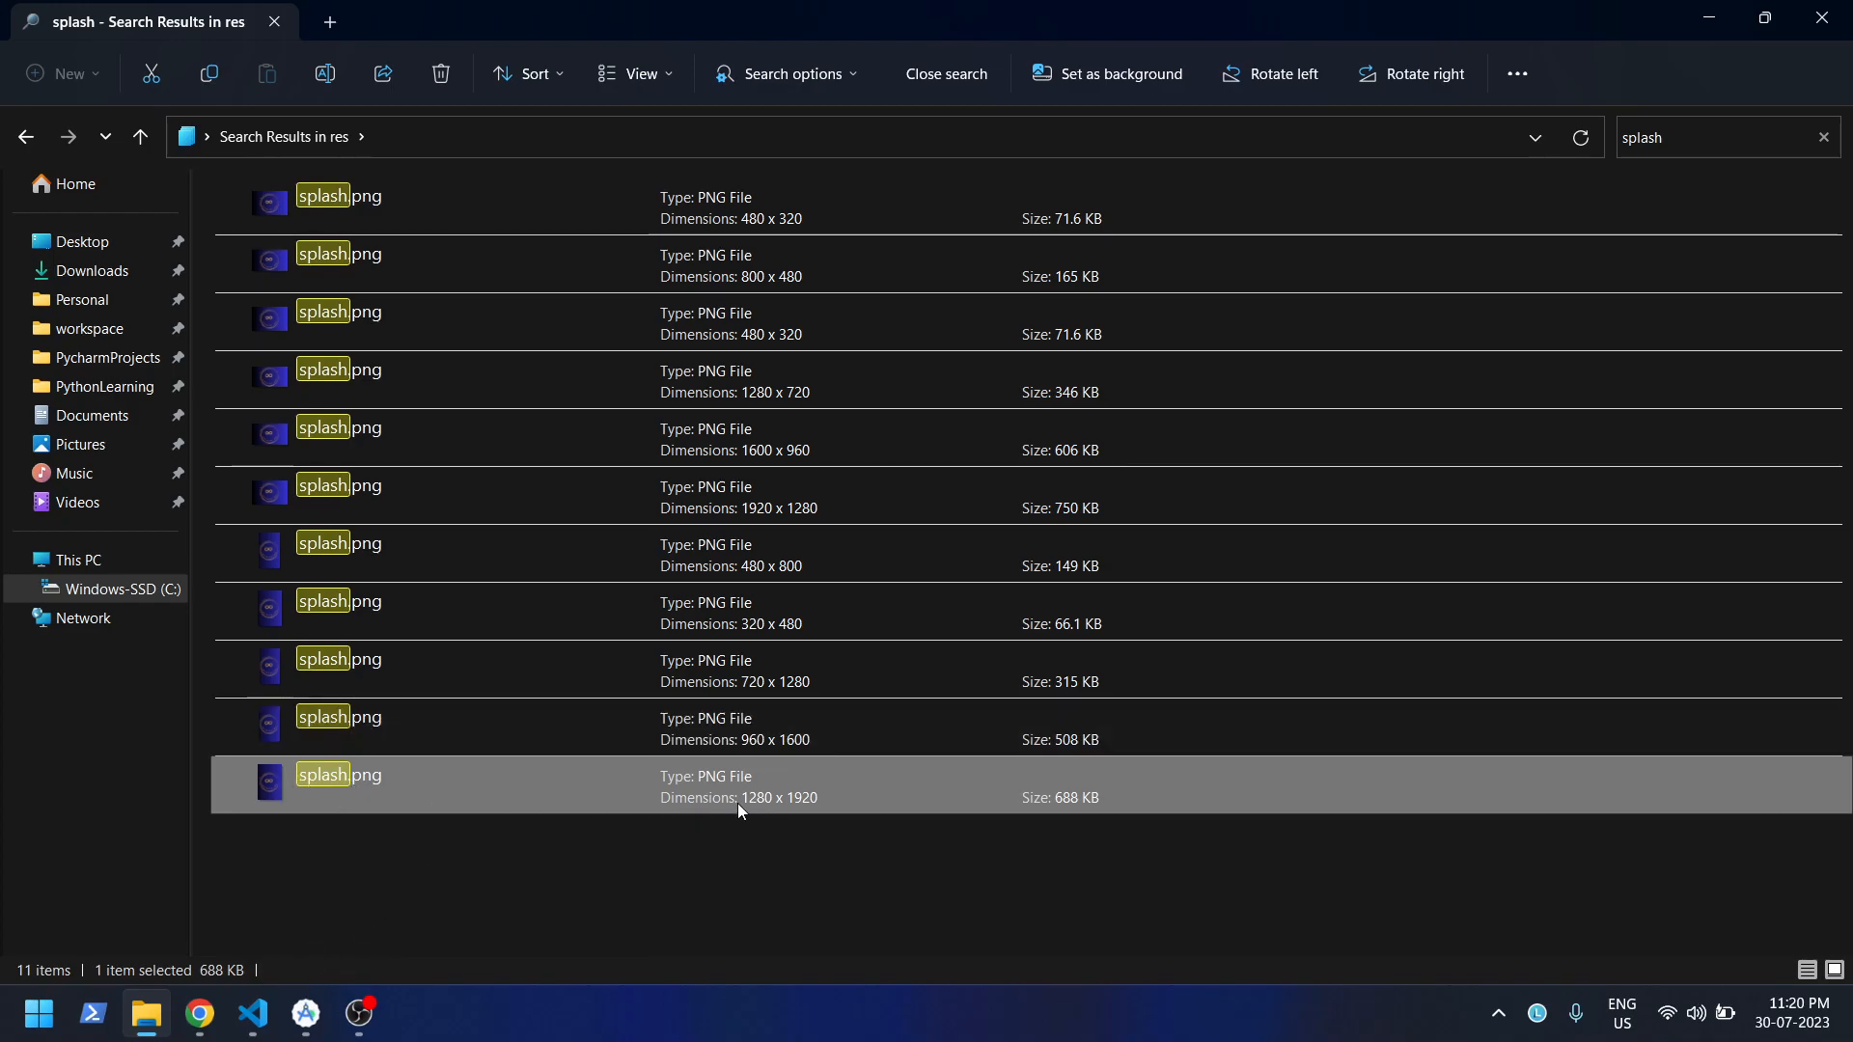
mouse_move(769, 815)
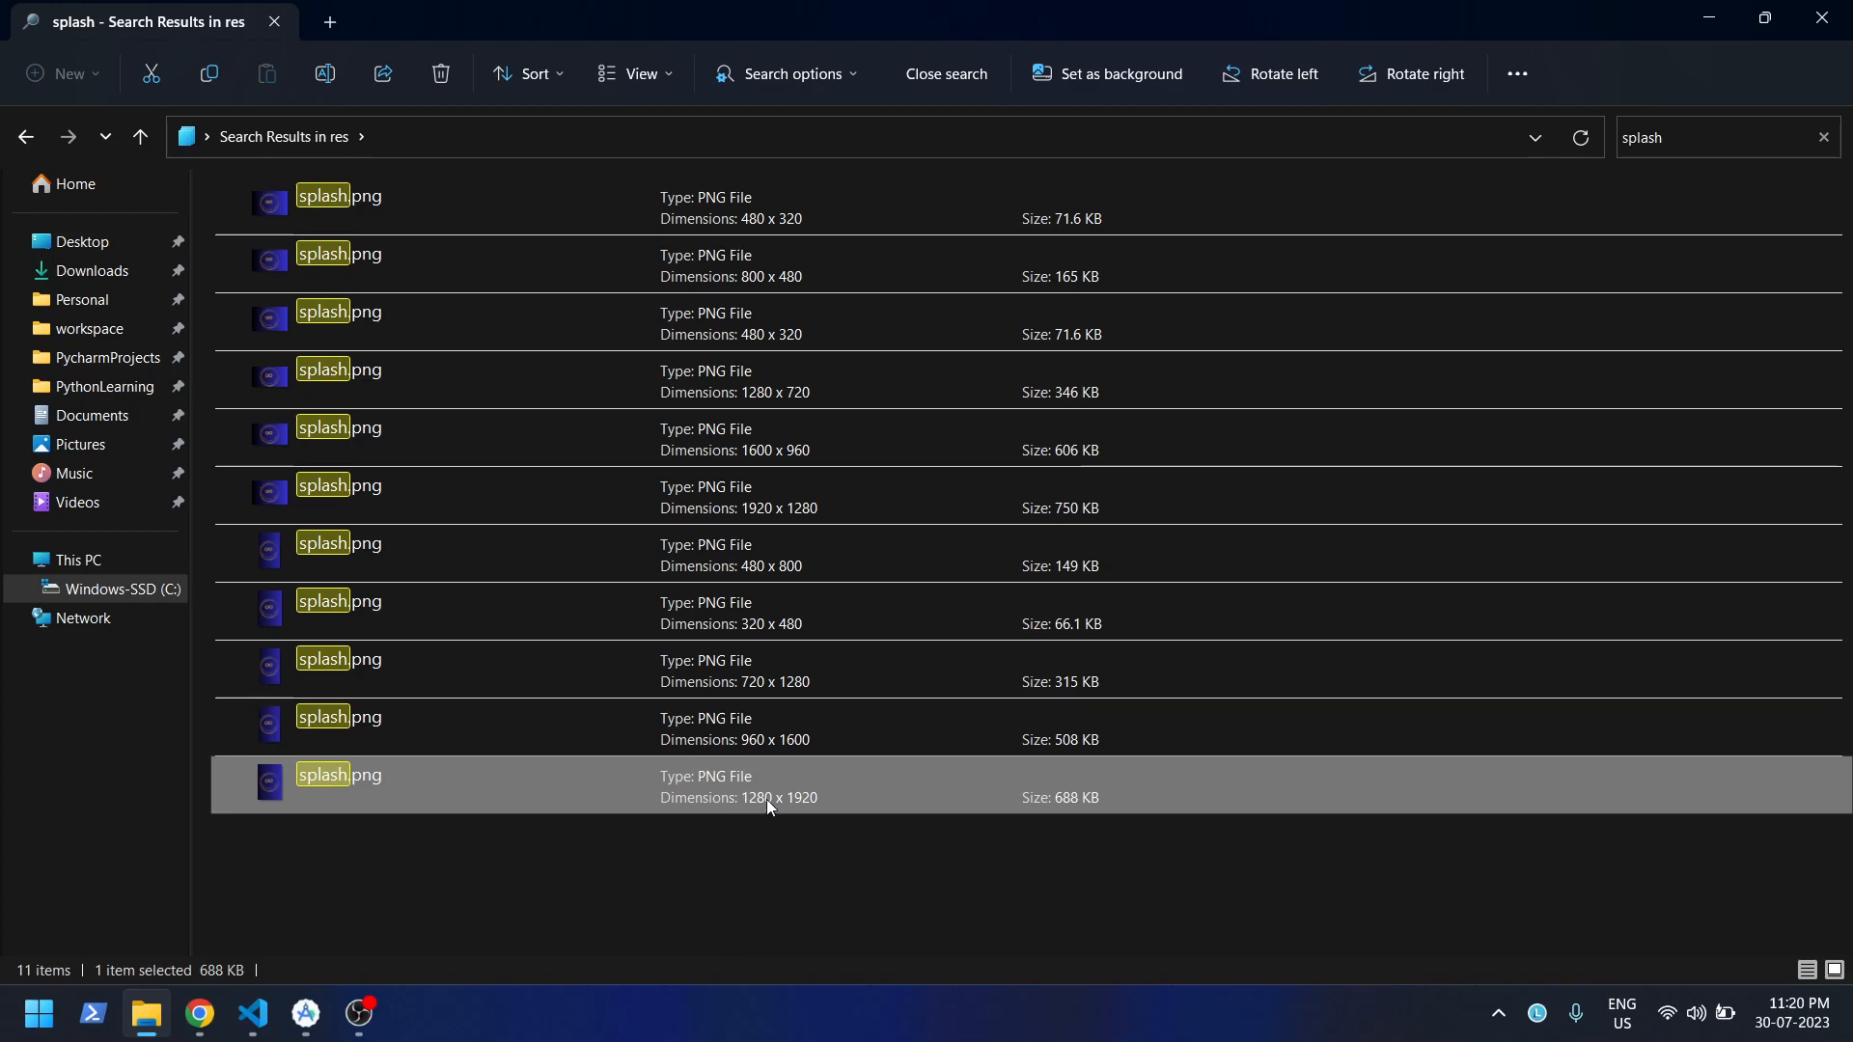
mouse_move(793, 811)
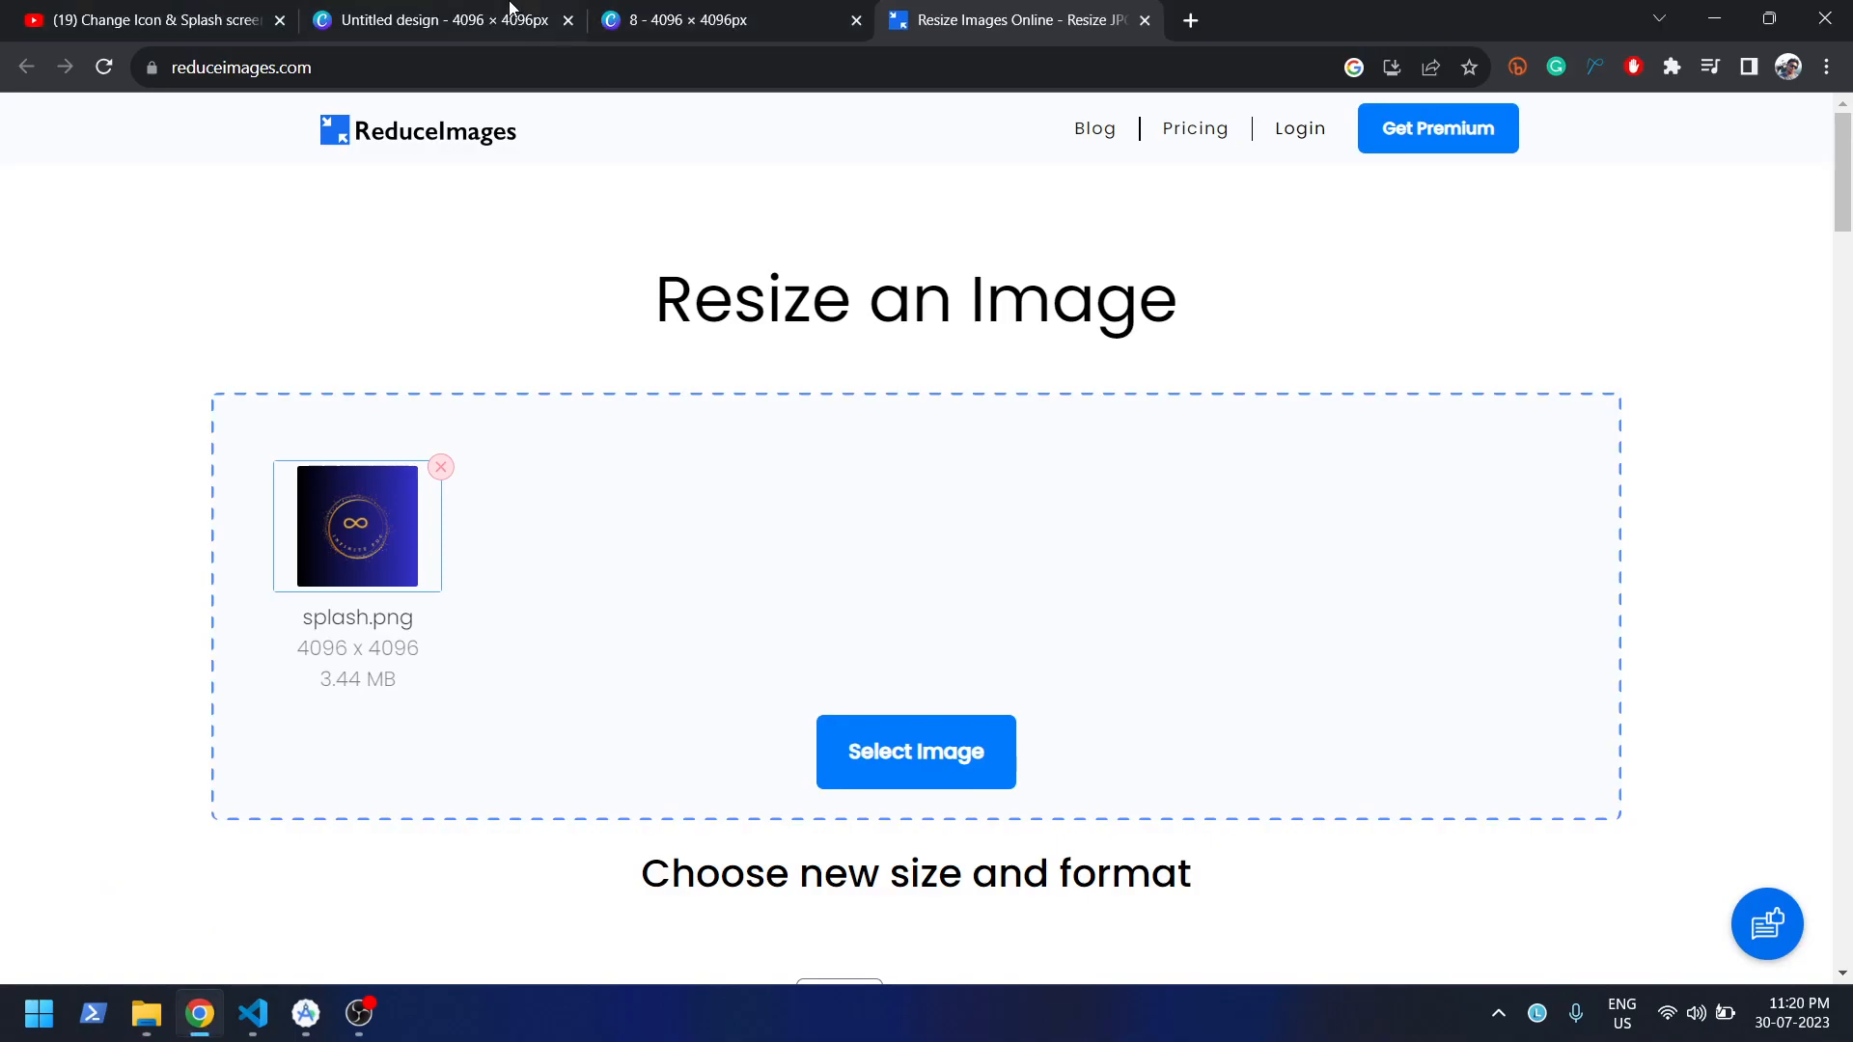
mouse_move(324, 660)
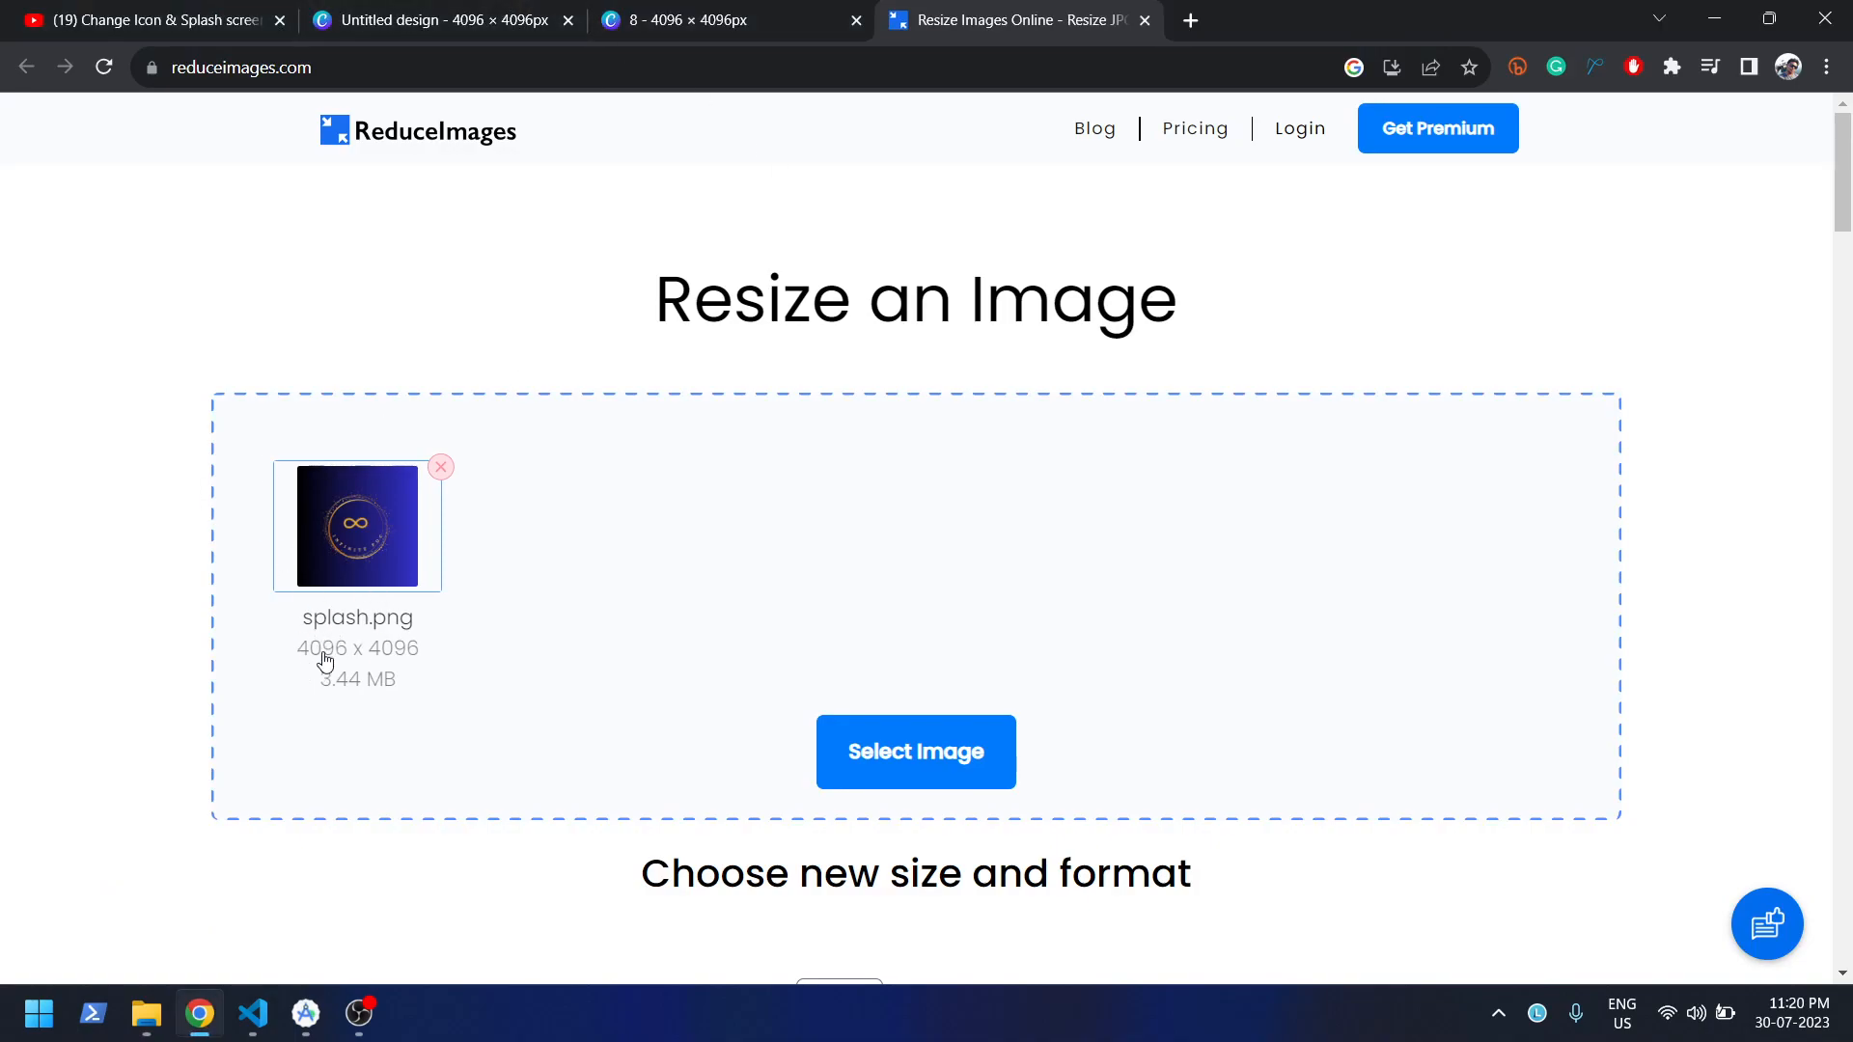
mouse_move(305, 676)
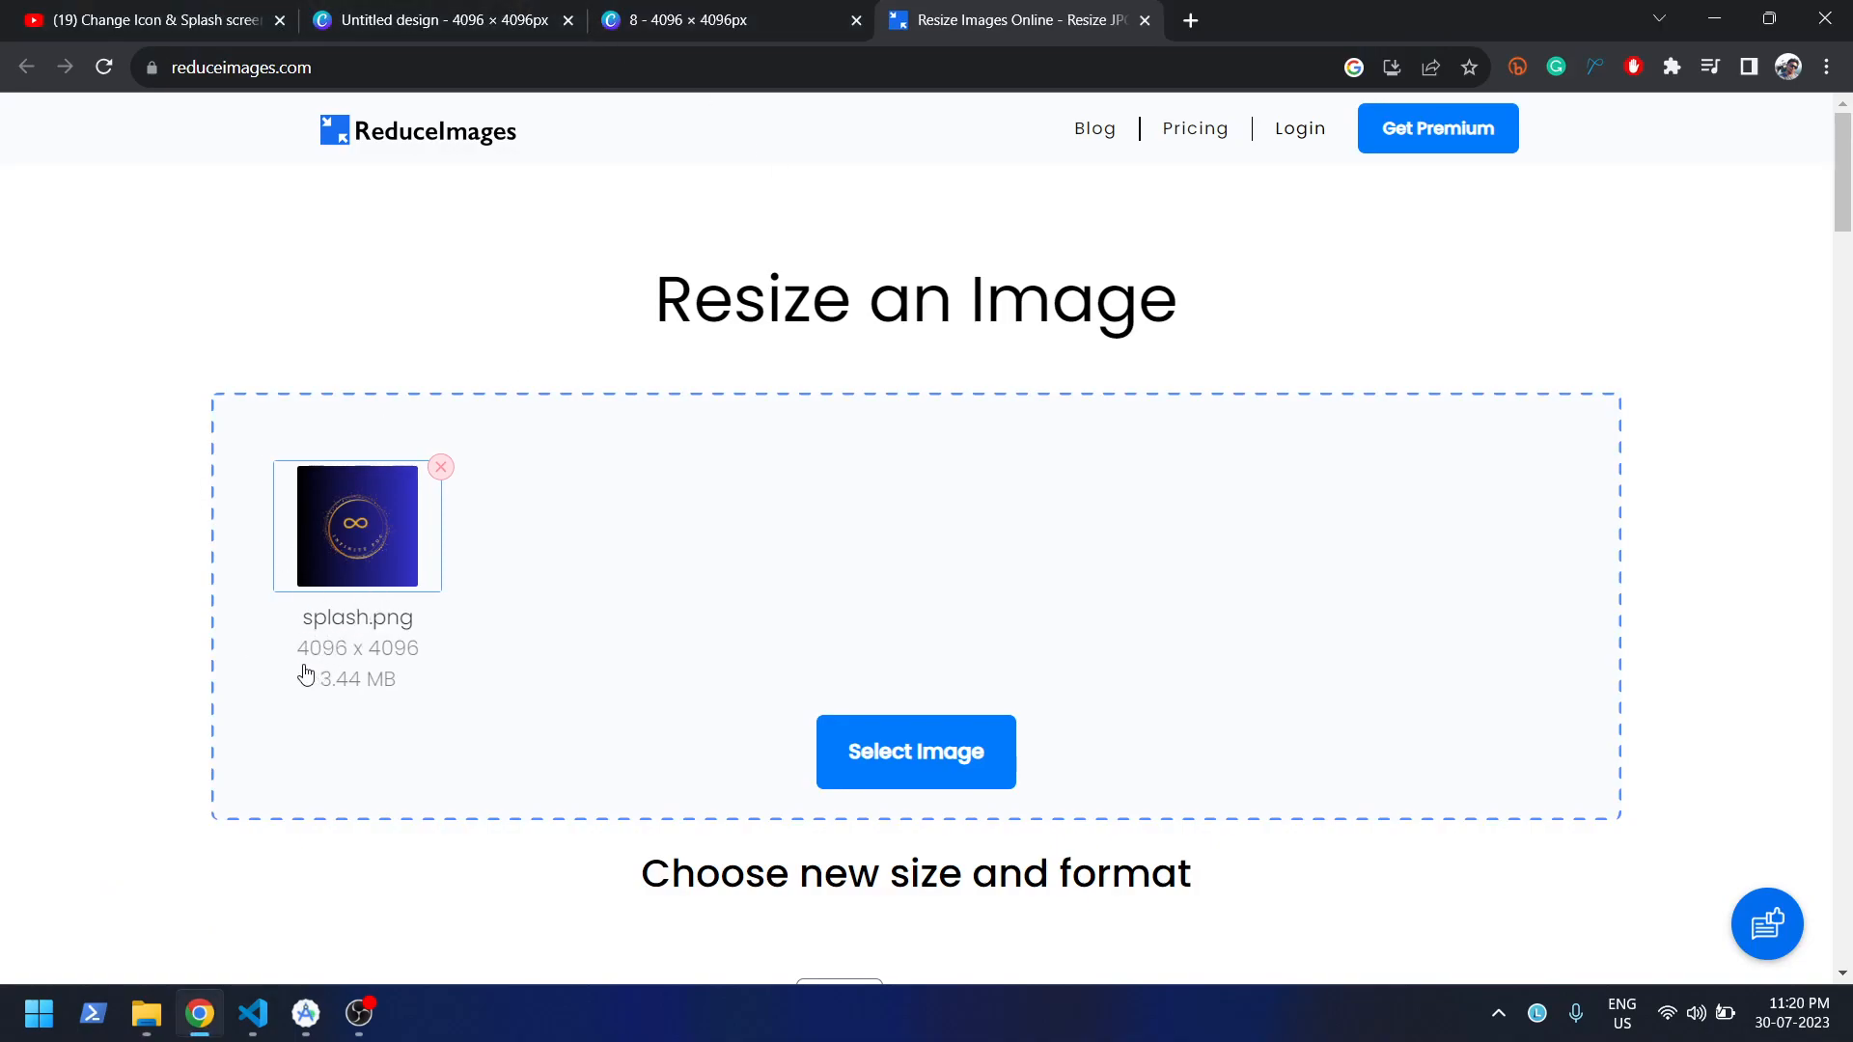
- Reach the resize settings and check the first existing splash.png is 480 × 320 for reference
scroll(down, 3)
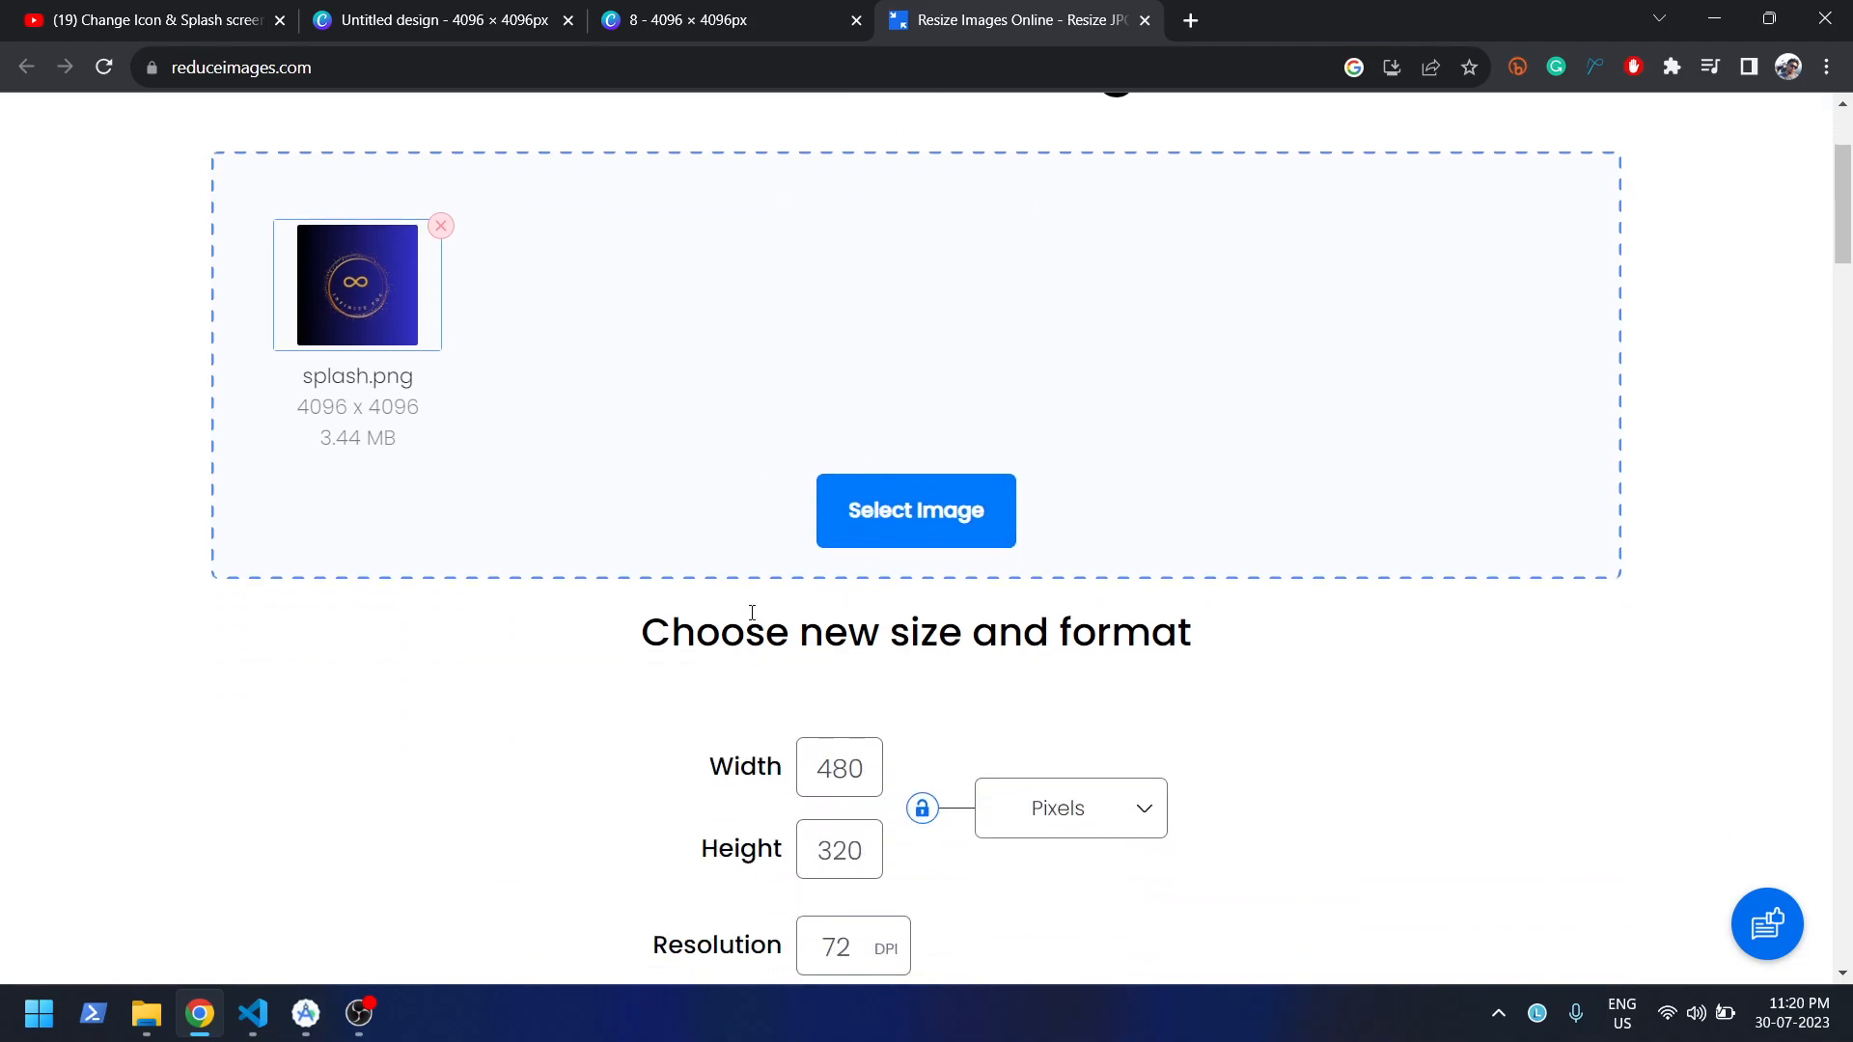
scroll(down, 3)
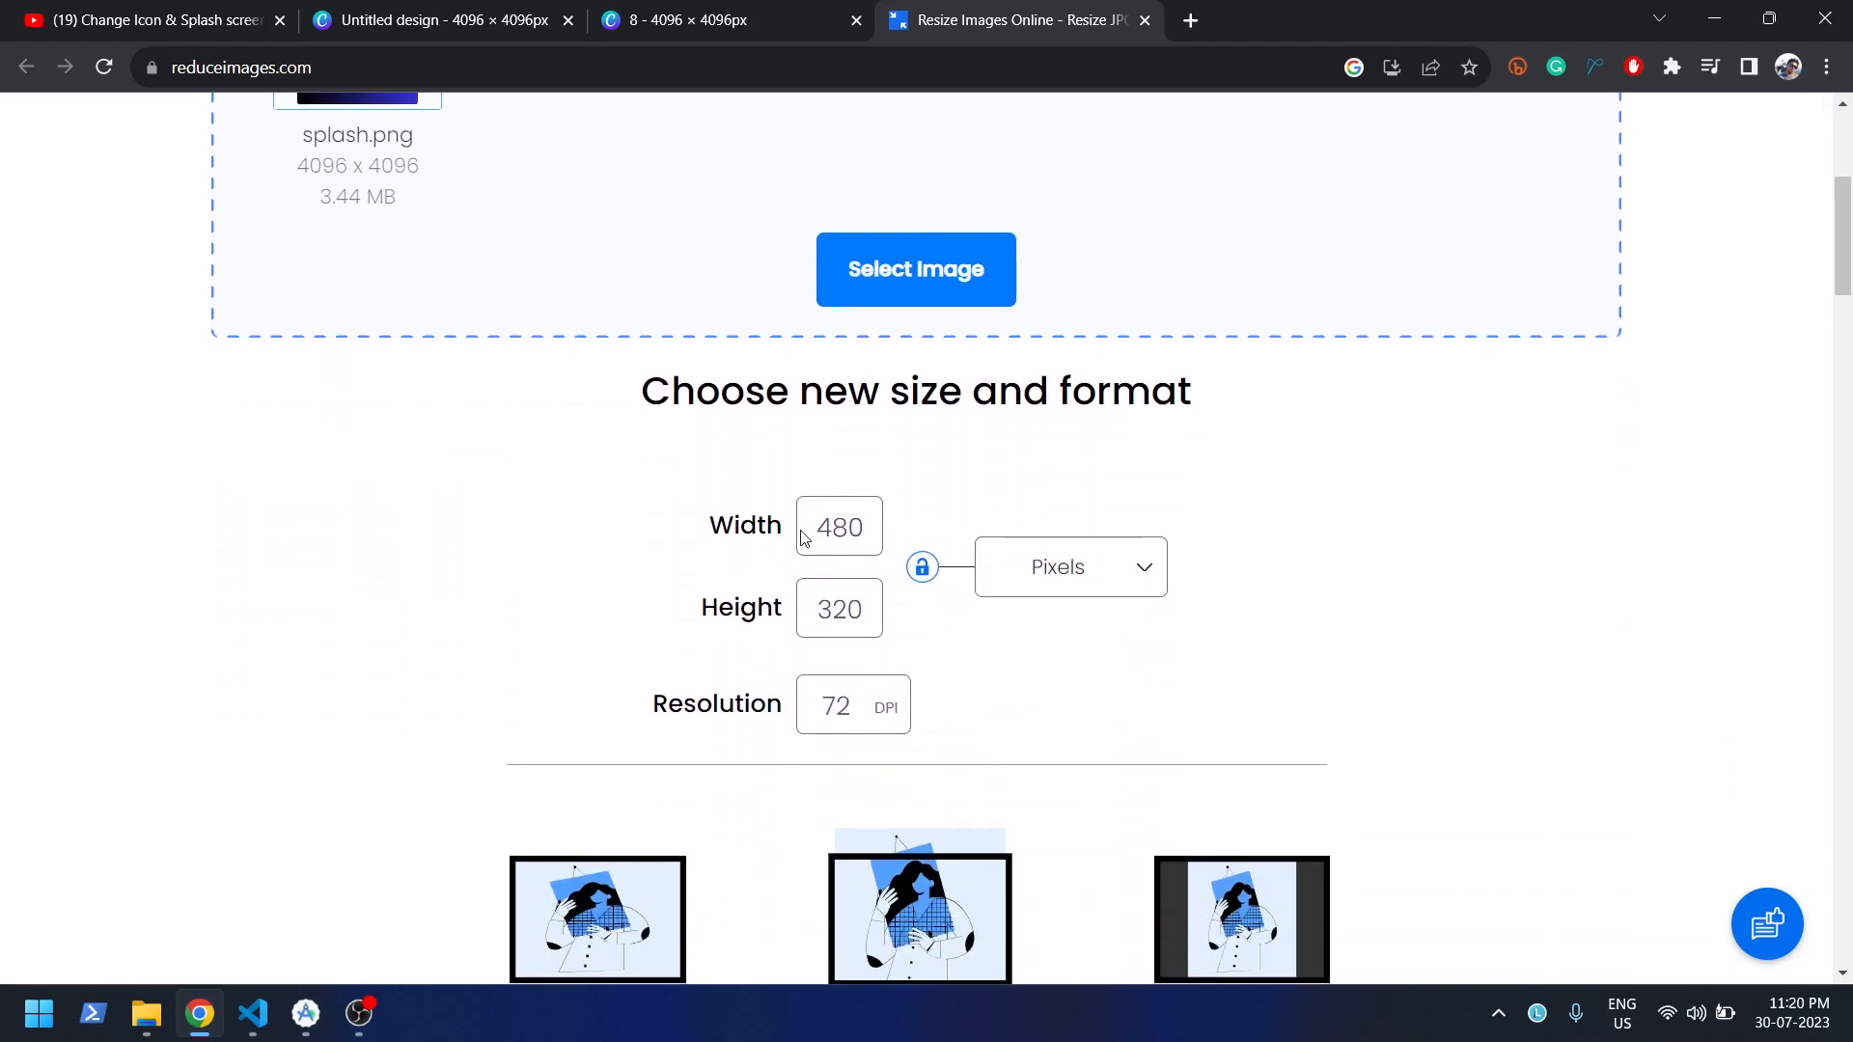
mouse_move(253, 1013)
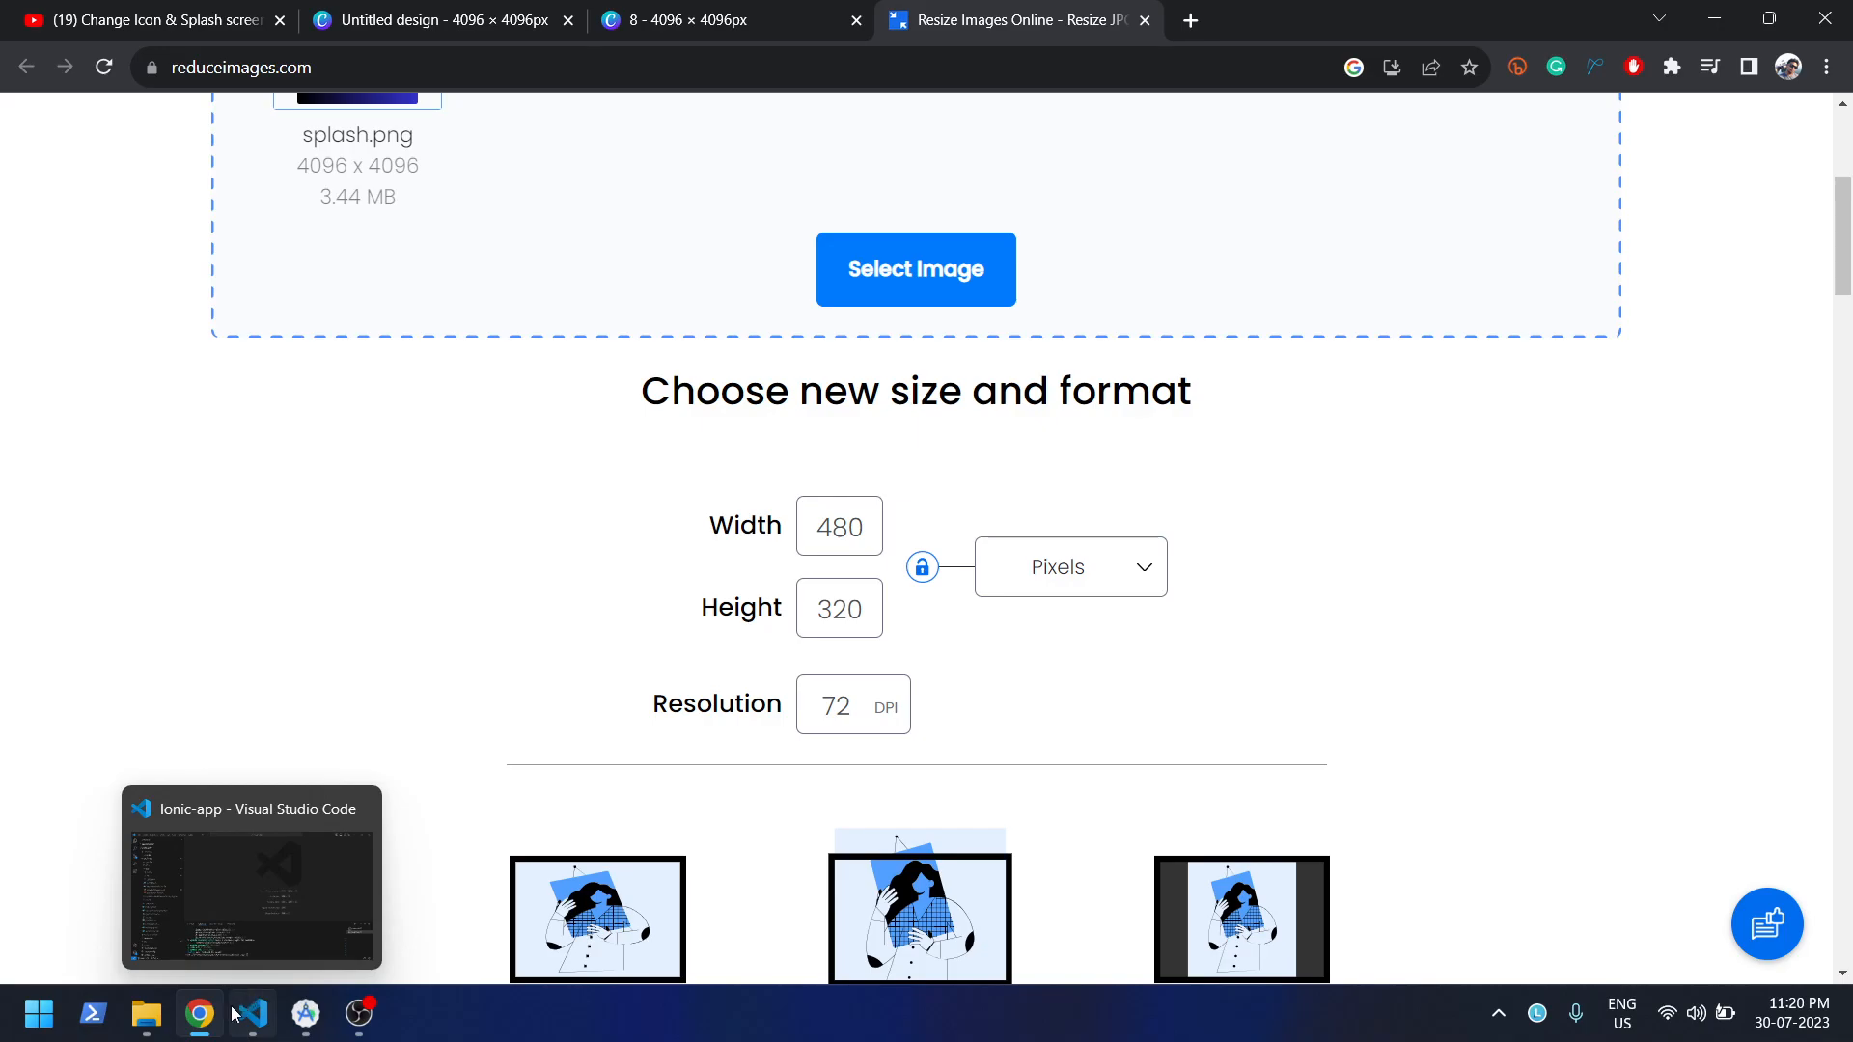
click(142, 1013)
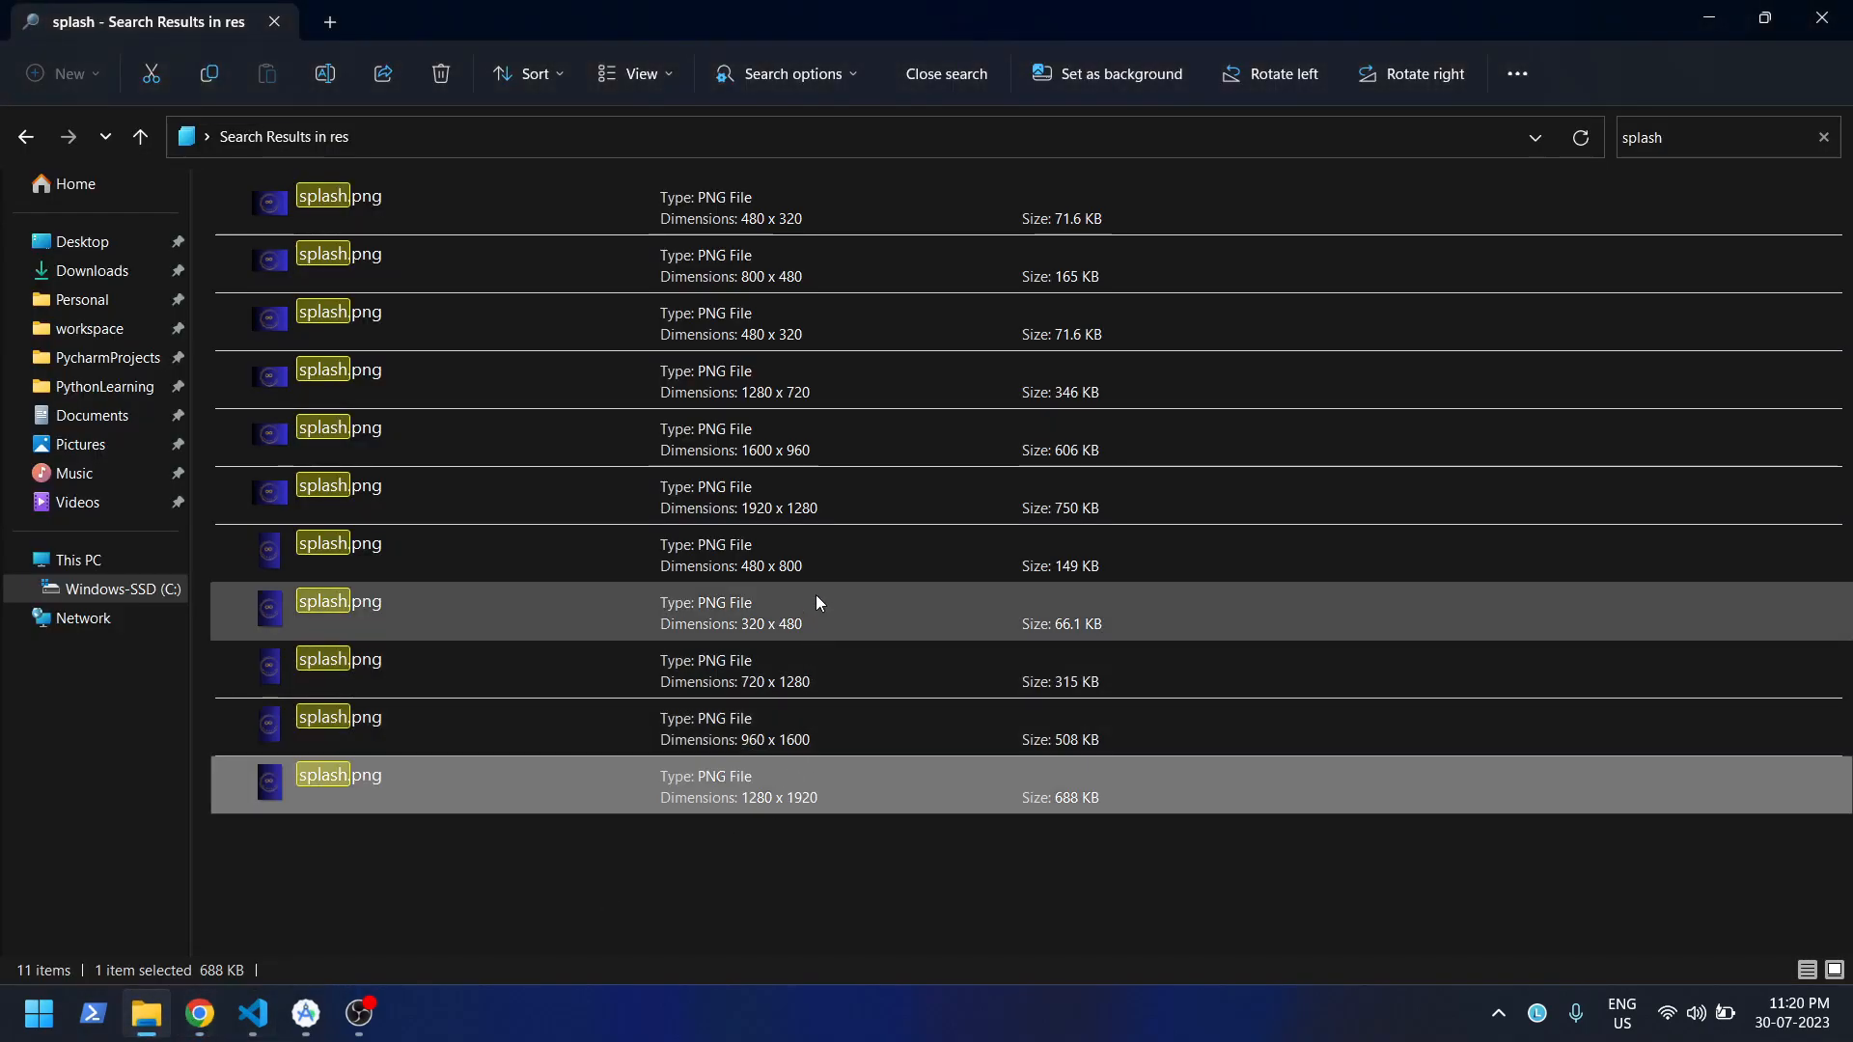
mouse_move(807, 209)
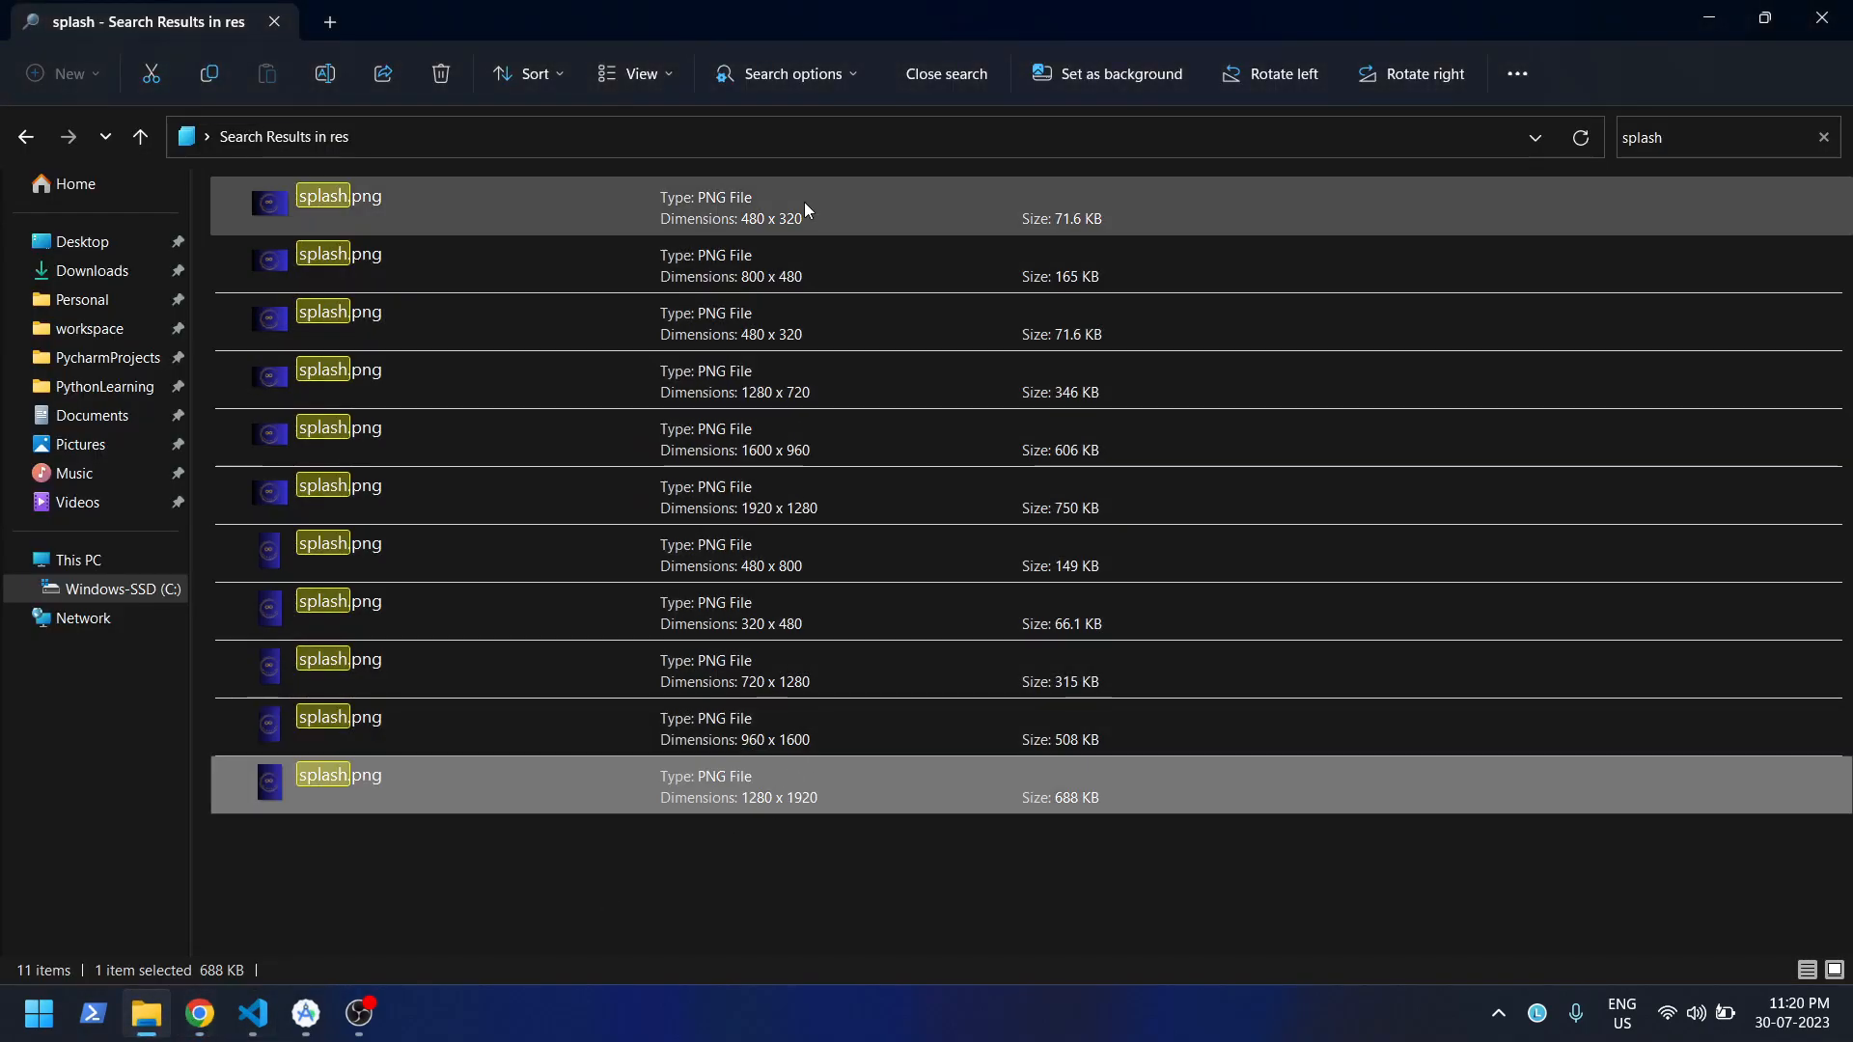
click(816, 220)
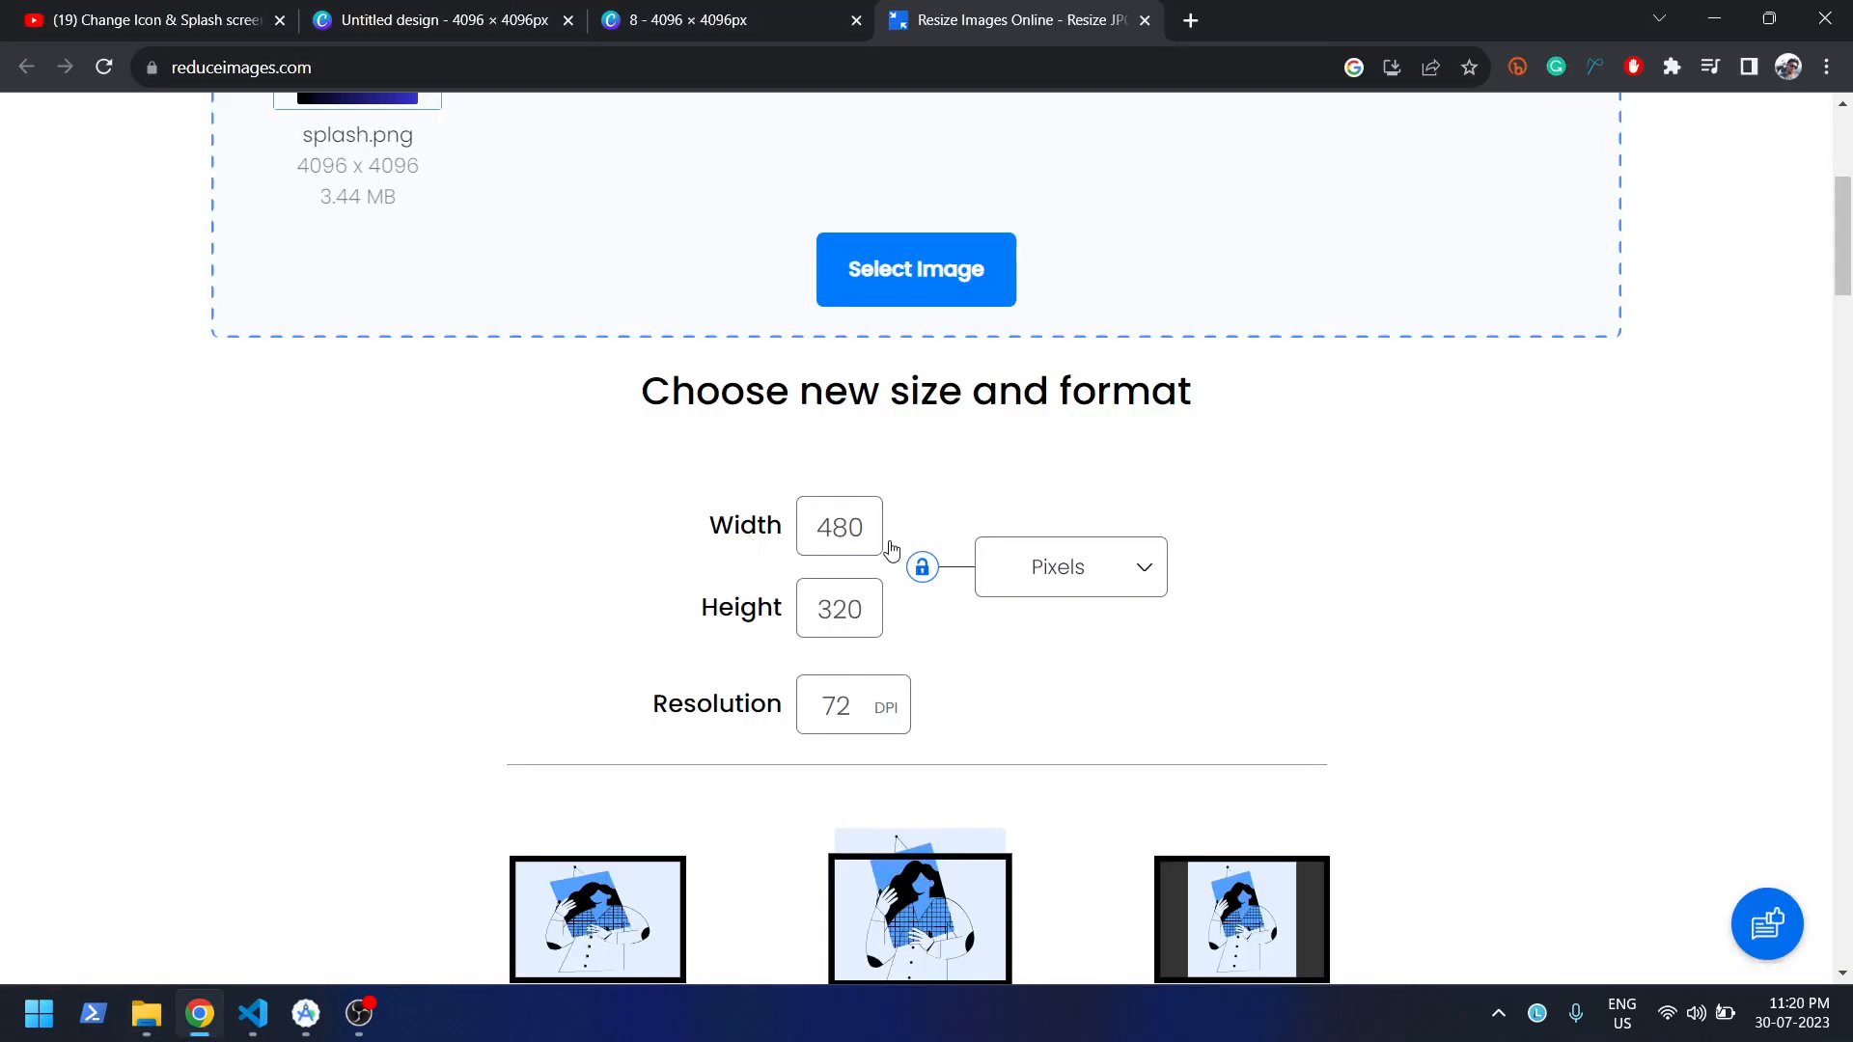
- Resize the splash image to 480 × 320 as a cropped PNG
scroll(down, 3)
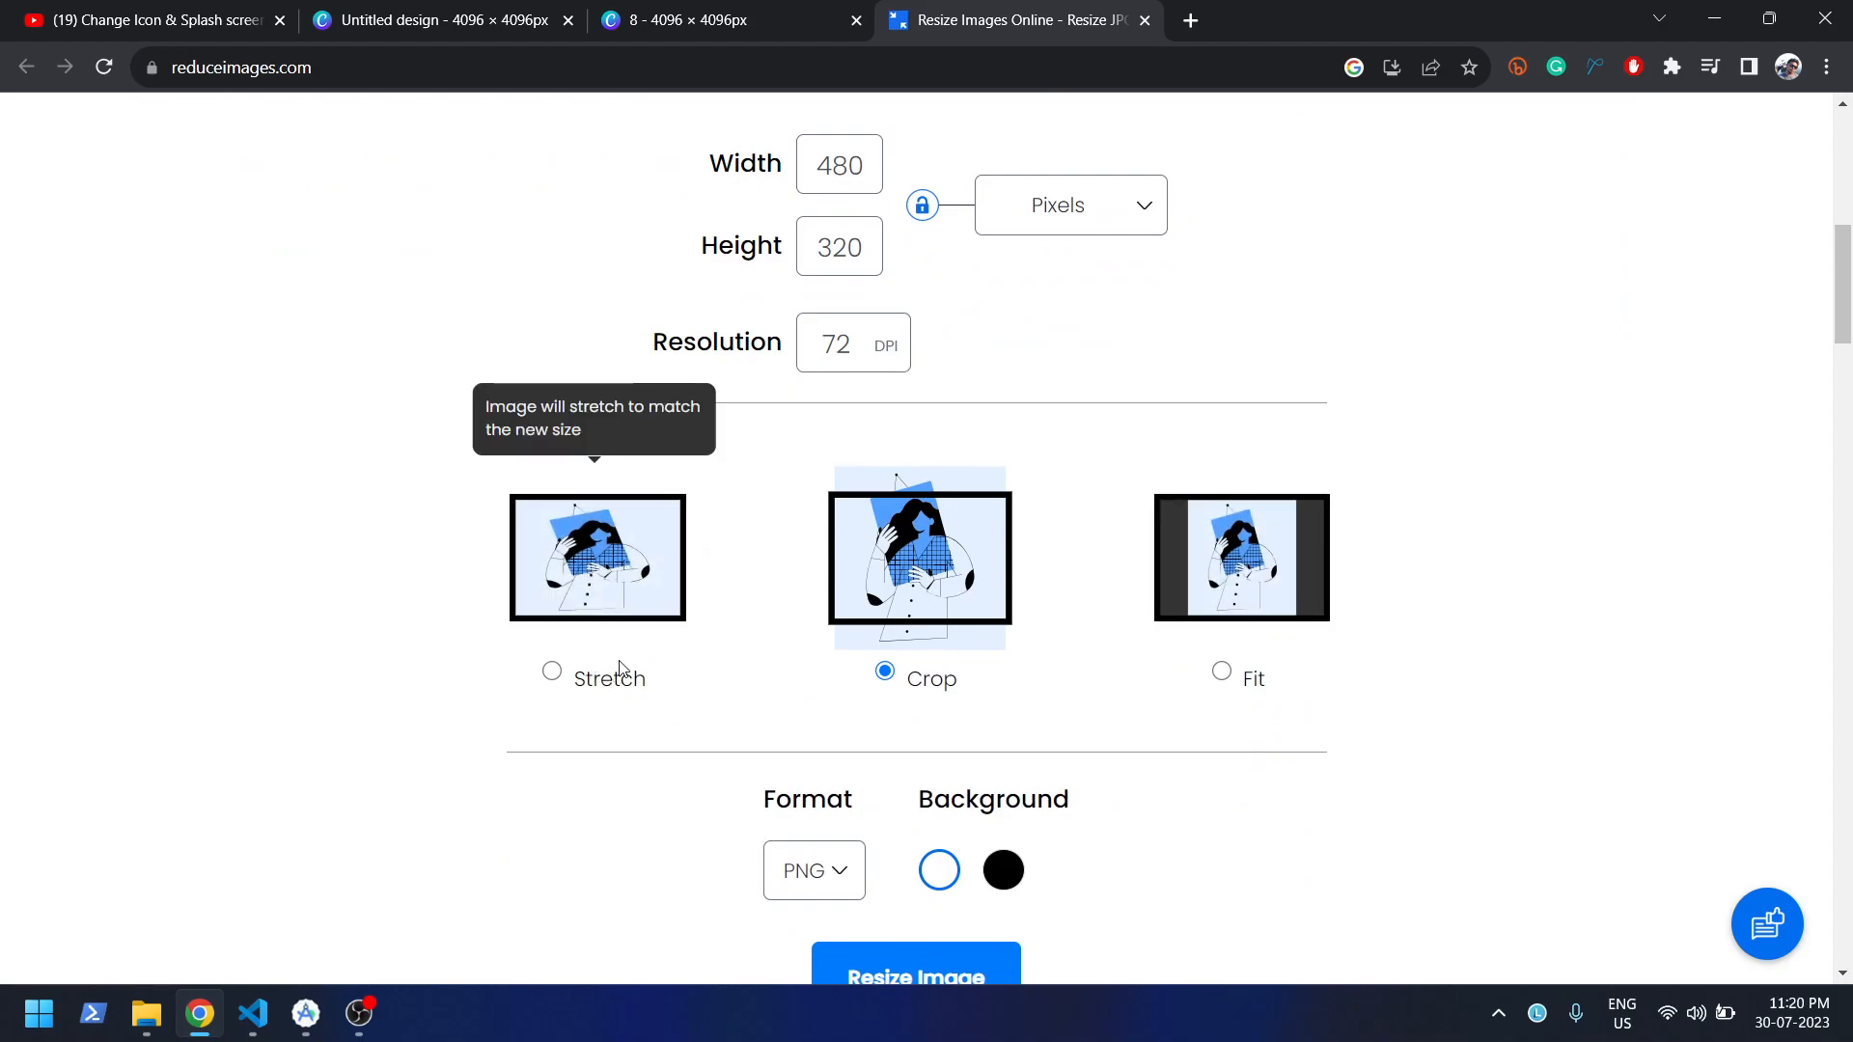
mouse_move(933, 689)
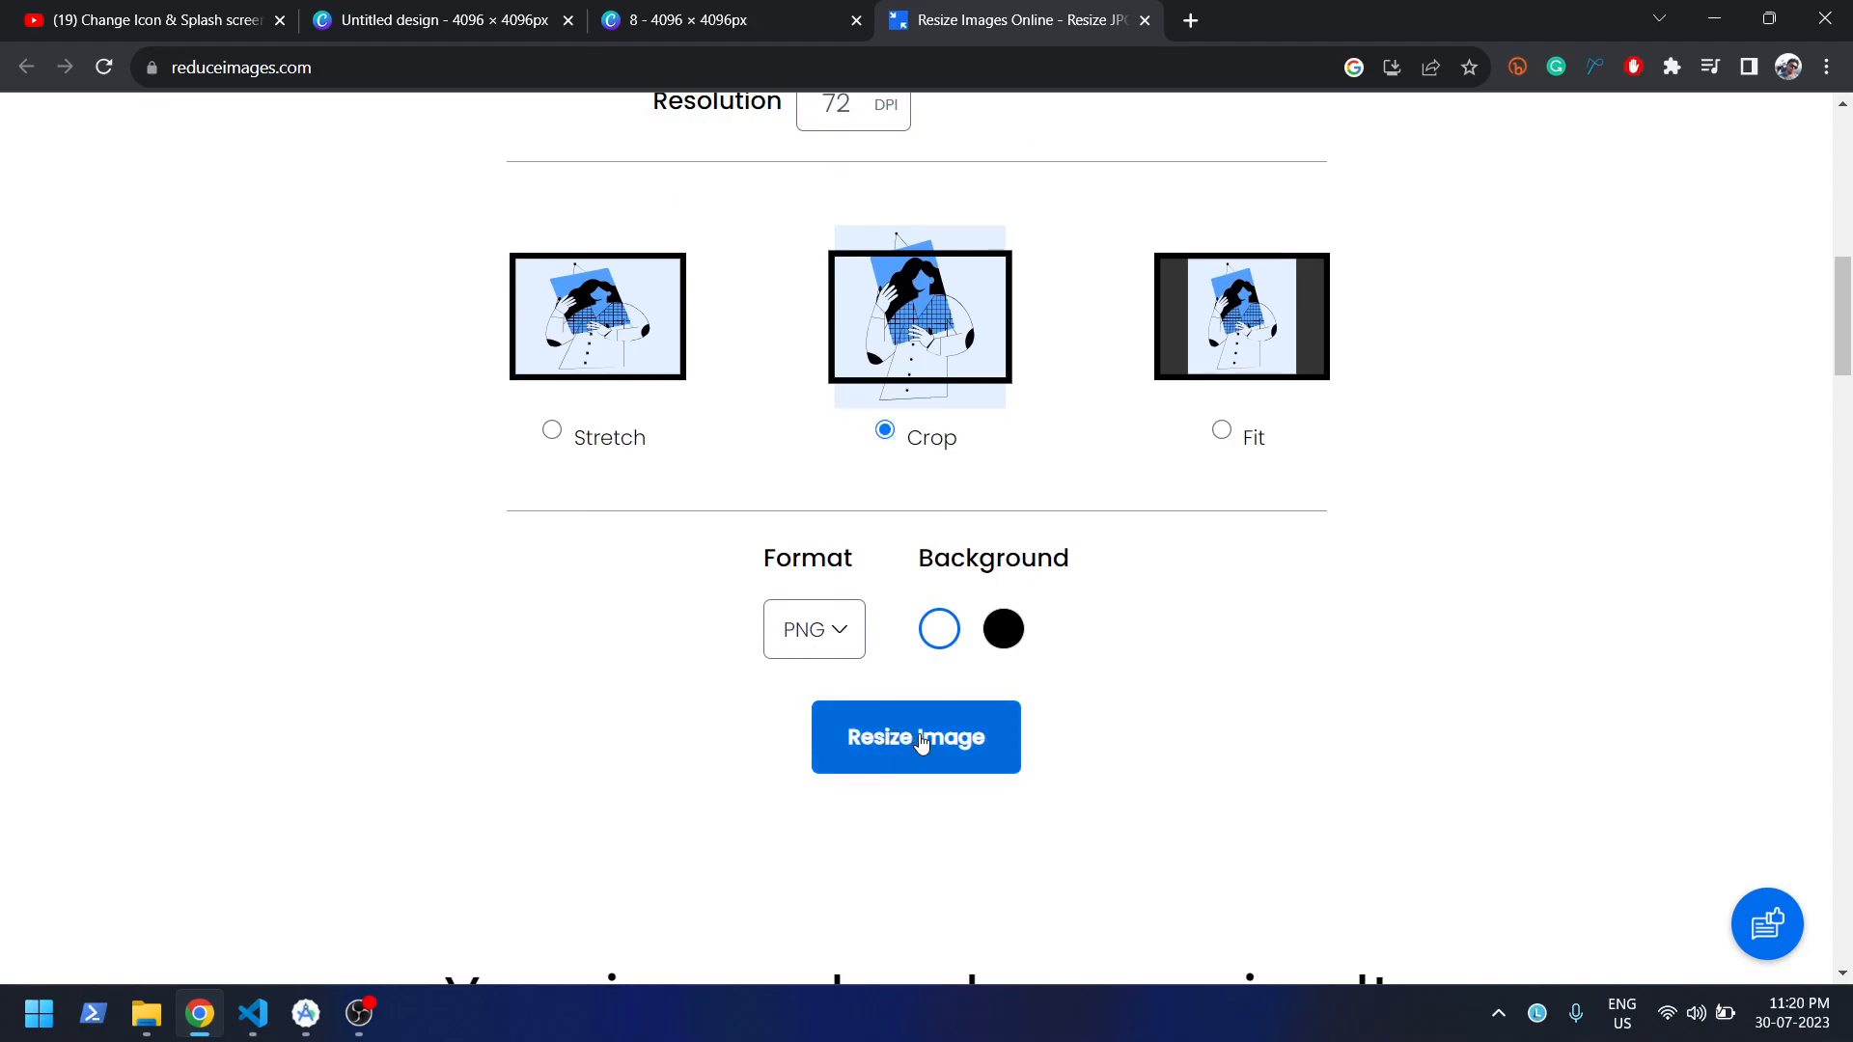
click(915, 738)
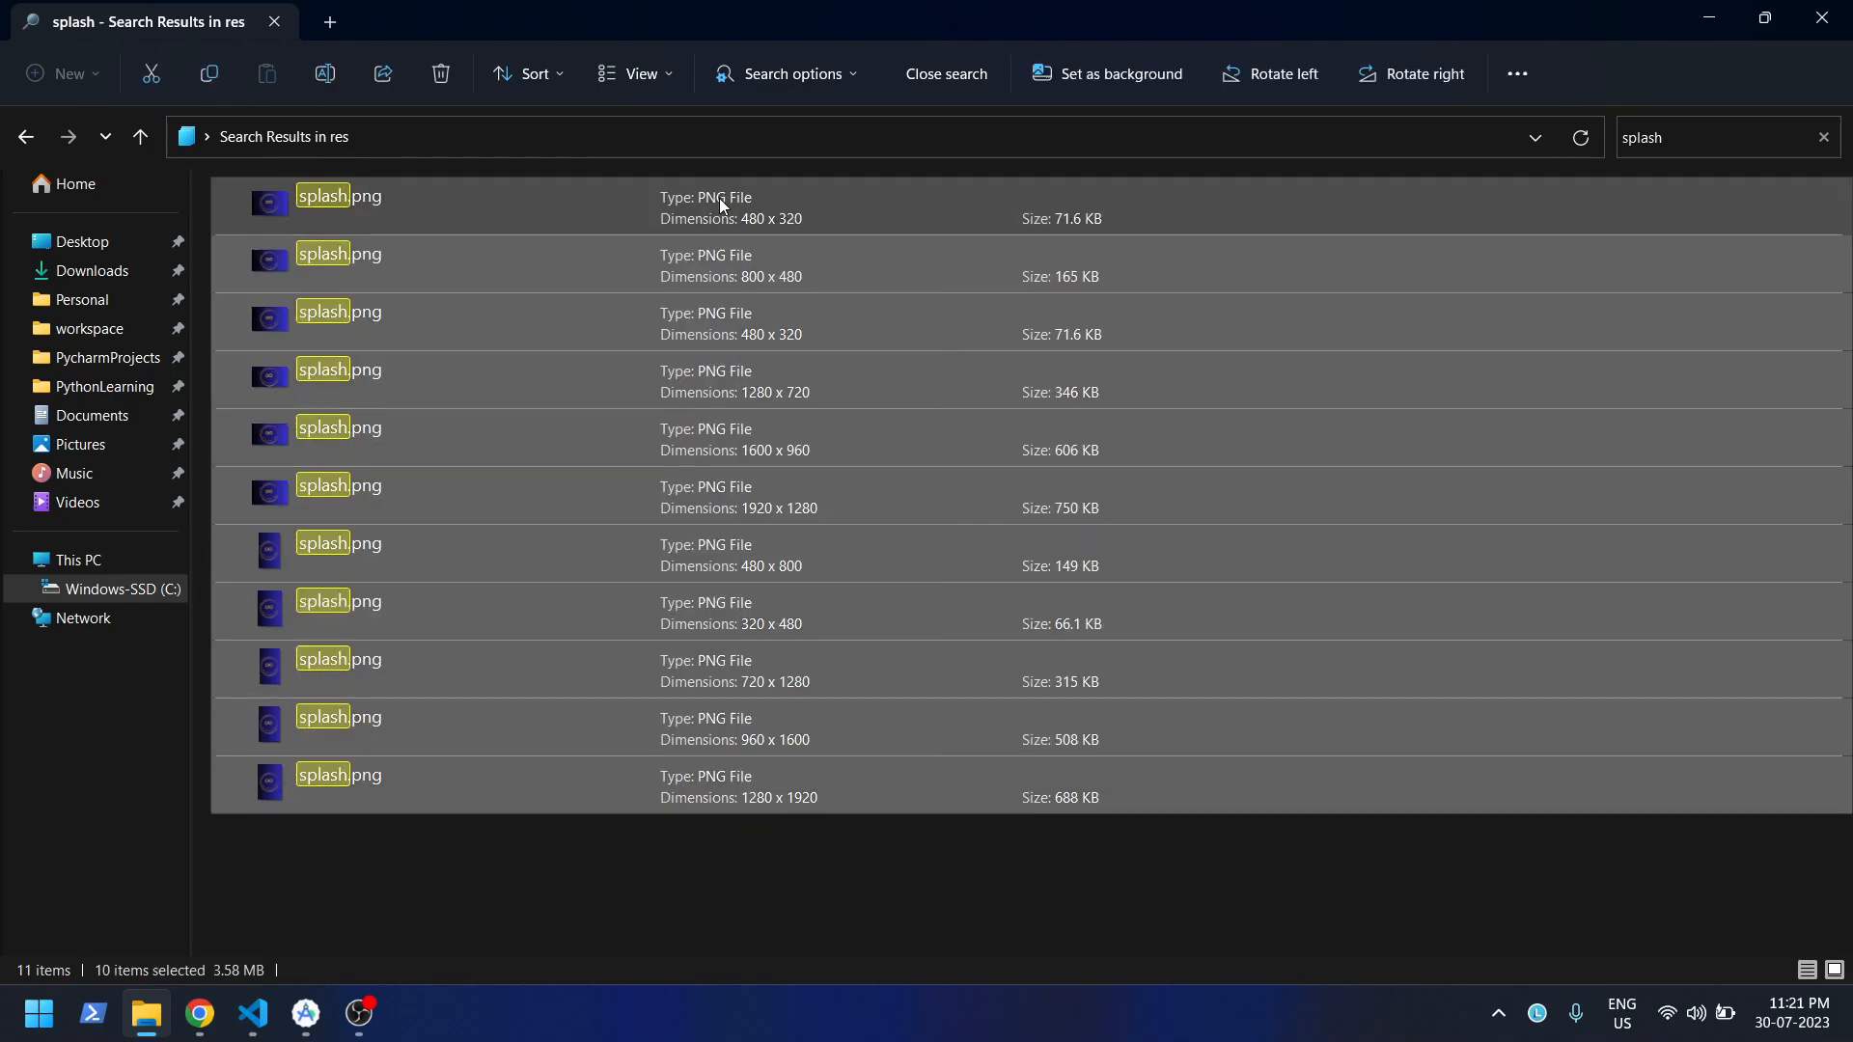
mouse_move(745, 185)
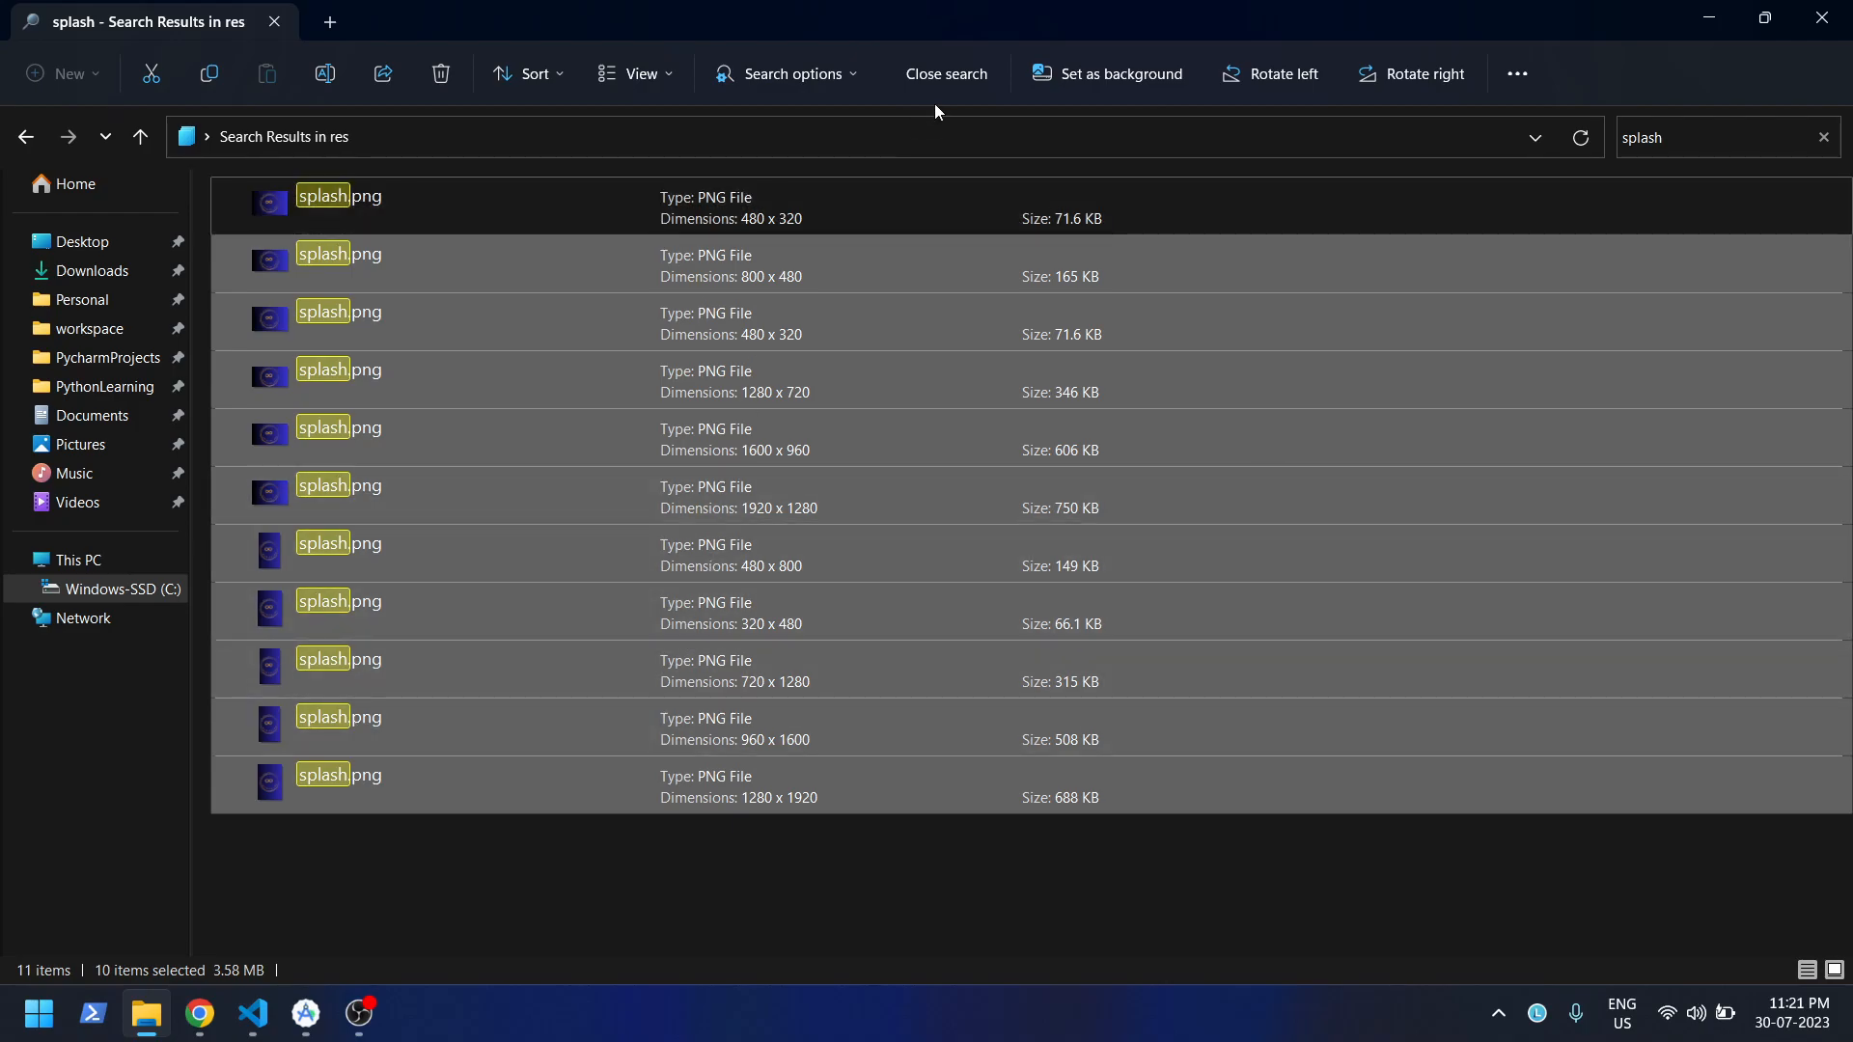
mouse_move(846, 382)
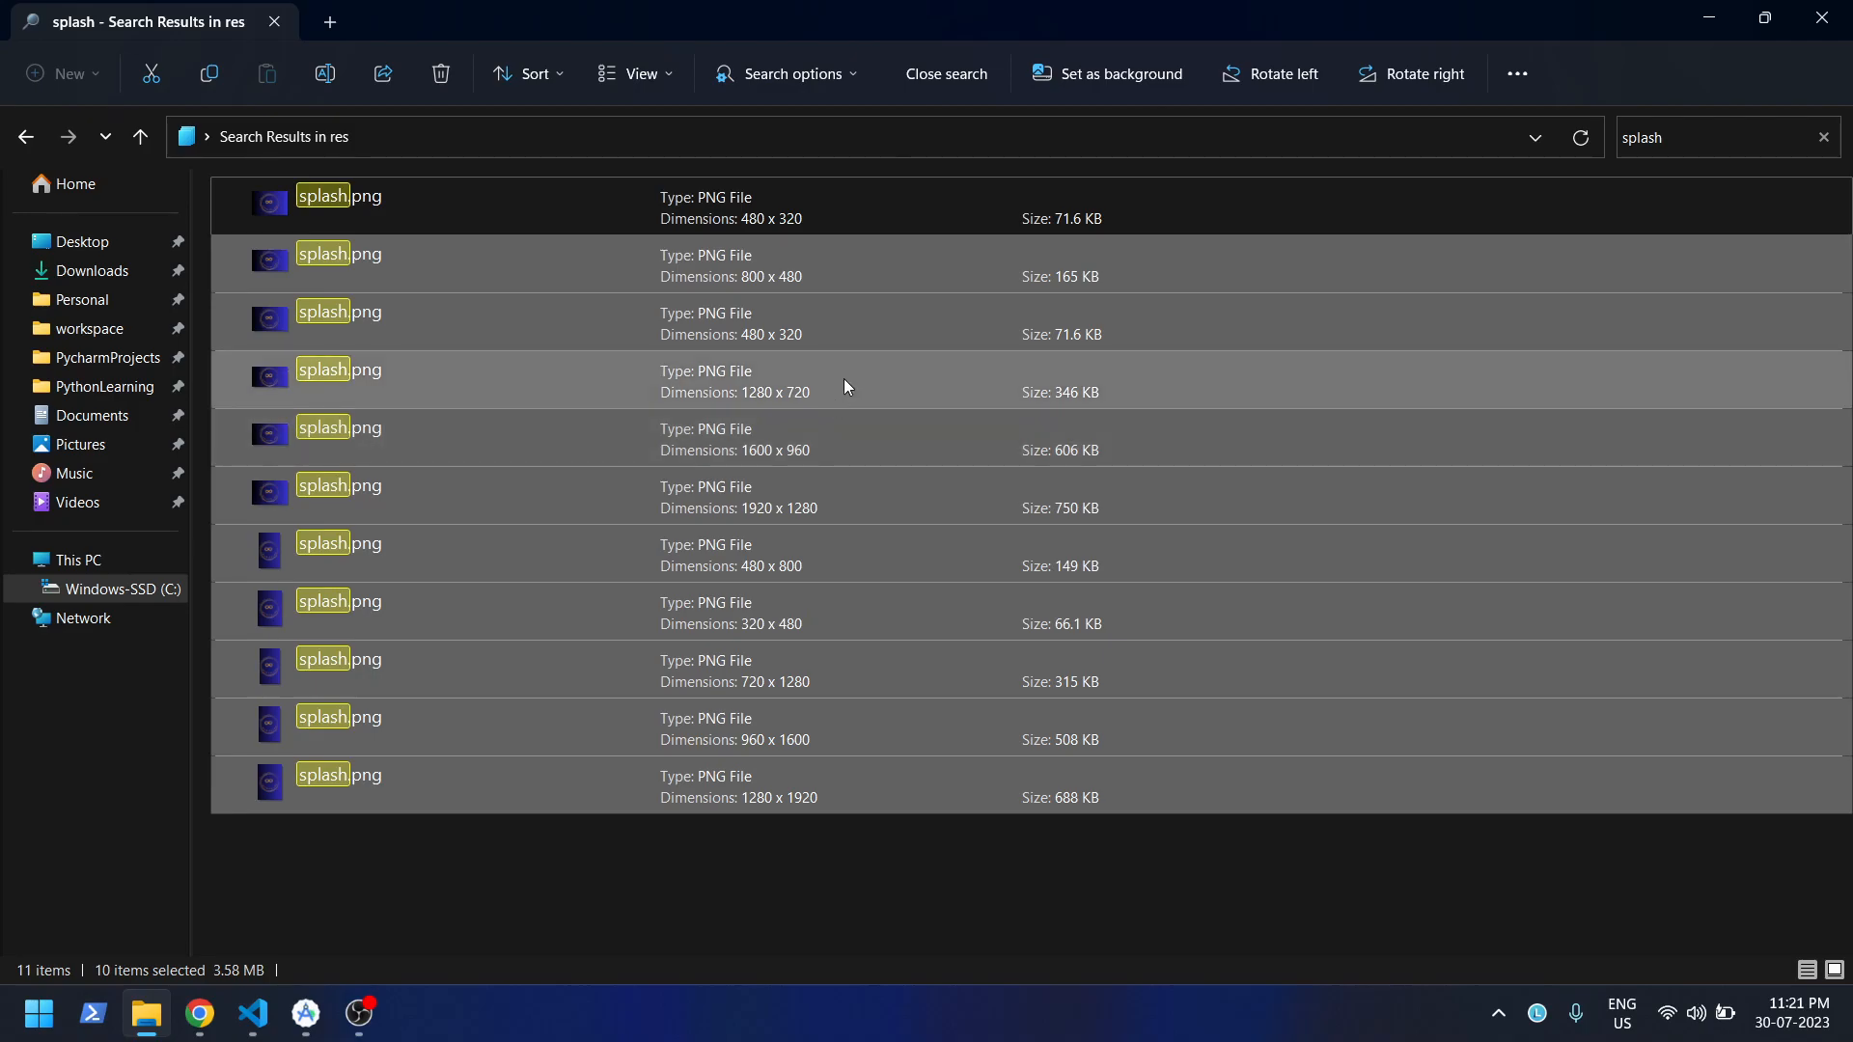
mouse_move(826, 374)
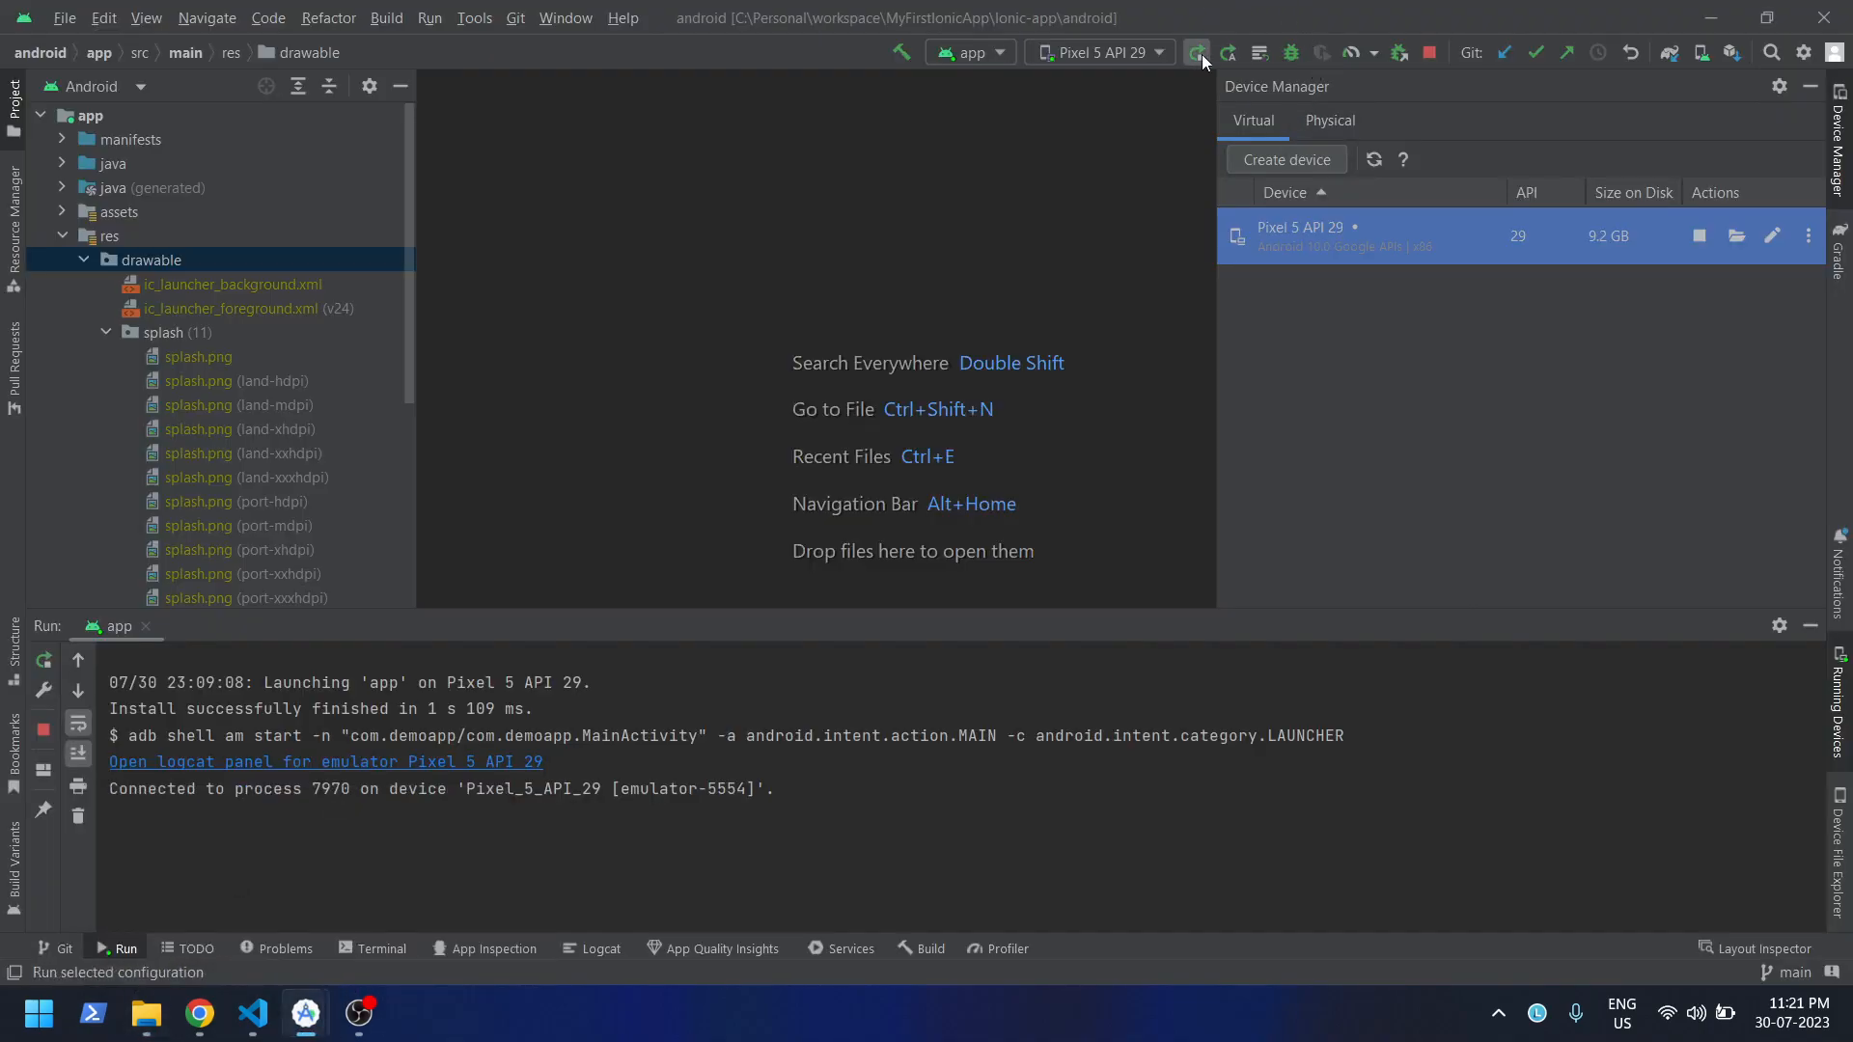
- Run the app on the Pixel 5 API 29 emulator to show the new Infinite POC splash
click(1197, 54)
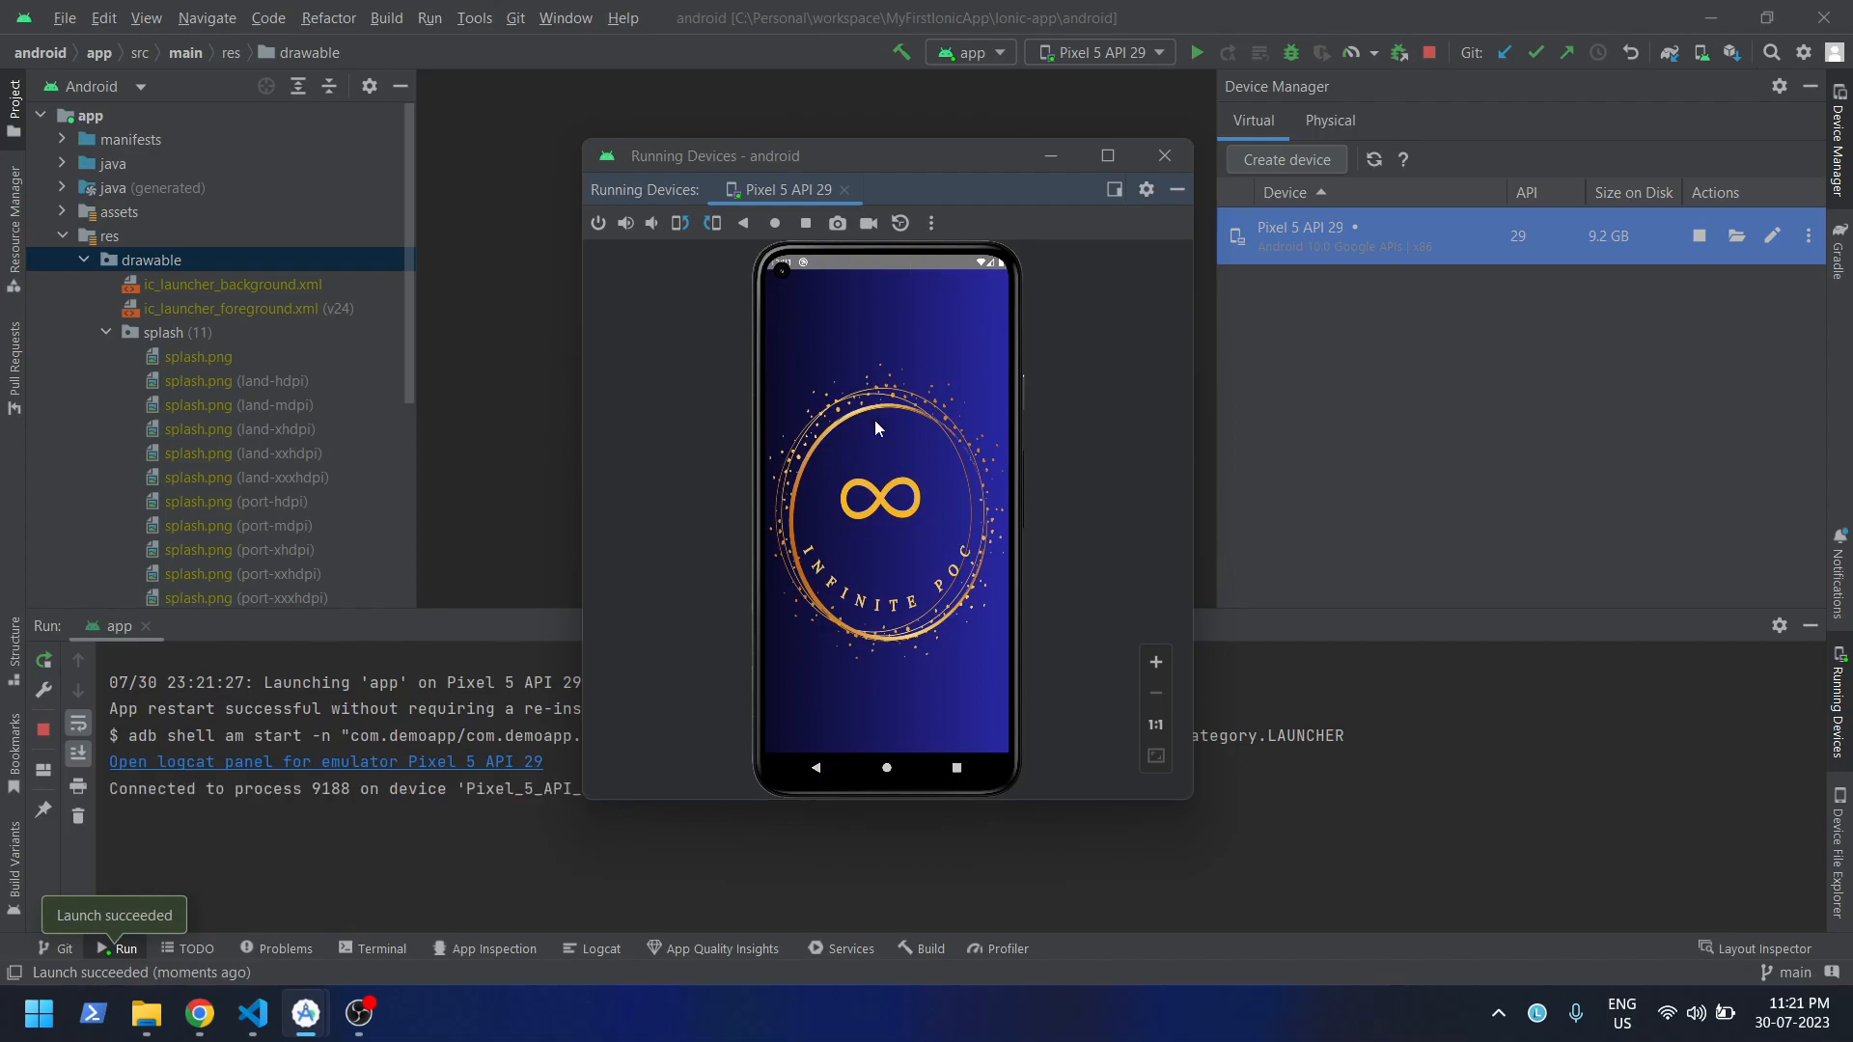
mouse_move(834, 573)
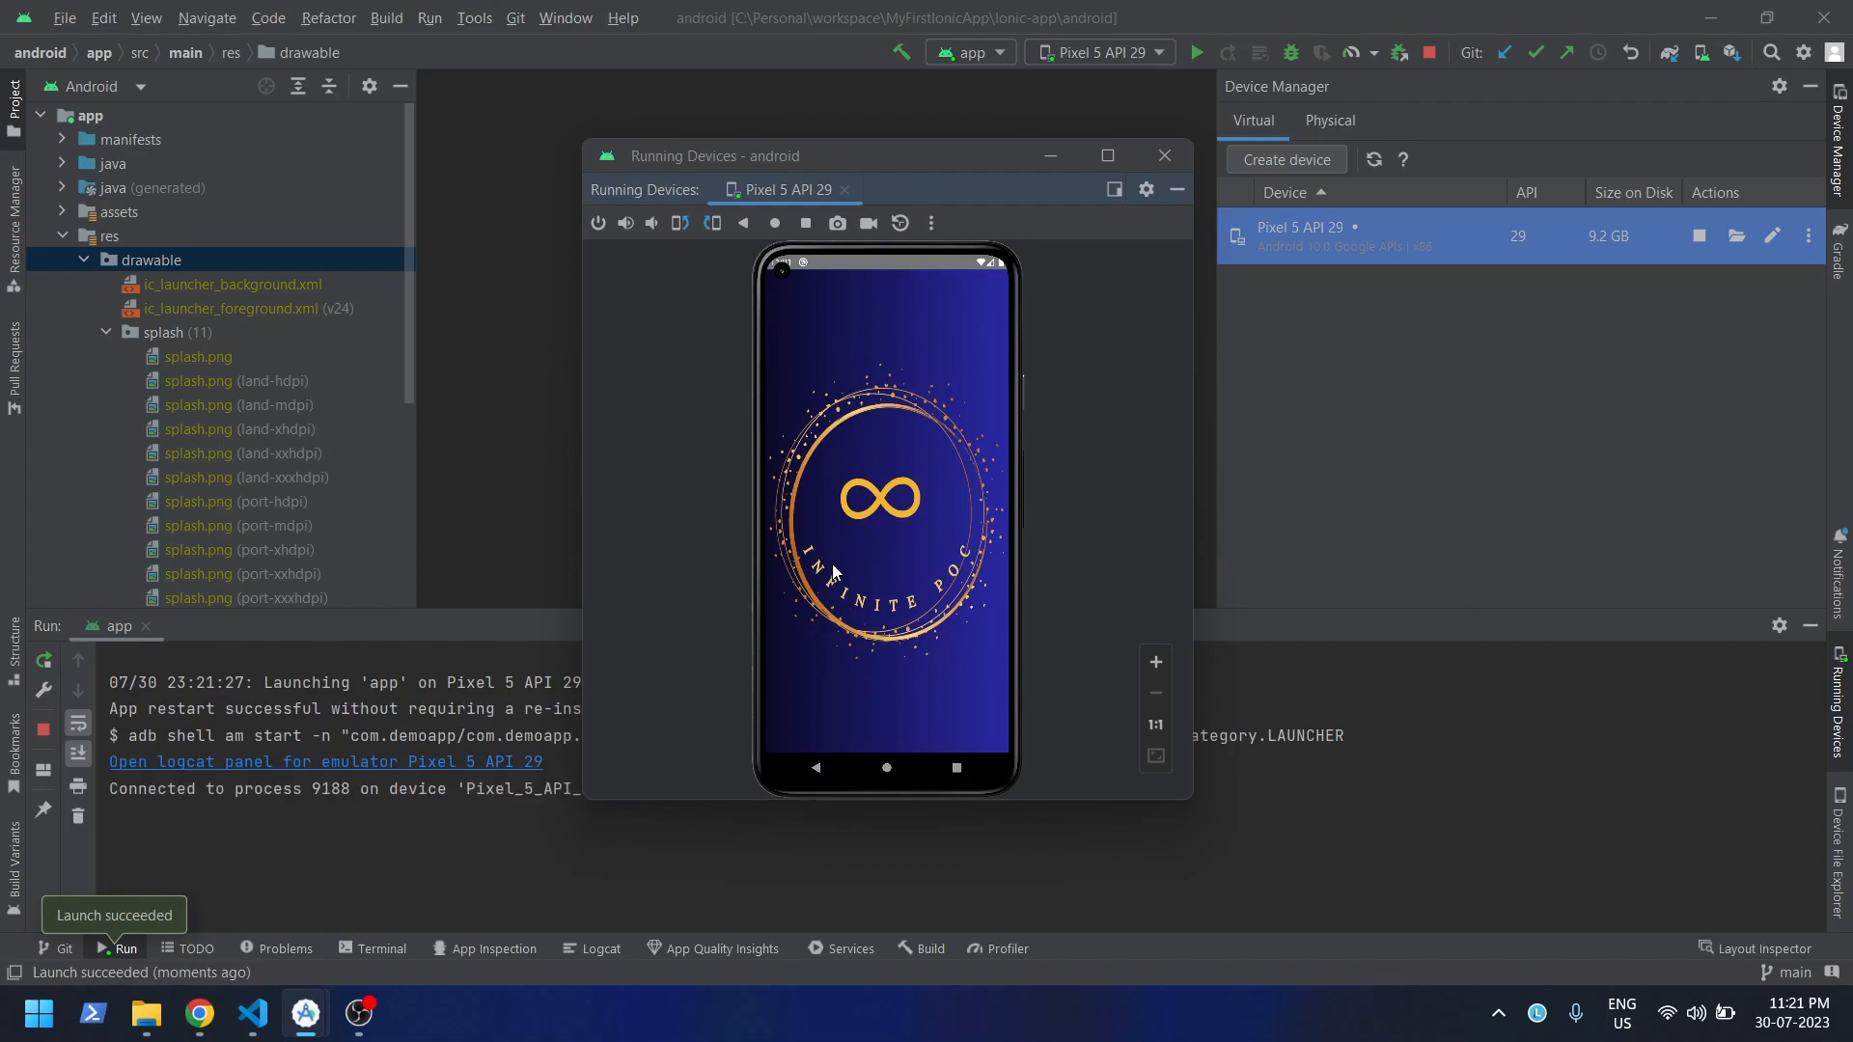